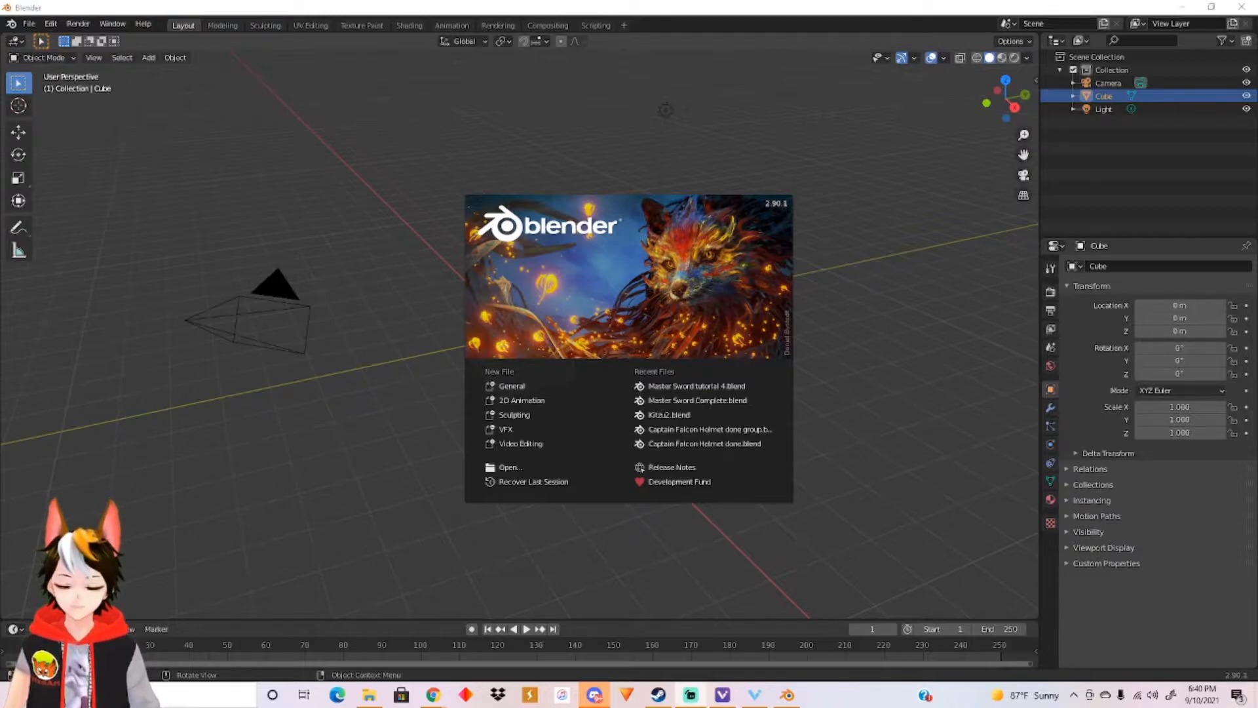
mouse_move(610, 602)
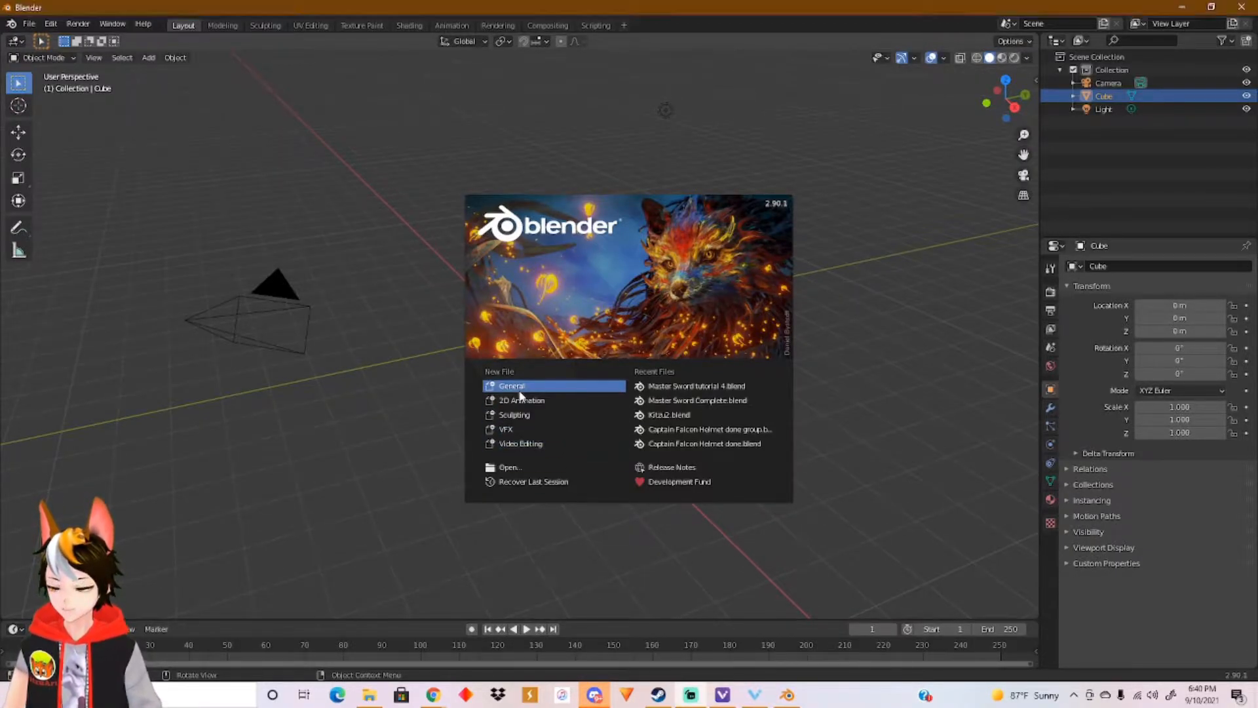
Start a new General scene from the splash screen.
click(513, 386)
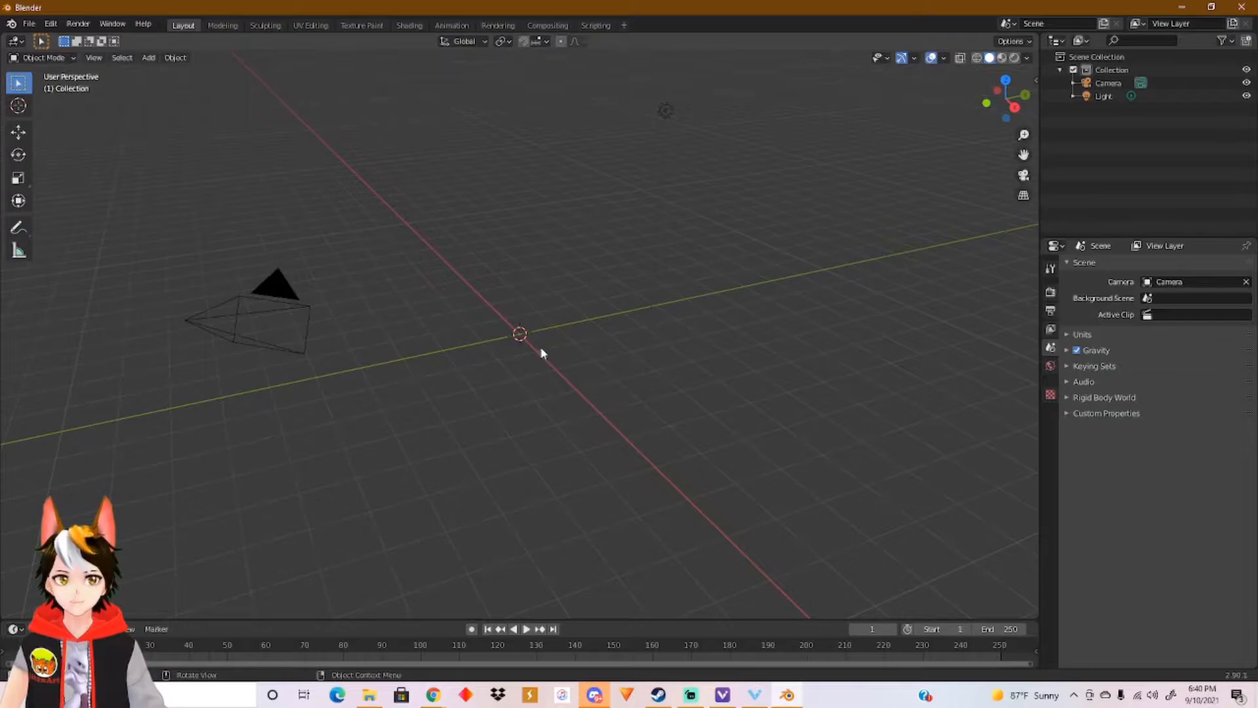
mouse_move(481, 369)
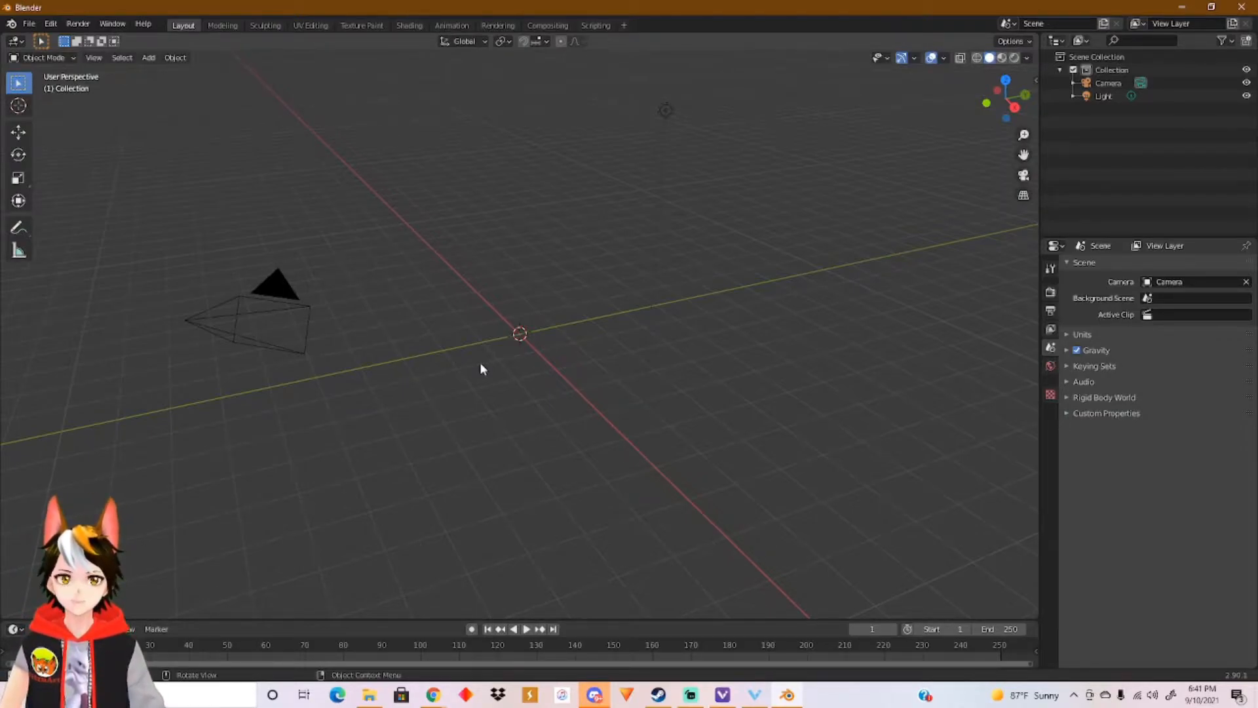
Import the avatar from Neko teeth test done.vrm in the 2021 folder.
click(27, 22)
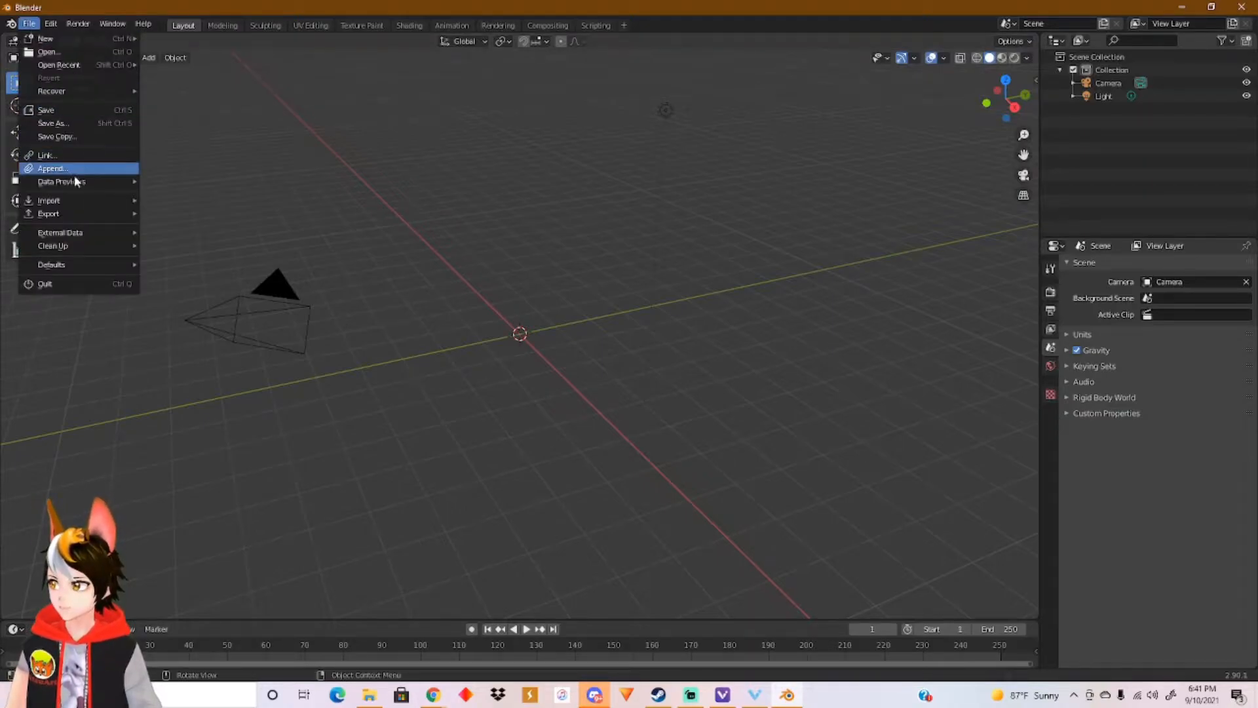
mouse_move(48, 214)
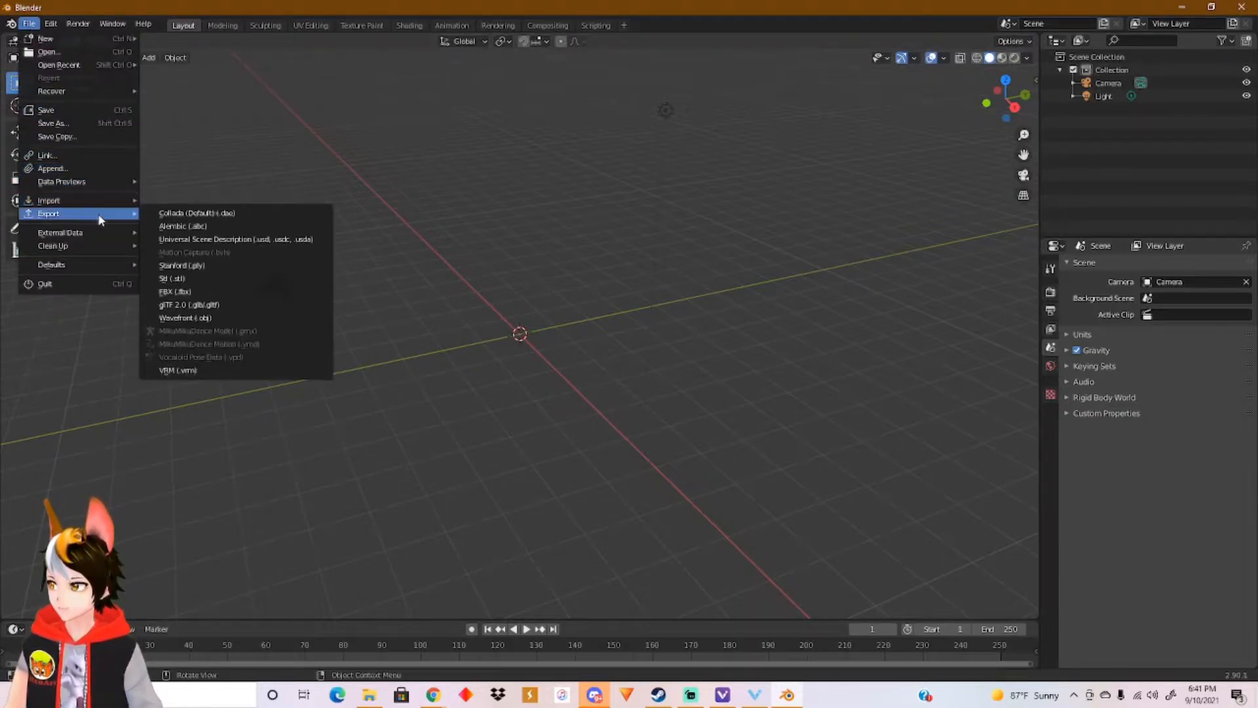
mouse_move(49, 200)
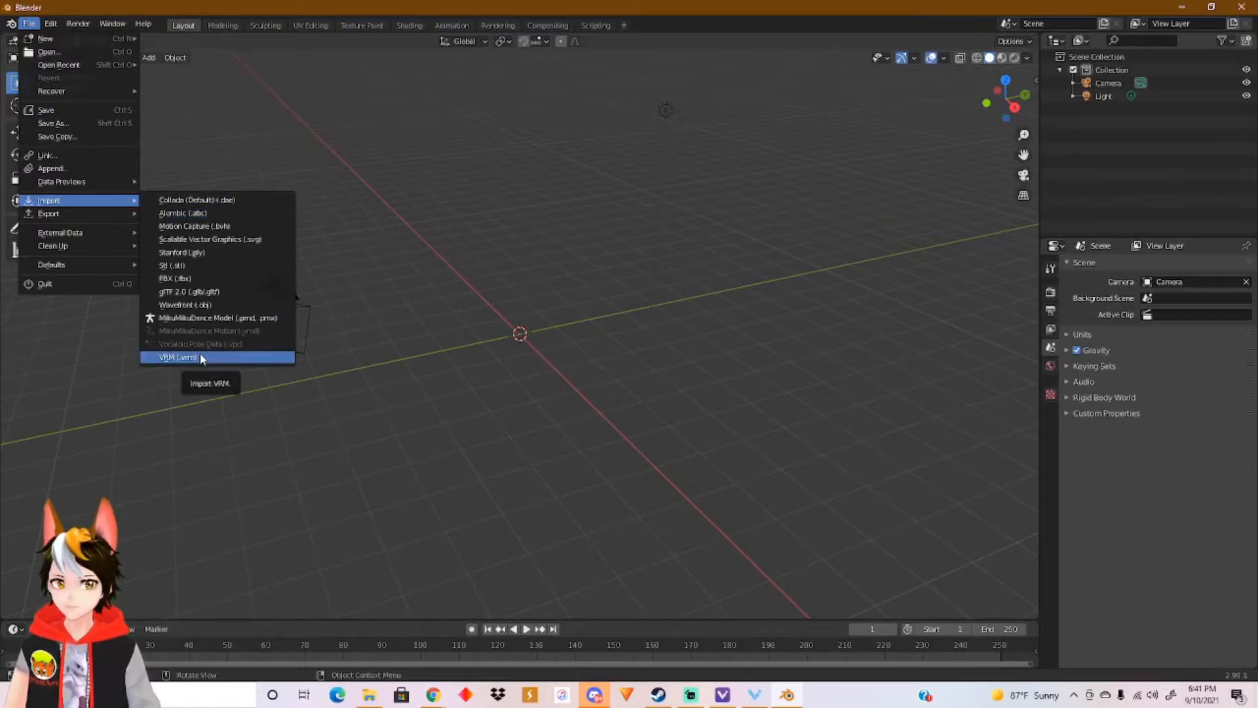
click(177, 357)
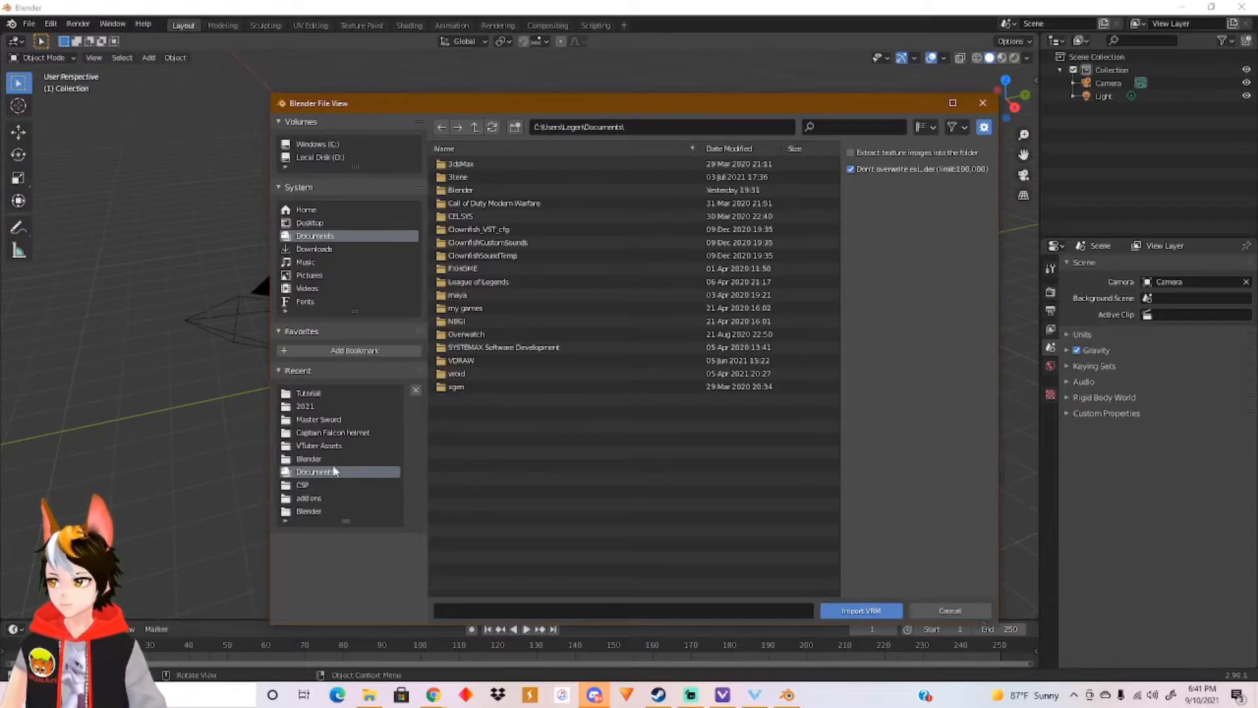
double_click(305, 406)
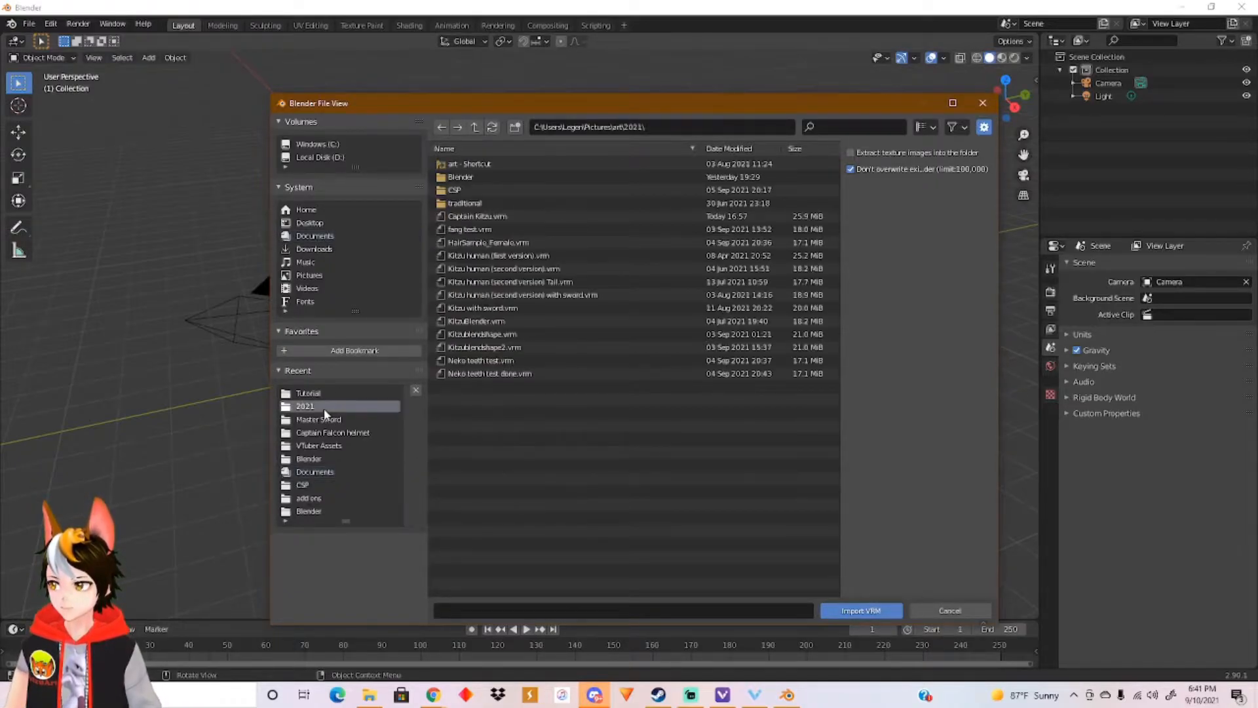
click(489, 373)
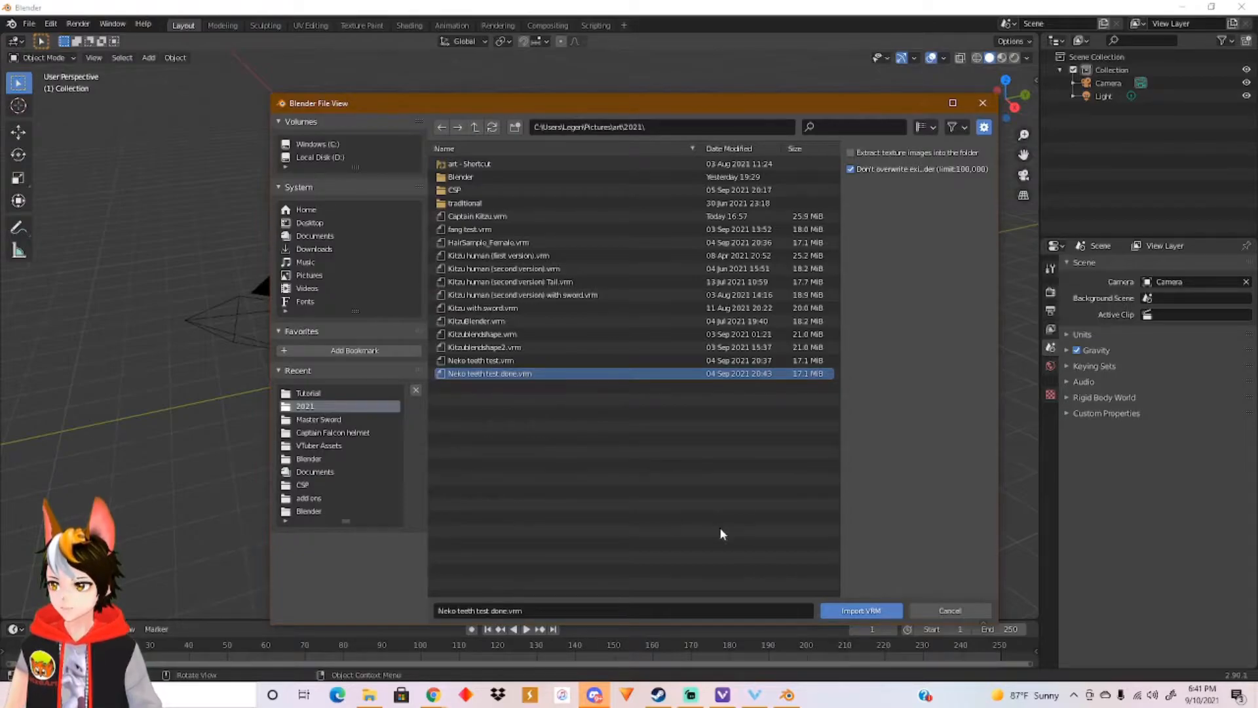
click(860, 610)
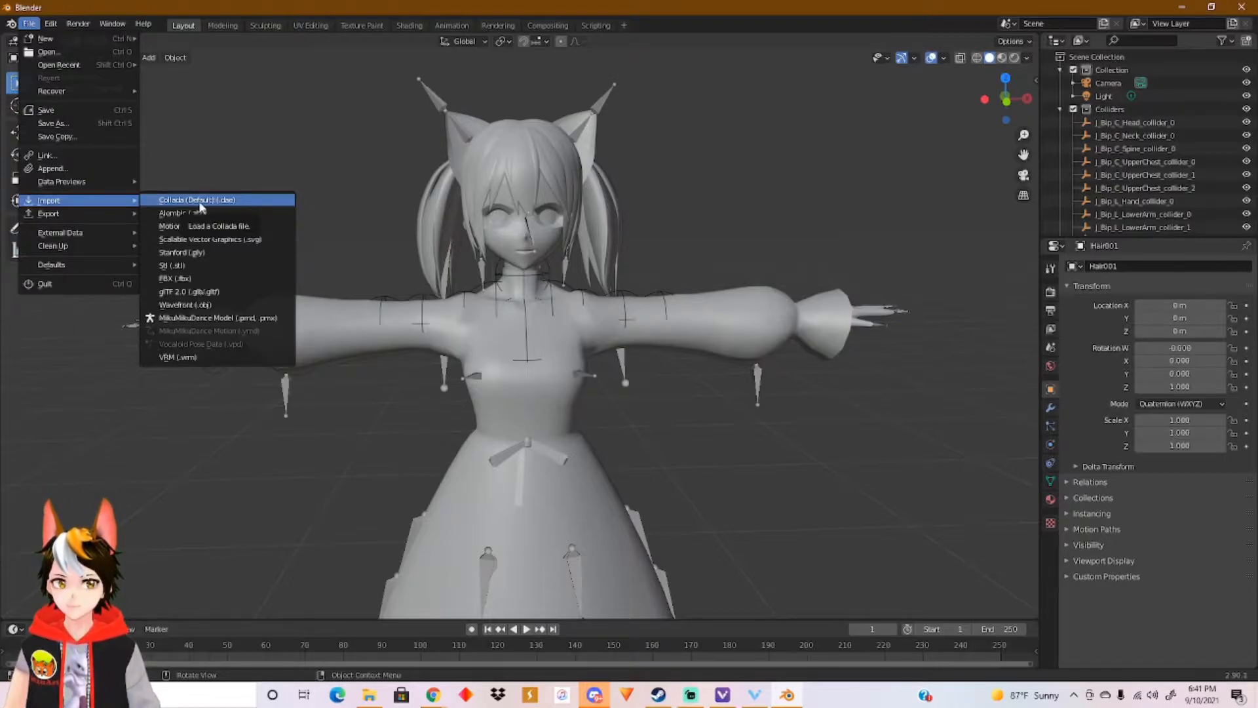
mouse_move(53, 123)
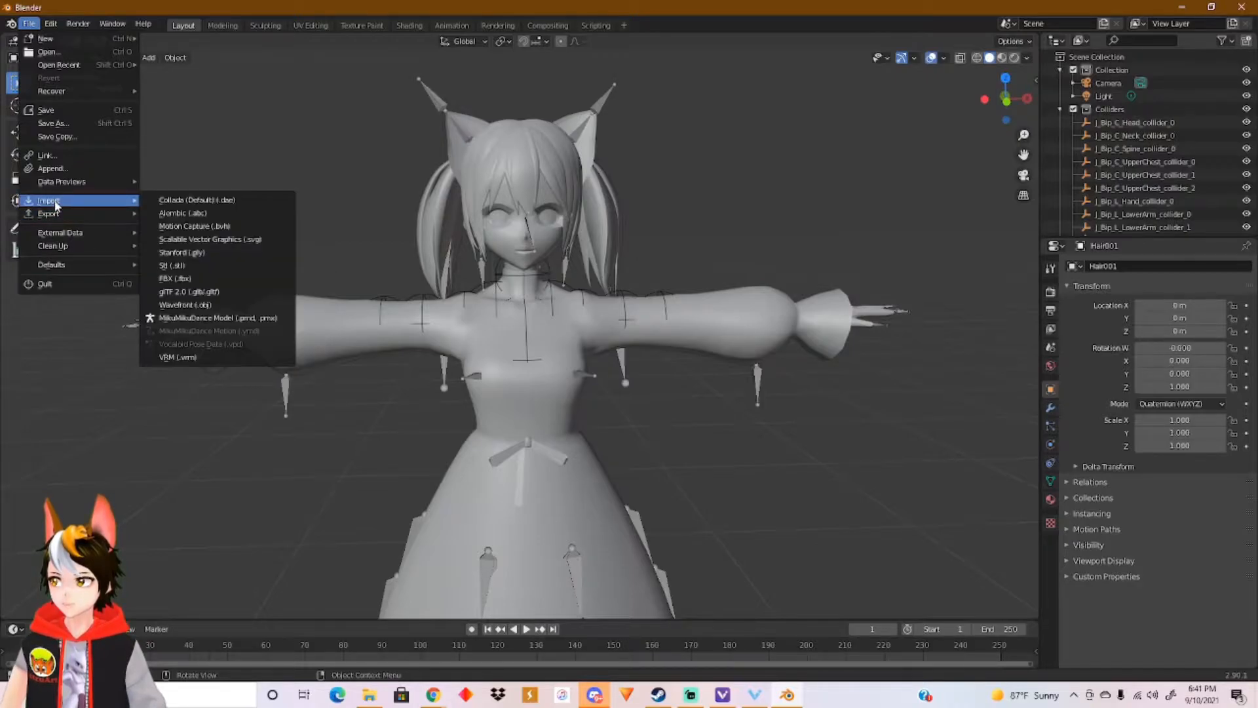
mouse_move(183, 213)
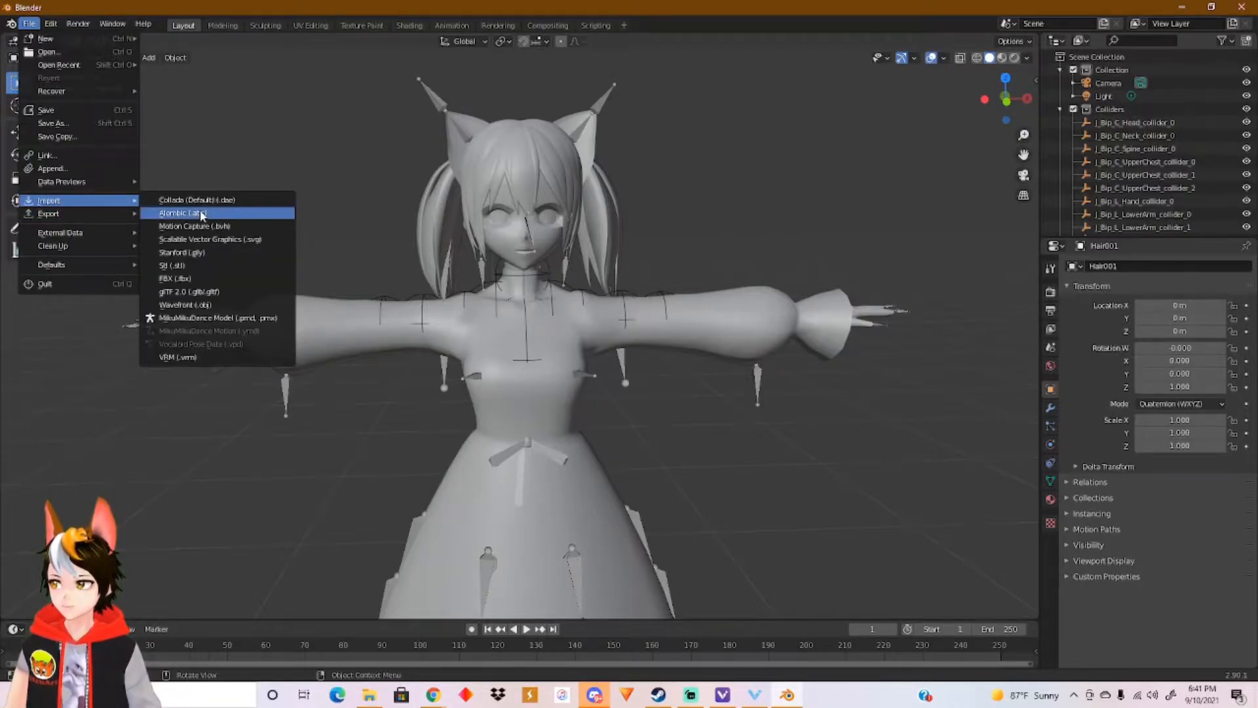
mouse_move(185, 305)
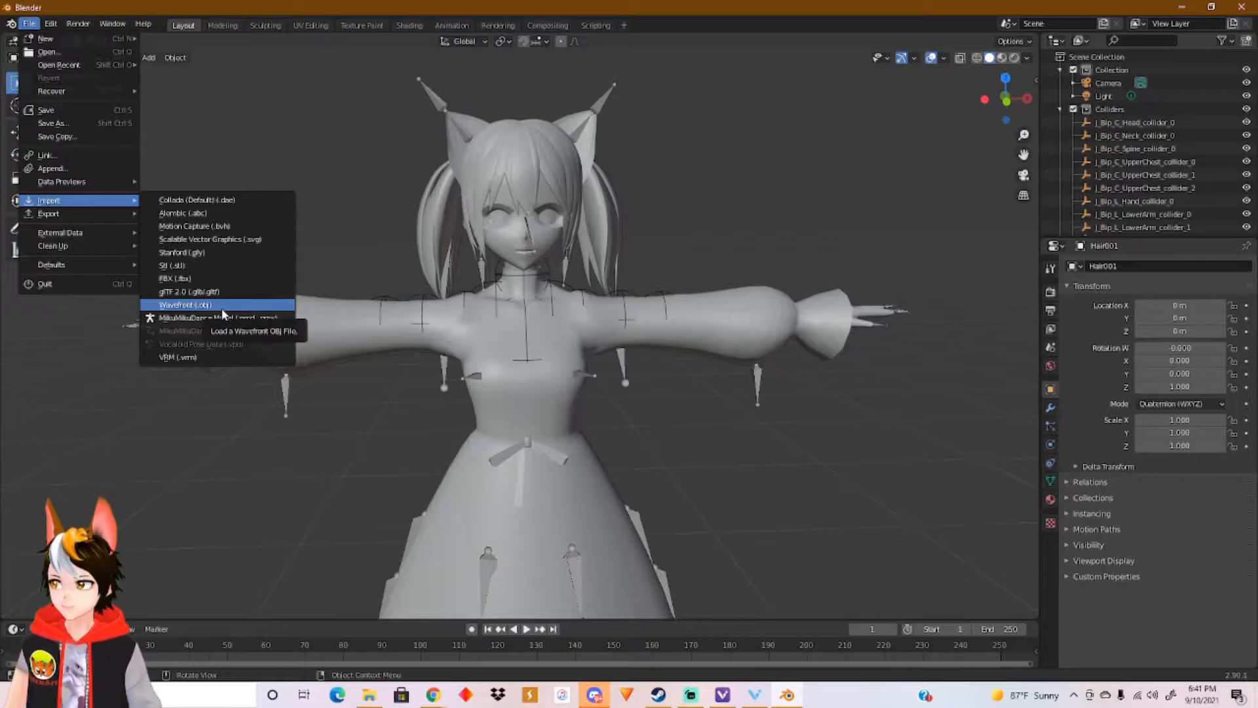
mouse_move(174, 278)
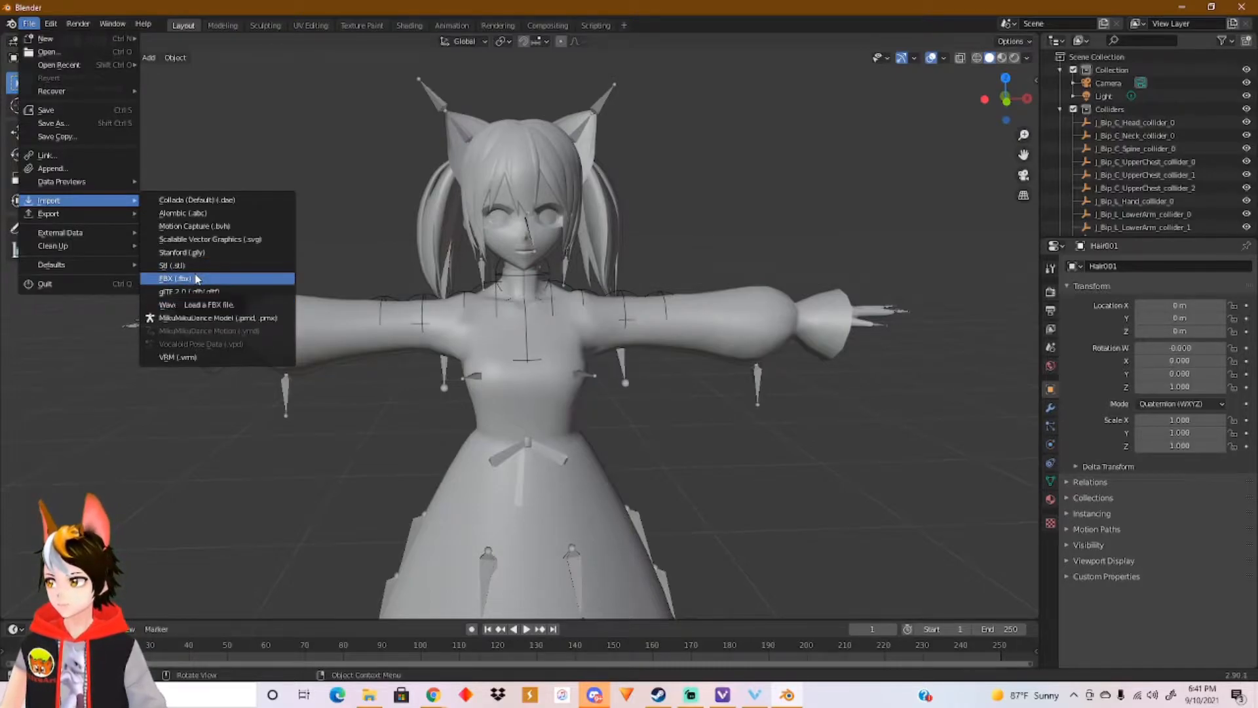
Import Sword and Scabbard.fbx from the Tutorial folder into the scene.
click(171, 278)
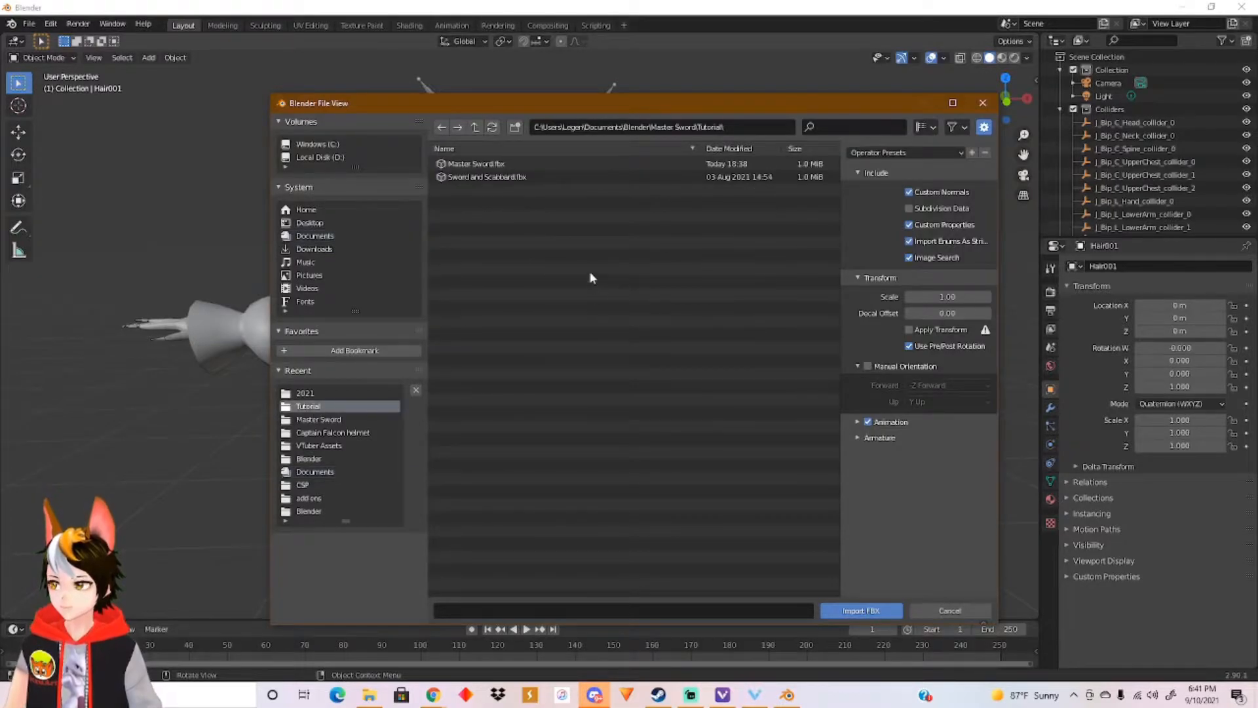
click(488, 177)
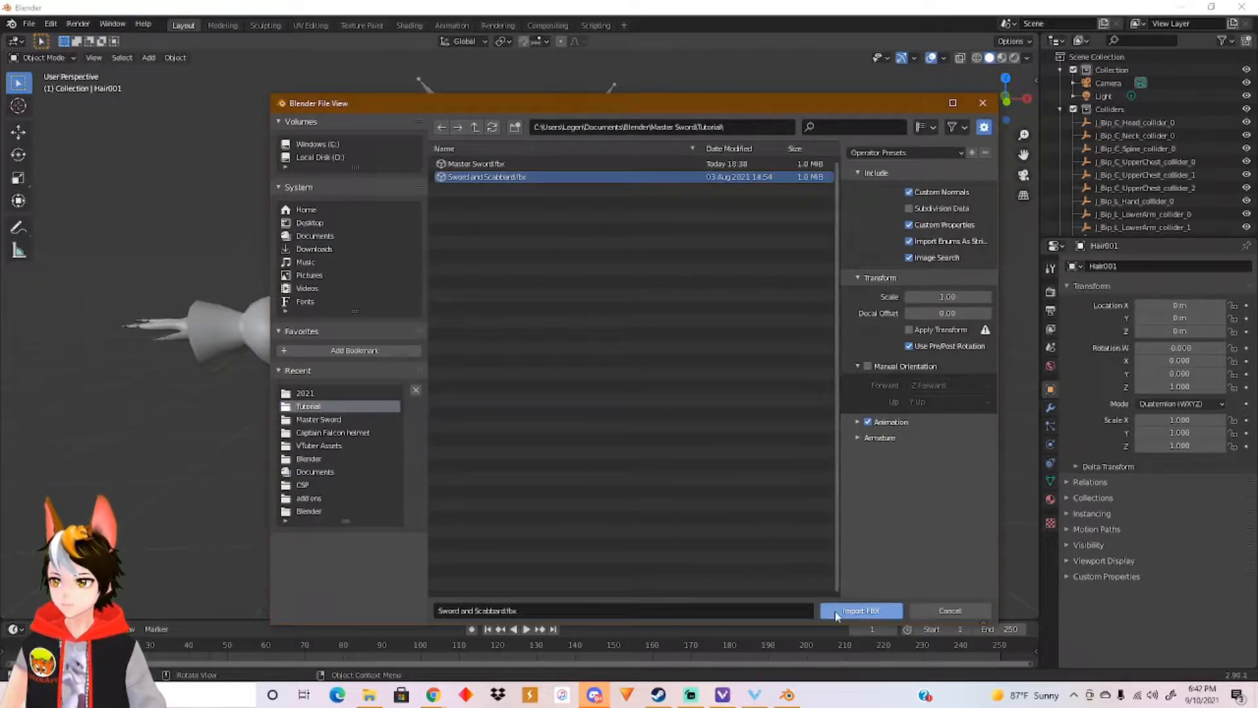
click(860, 610)
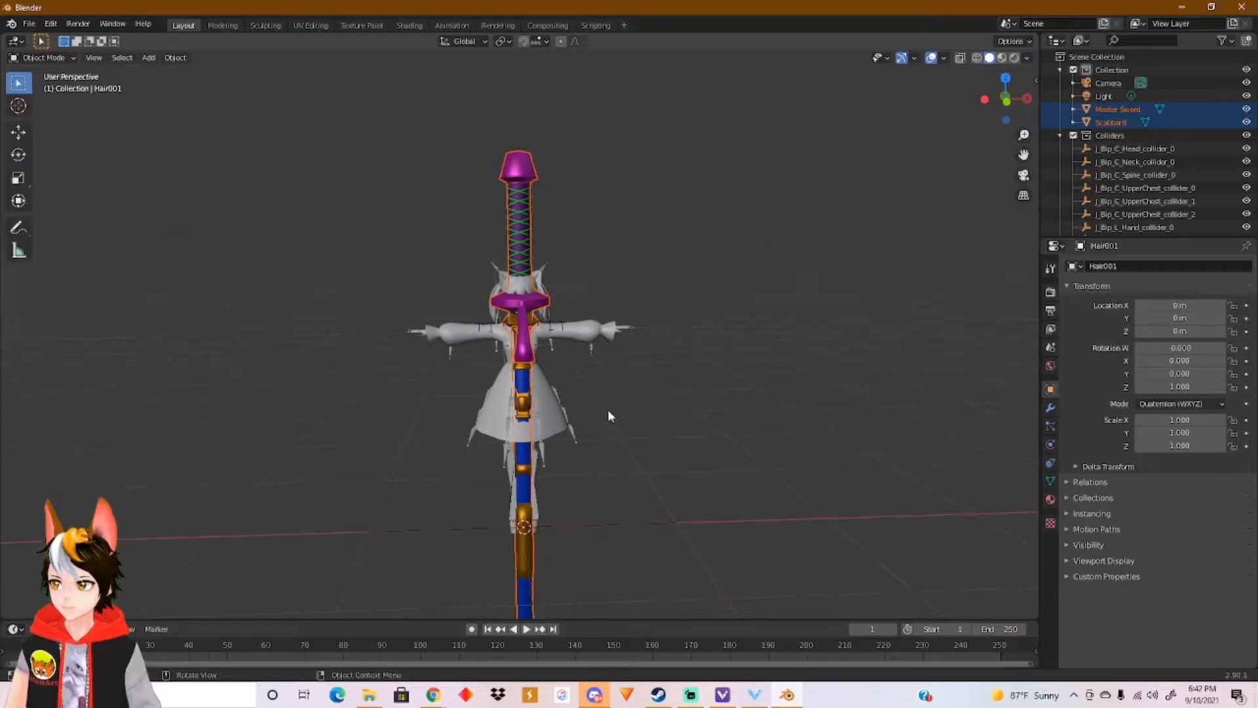
Delete the Scabbard object via the Outliner, keeping only the Master Sword.
drag(610, 416, 678, 415)
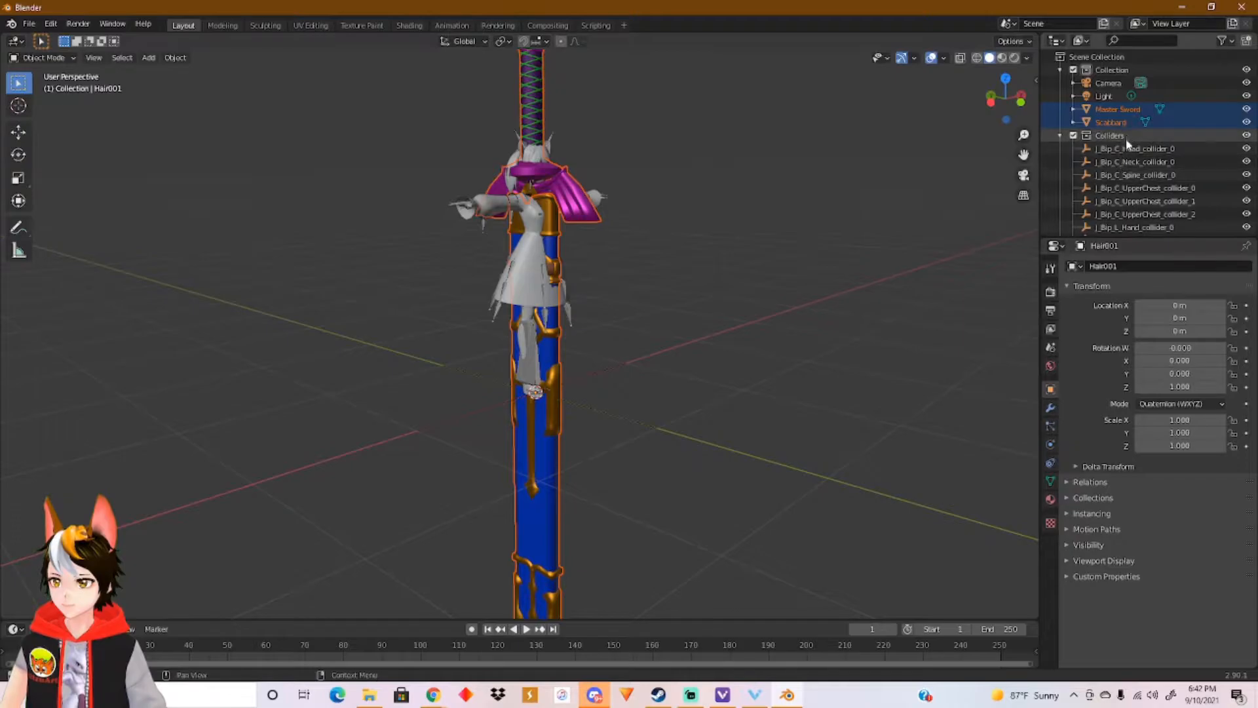
right_click(1111, 122)
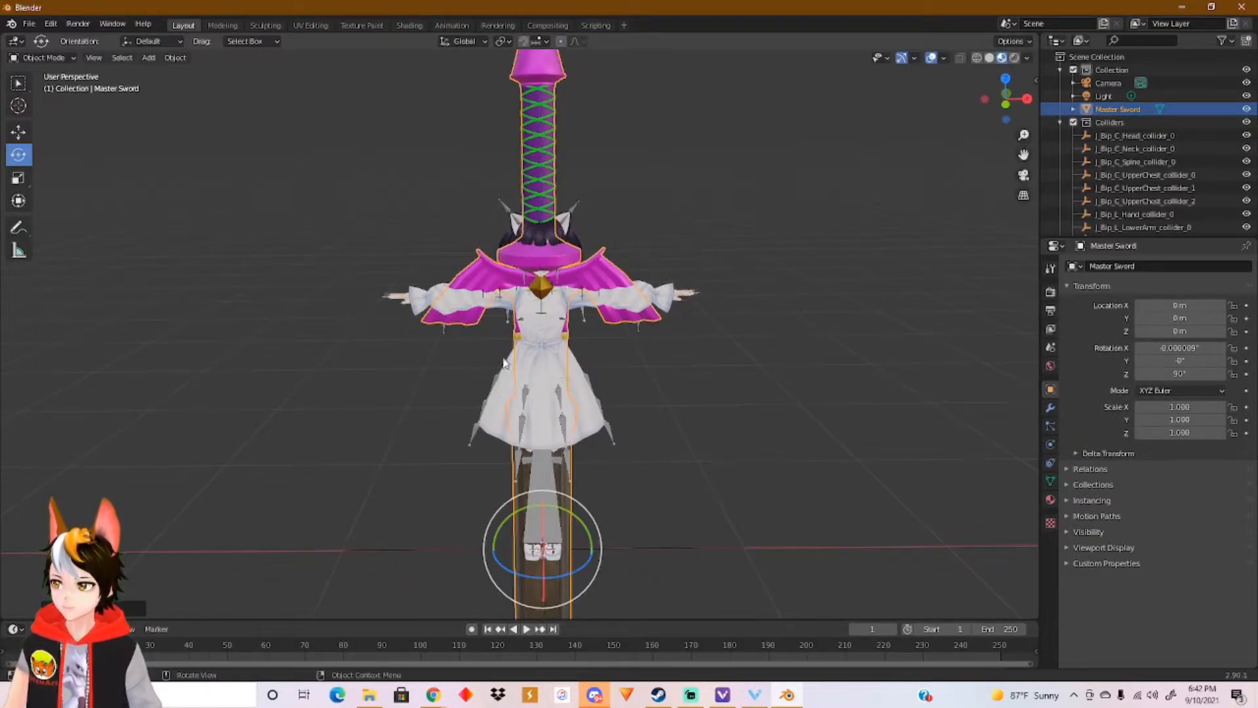
Shrink the Master Sword and place it diagonally behind the avatar's upper back.
key(s)
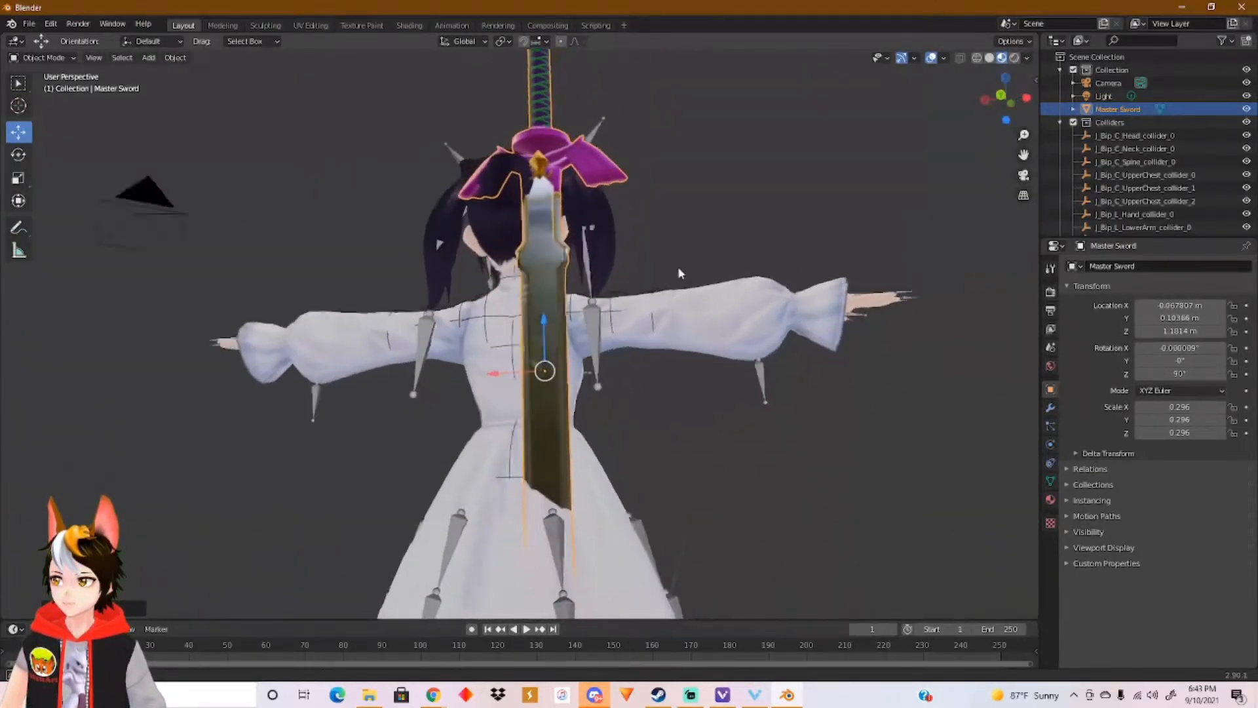
drag(680, 273, 574, 317)
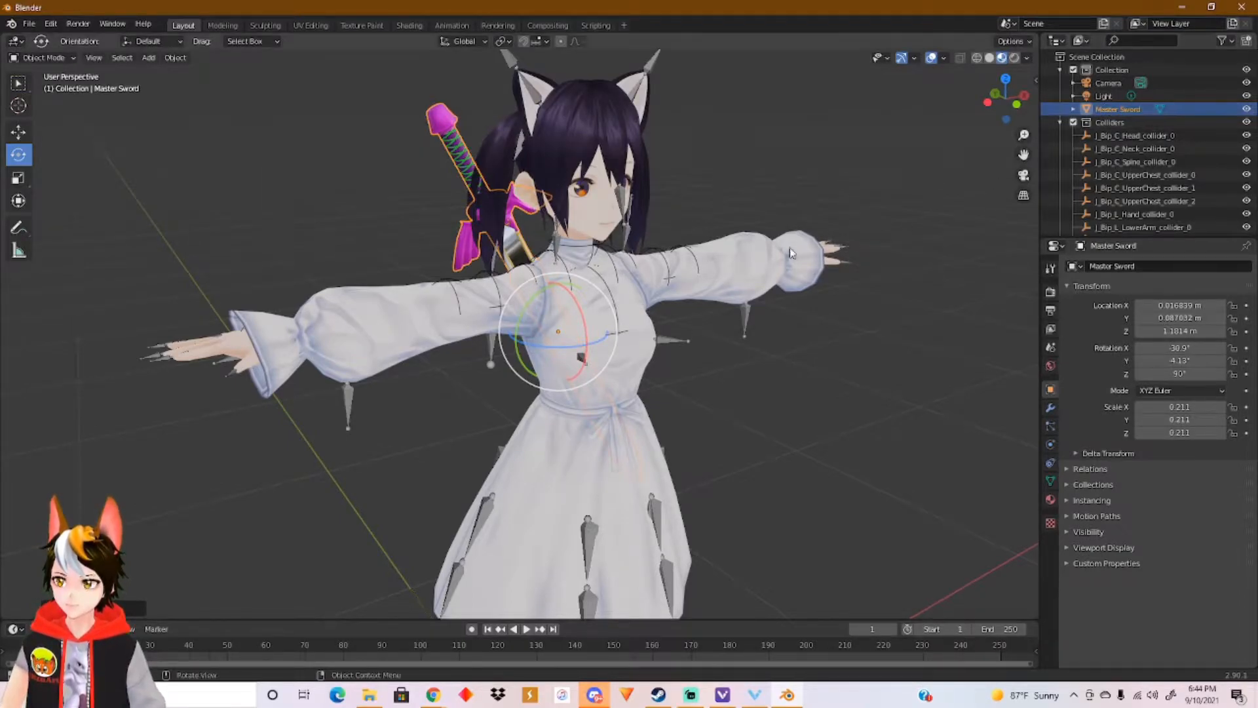
Delete the default Camera and Light from the Outliner.
drag(786, 253, 823, 320)
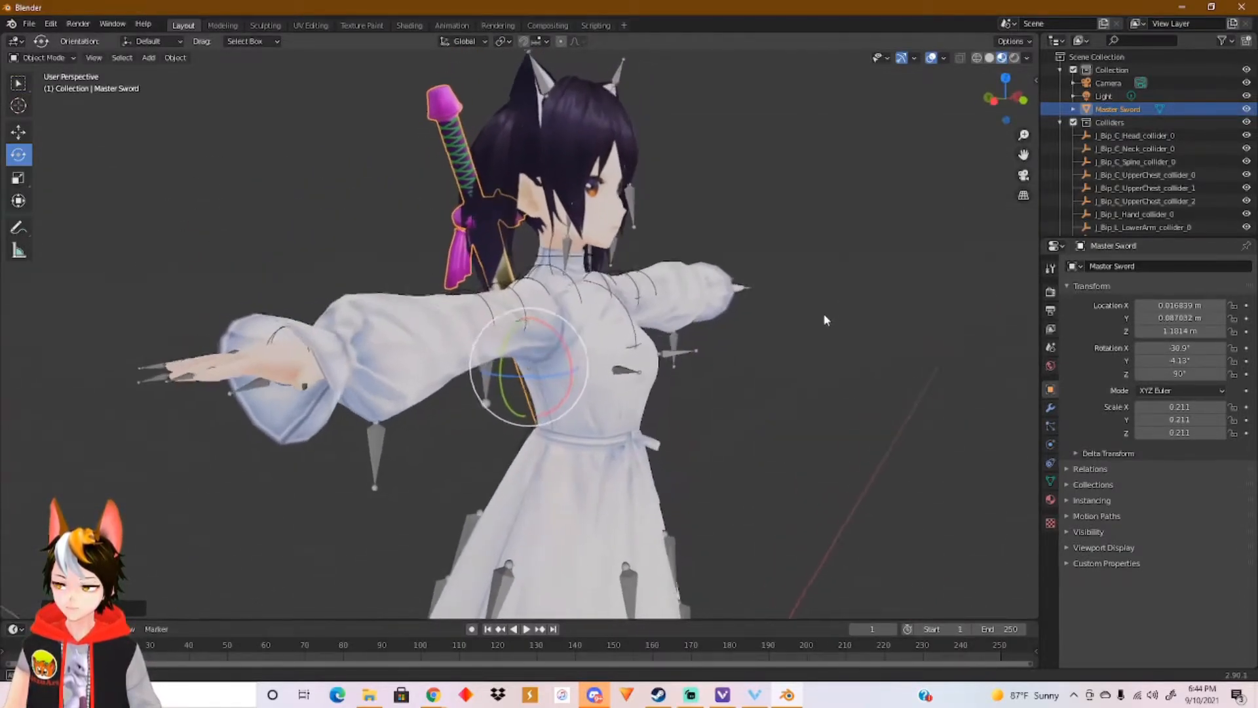
click(1103, 95)
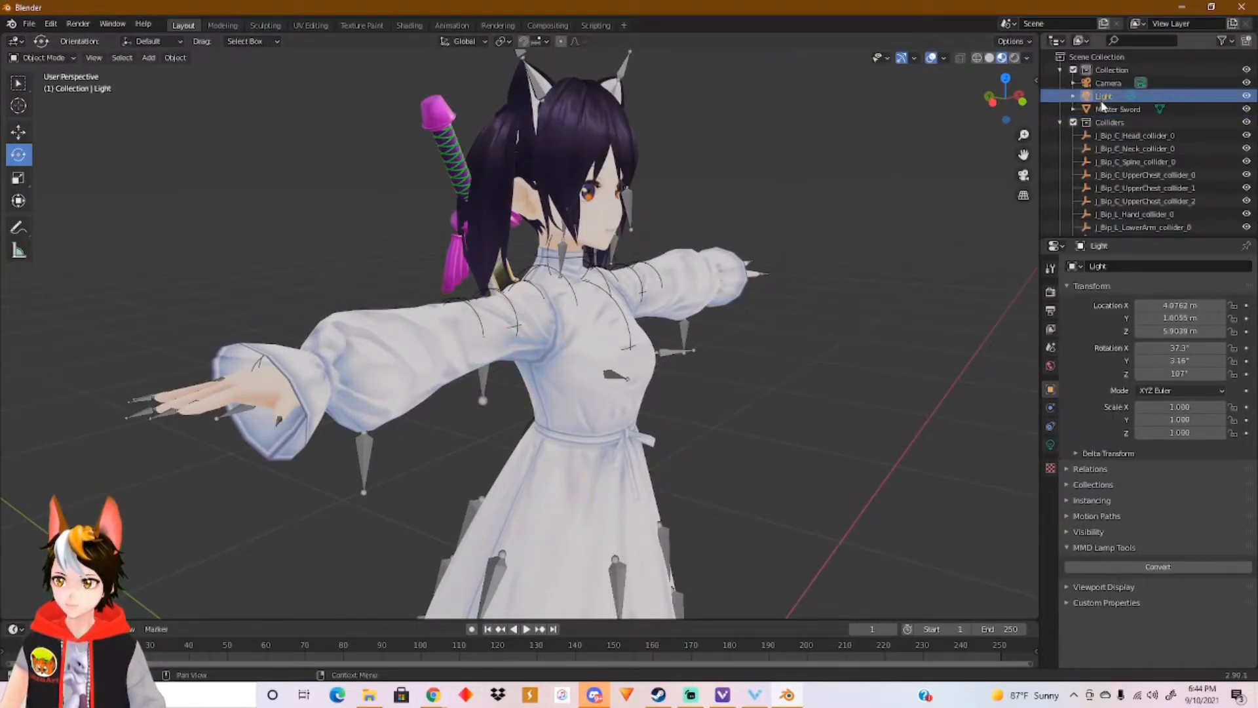
click(1108, 82)
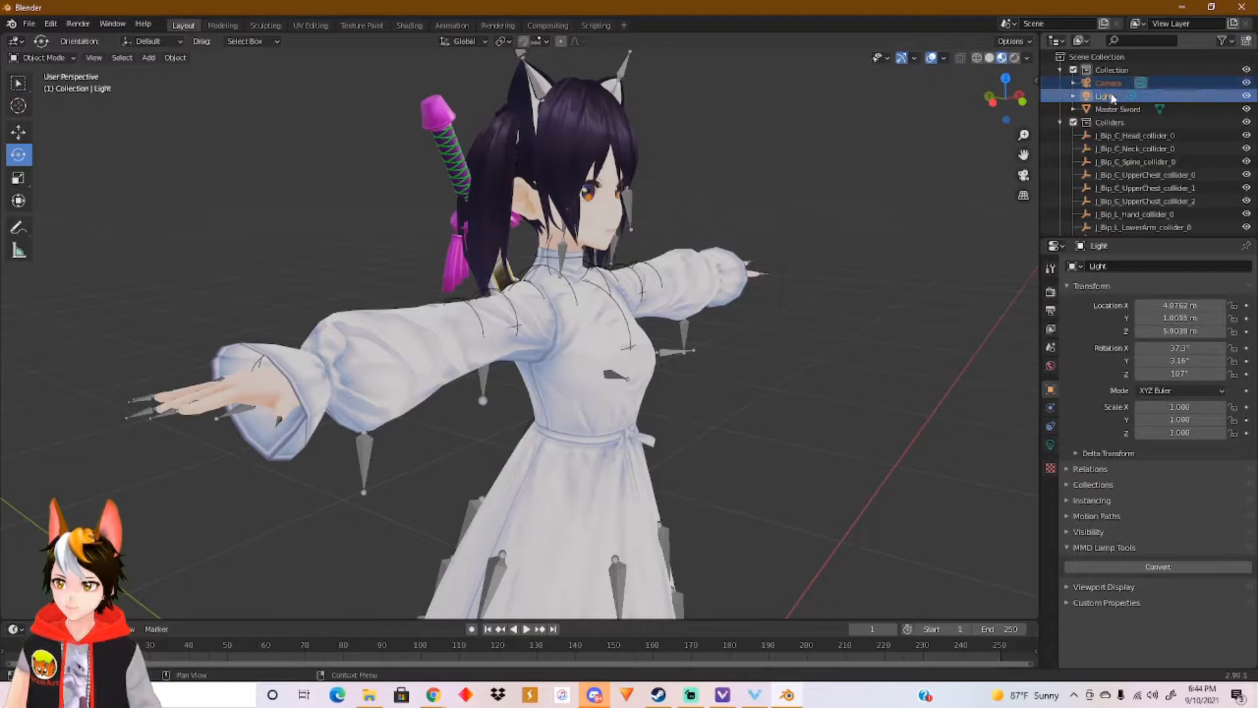
right_click(1110, 96)
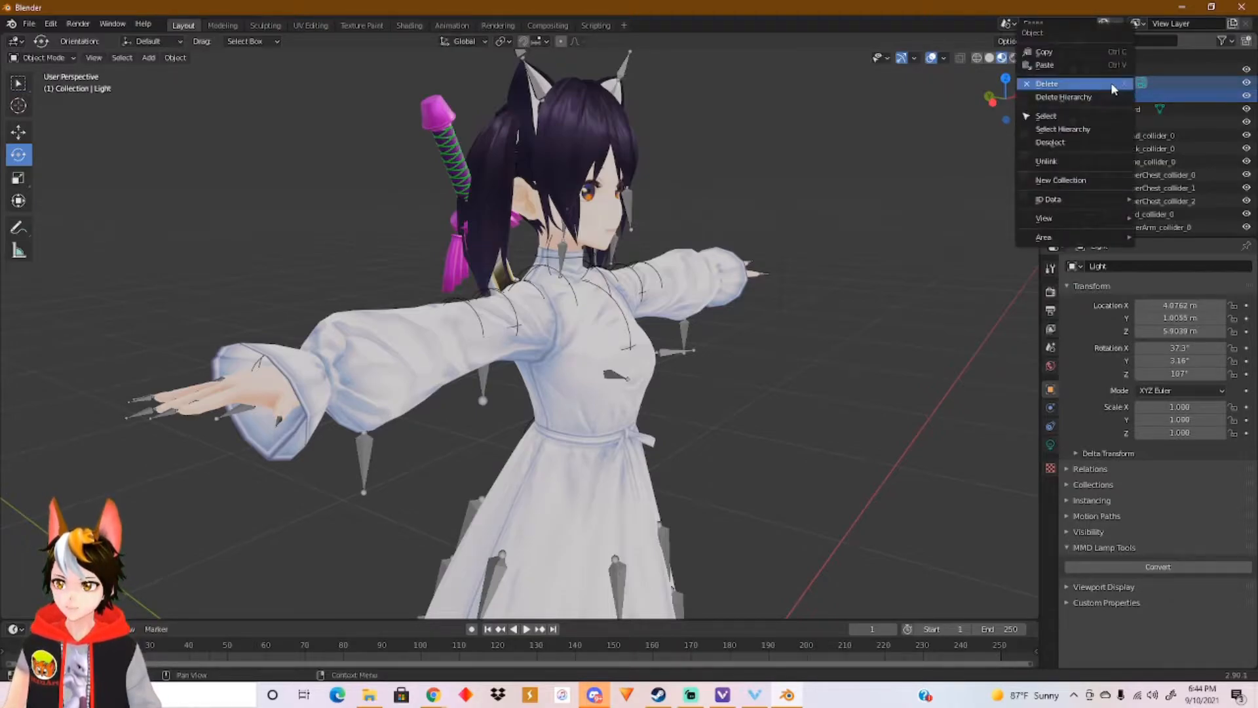
click(1046, 84)
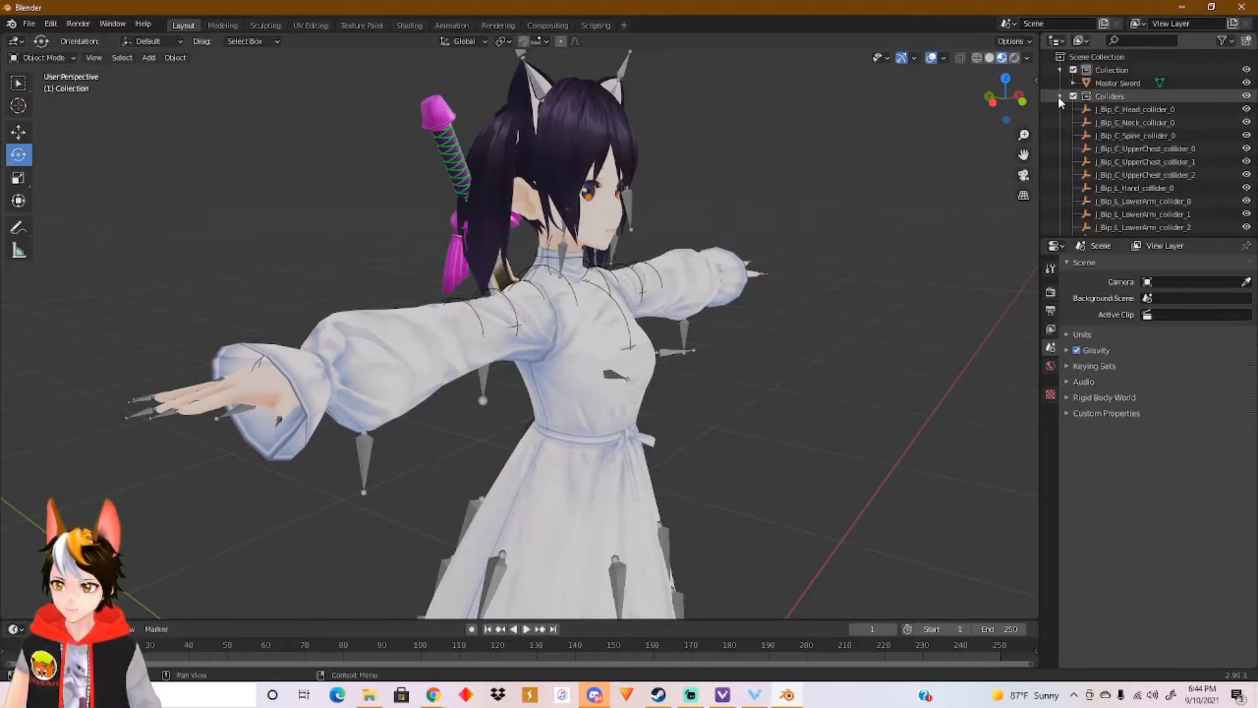
Collapse the Colliders collection and add the Armature to the sword selection.
click(1062, 96)
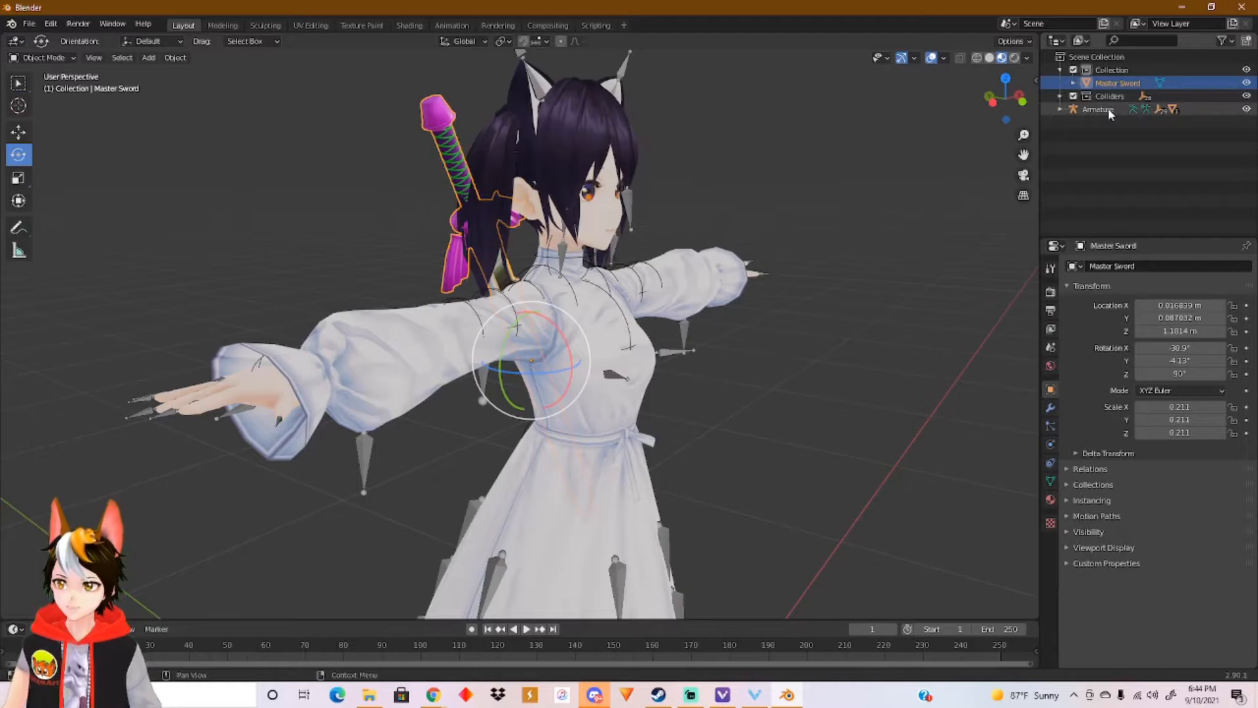
click(1100, 109)
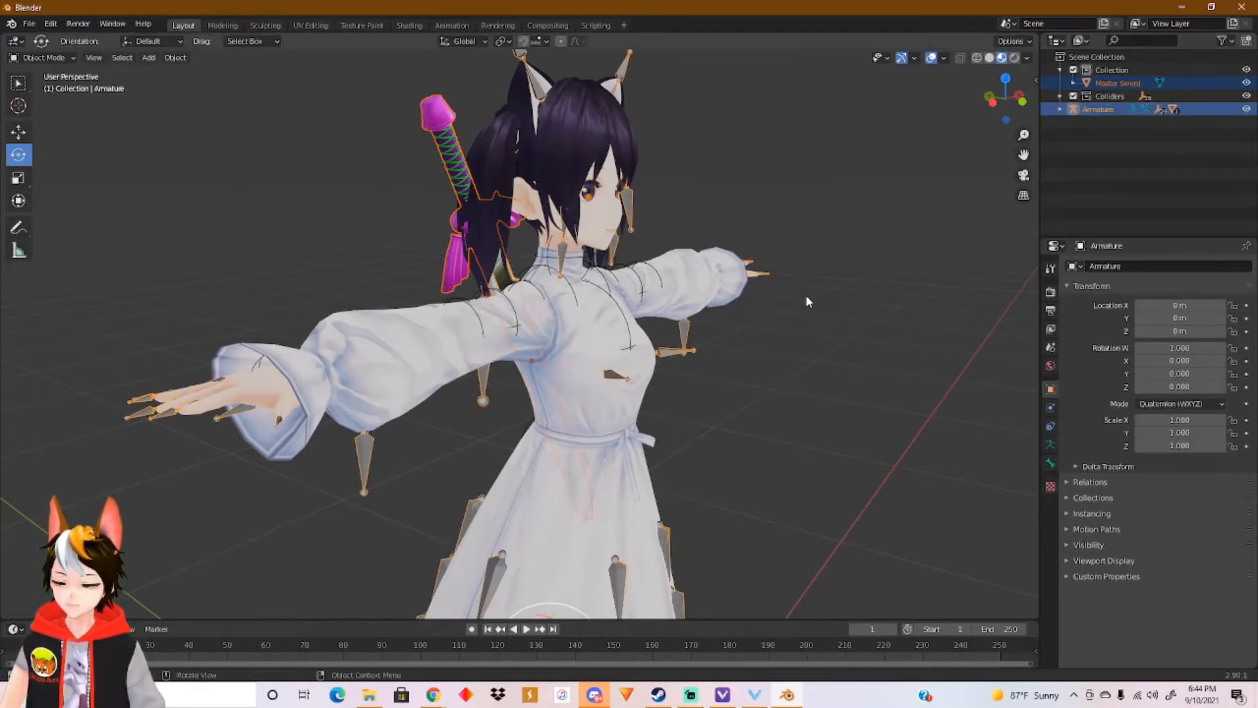
mouse_move(988, 83)
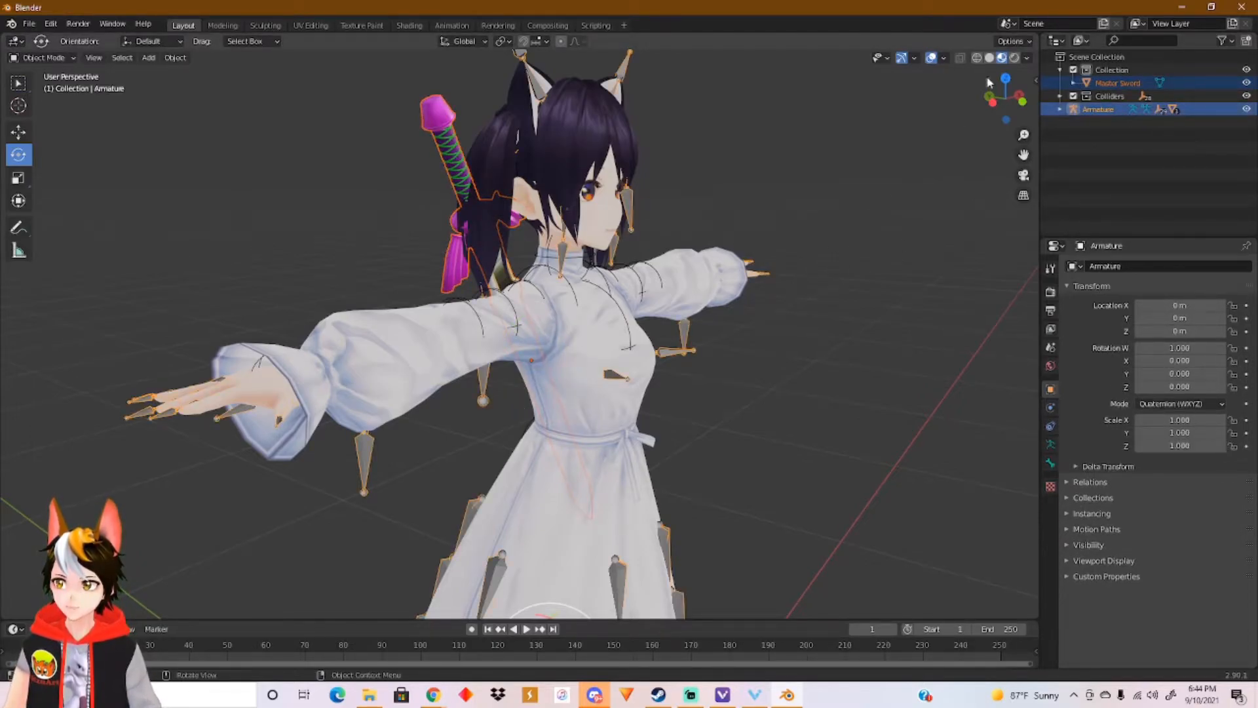
Enable X-Ray to reveal the bones and reselect the sword with the Armature active.
click(990, 56)
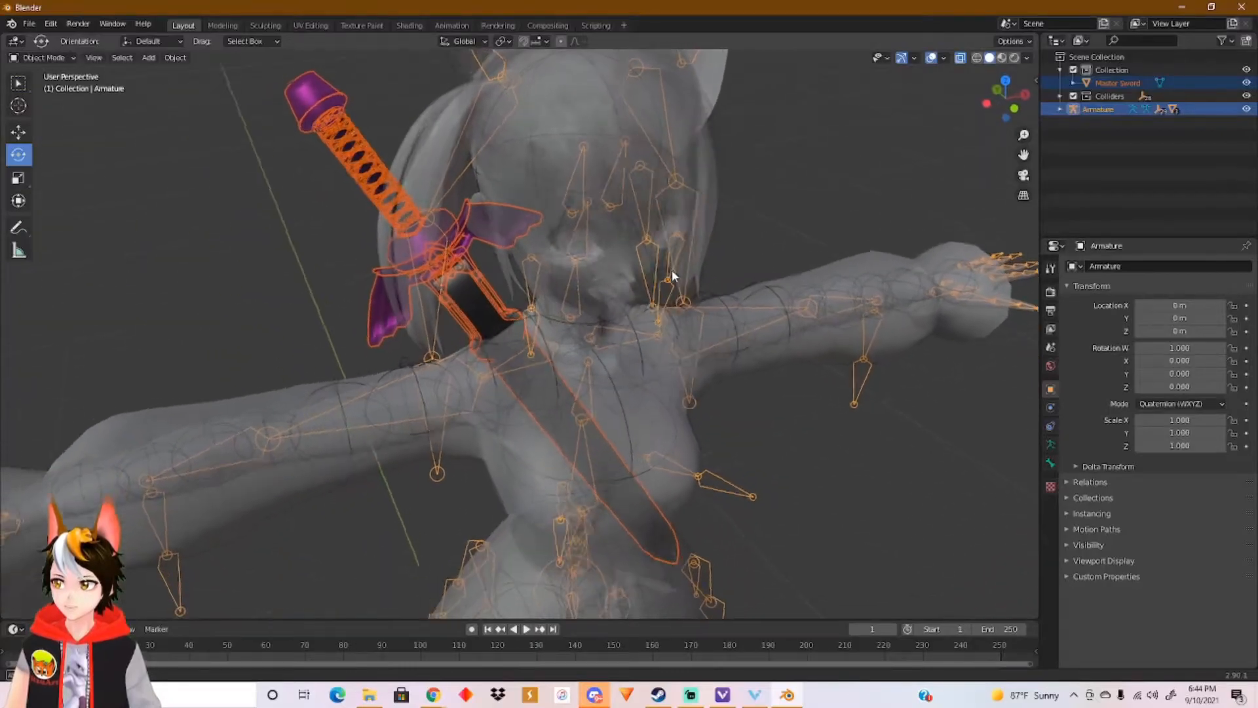
drag(674, 277, 574, 207)
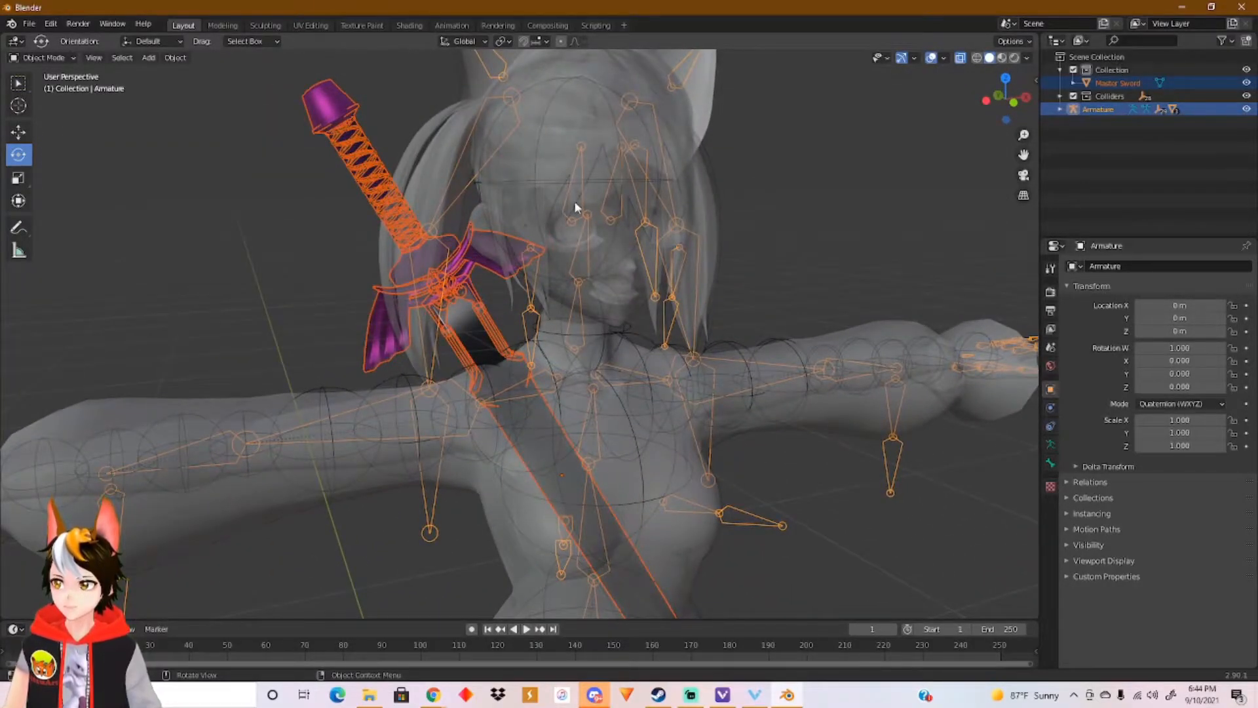
mouse_move(589, 256)
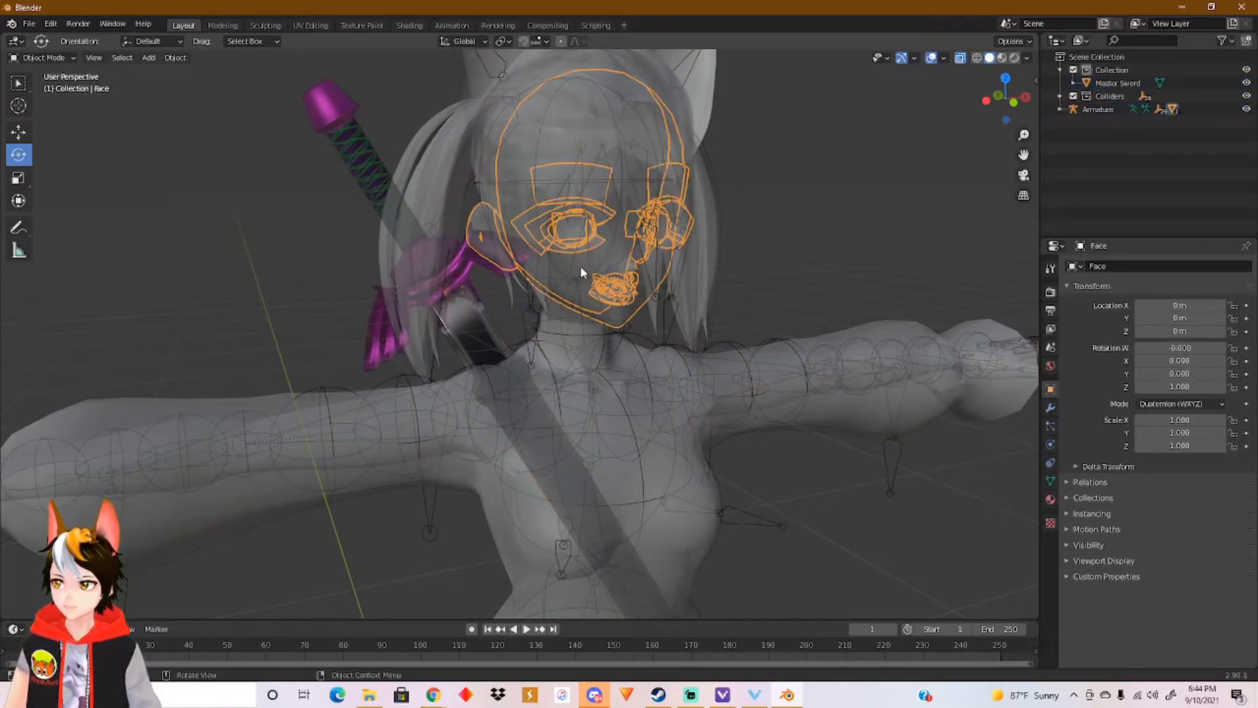
click(1099, 109)
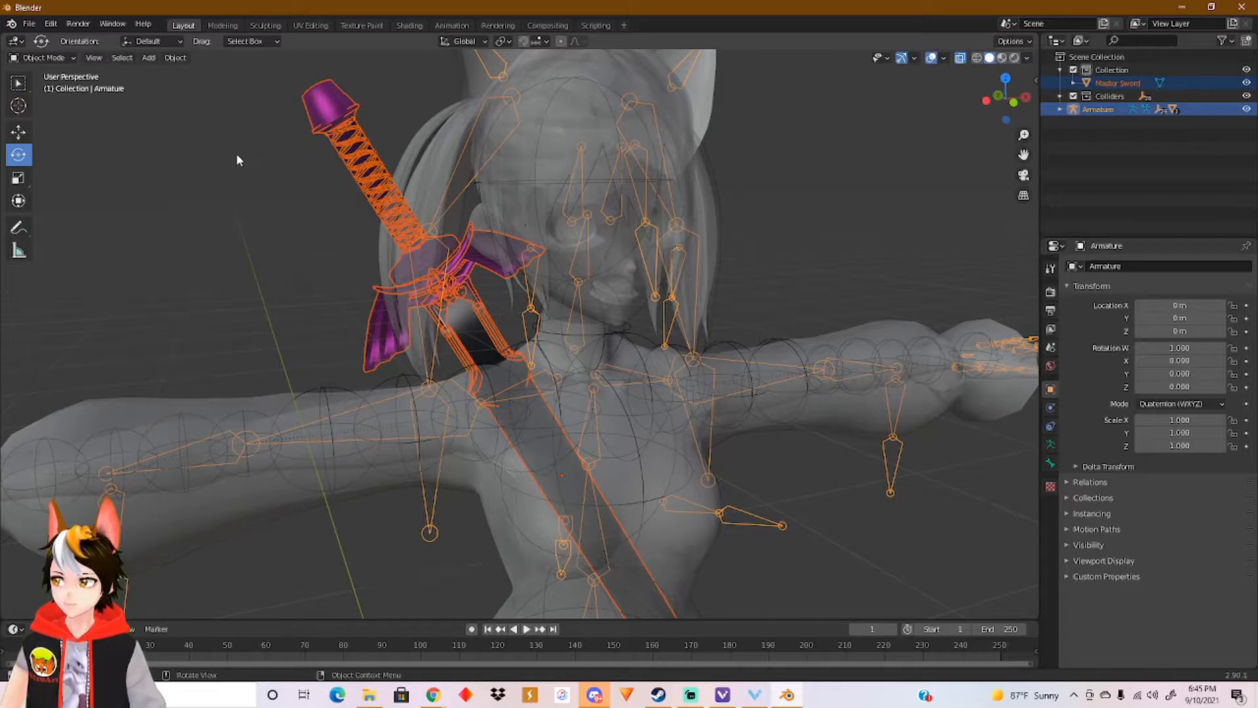
Enter Pose Mode and test-rotate the head bone with the Rotate tool.
click(41, 57)
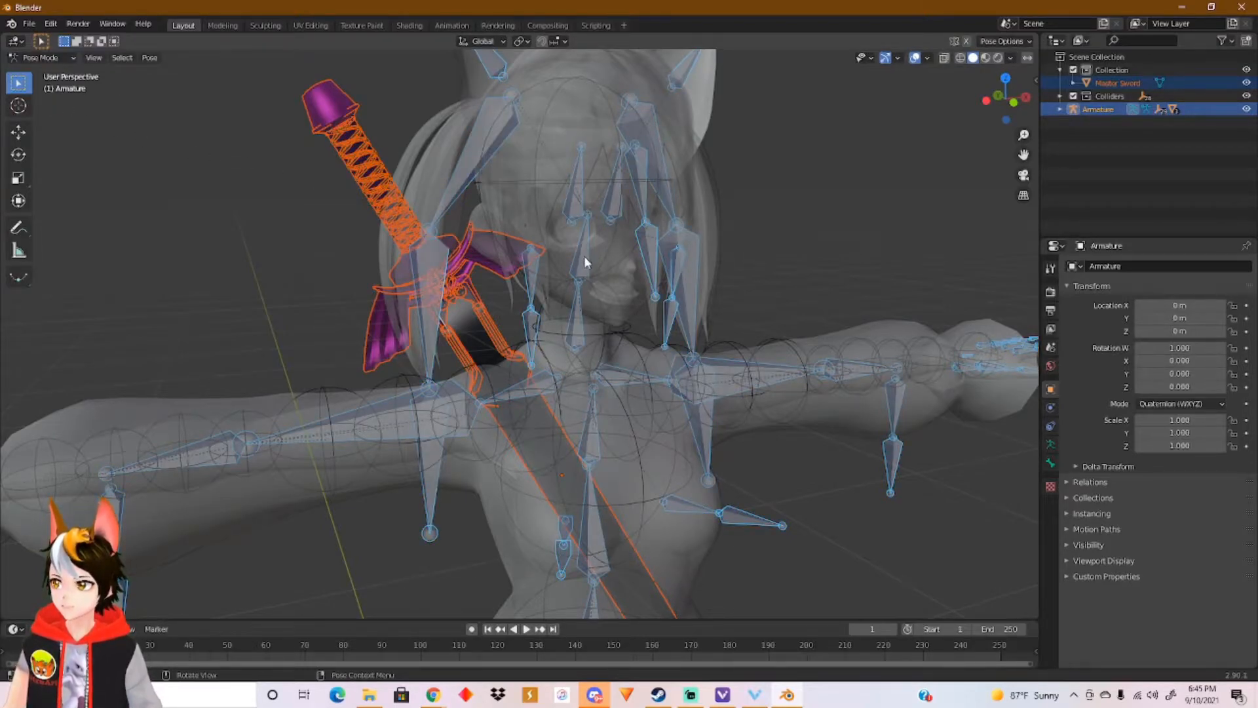
click(582, 257)
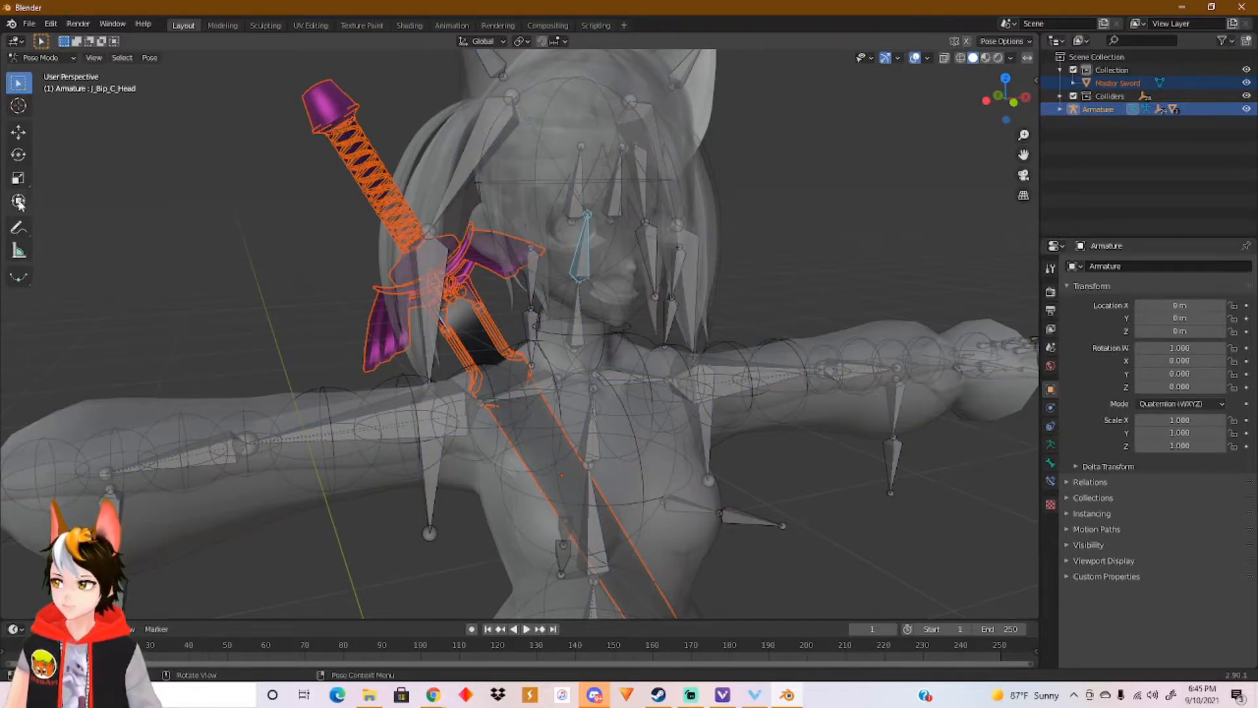
click(19, 155)
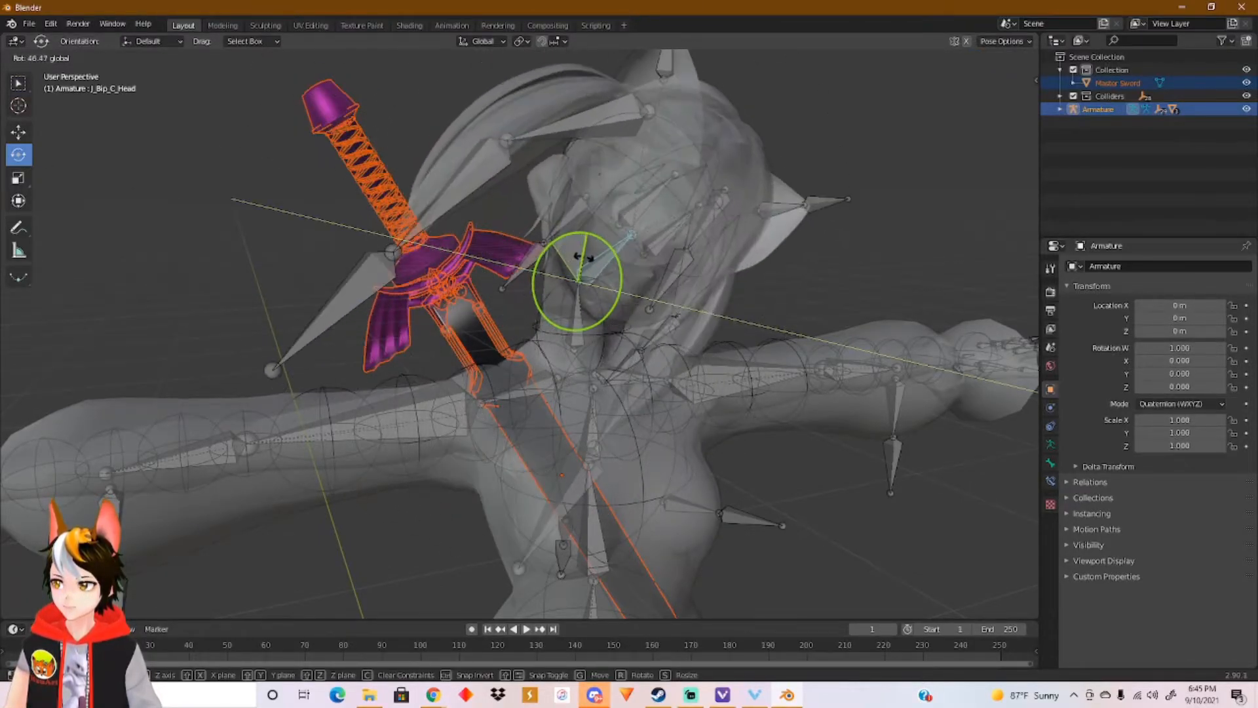
drag(579, 280, 571, 273)
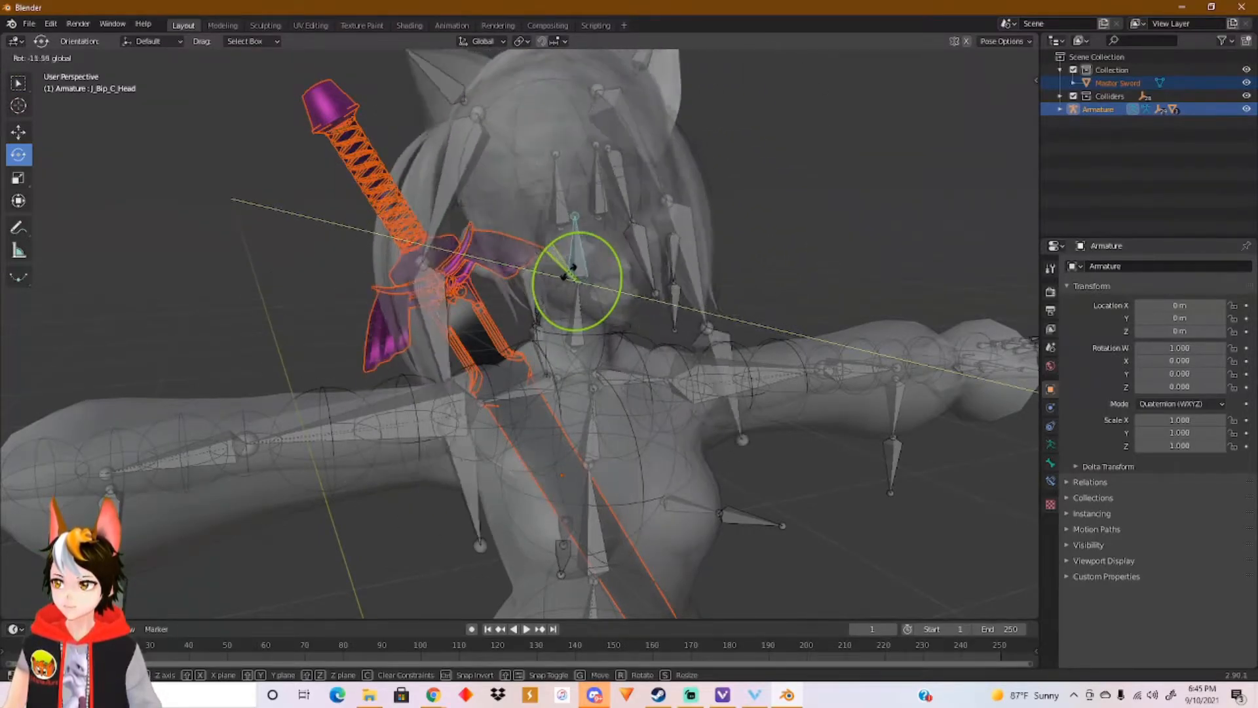
drag(562, 272, 578, 241)
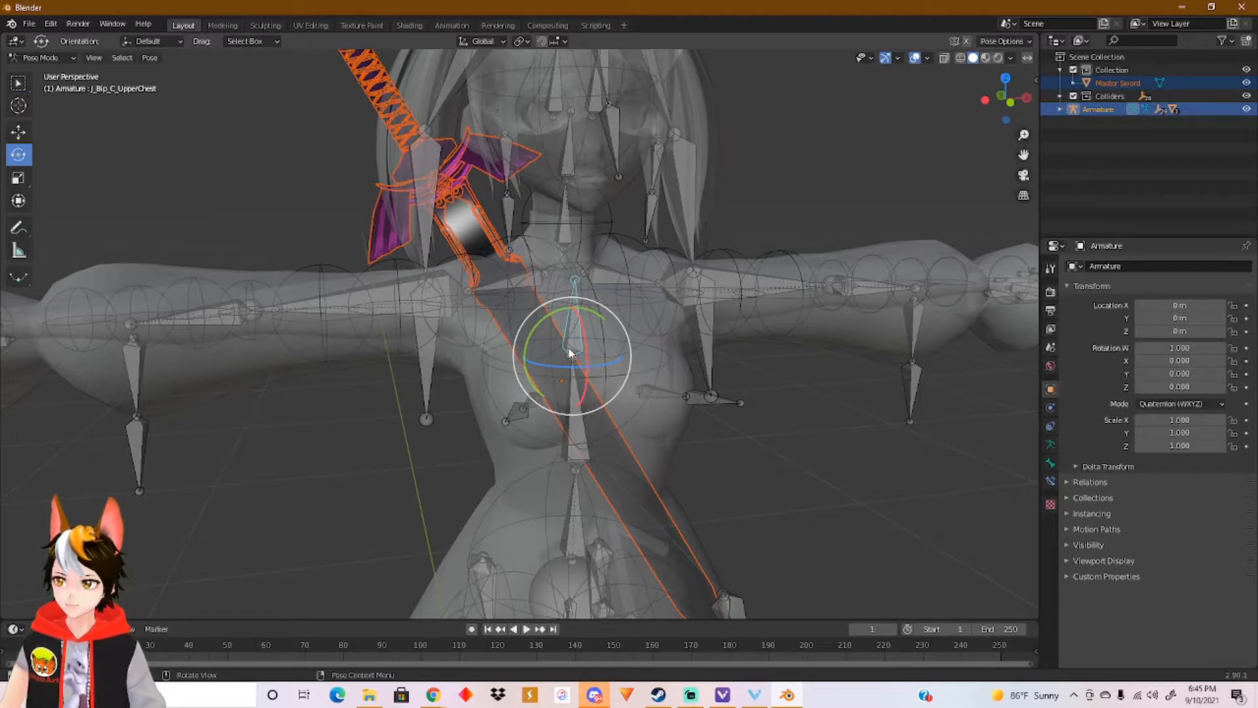
Parent the Master Sword to the upper chest bone and rotate the chest to verify it follows.
key(ctrl+p)
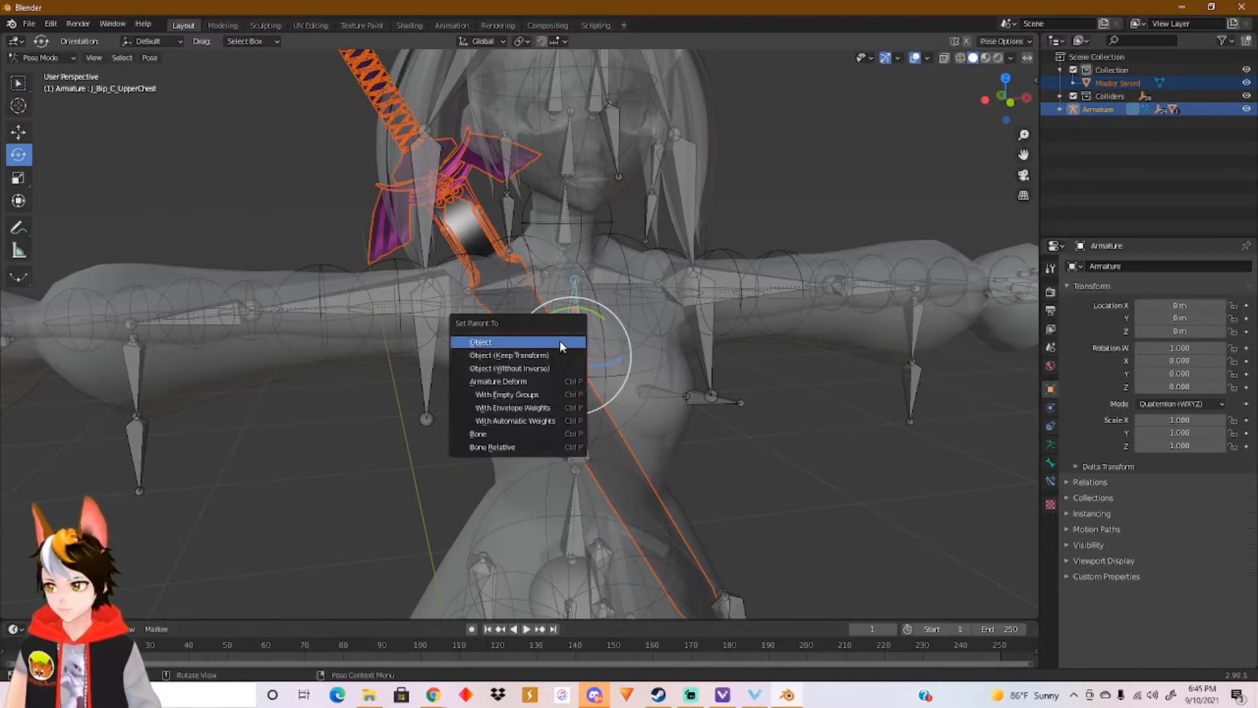
mouse_move(541, 349)
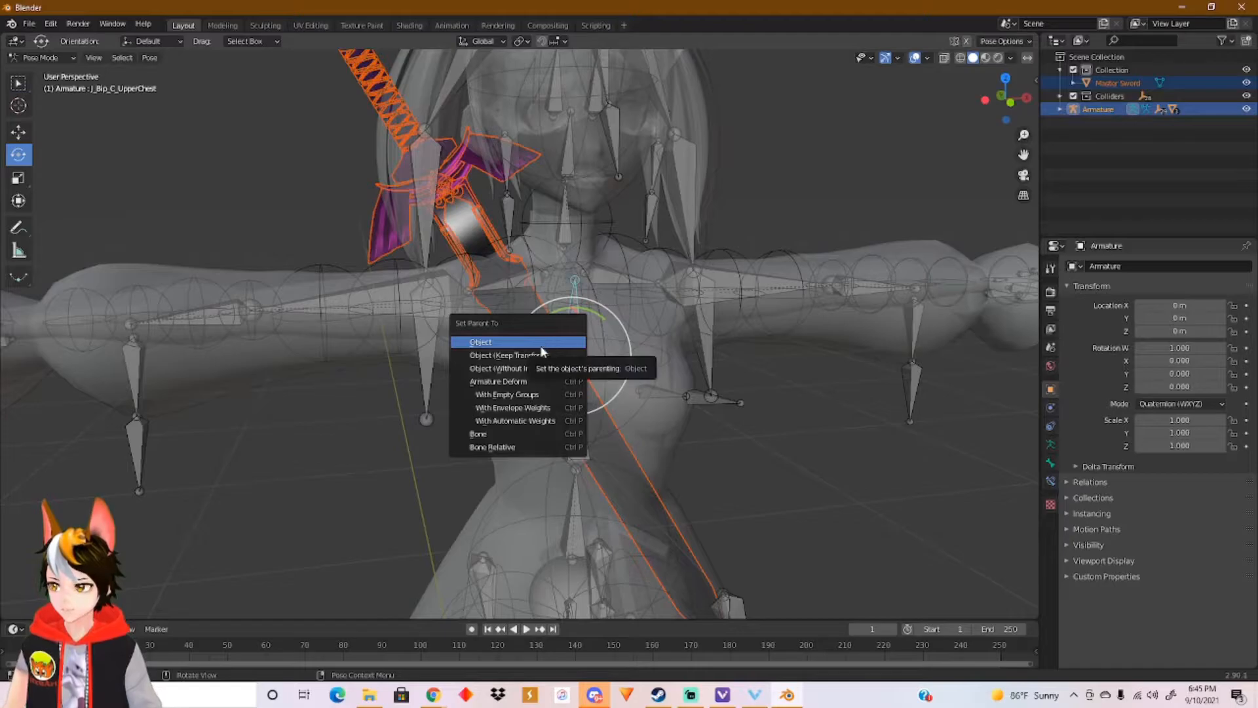
mouse_move(499, 382)
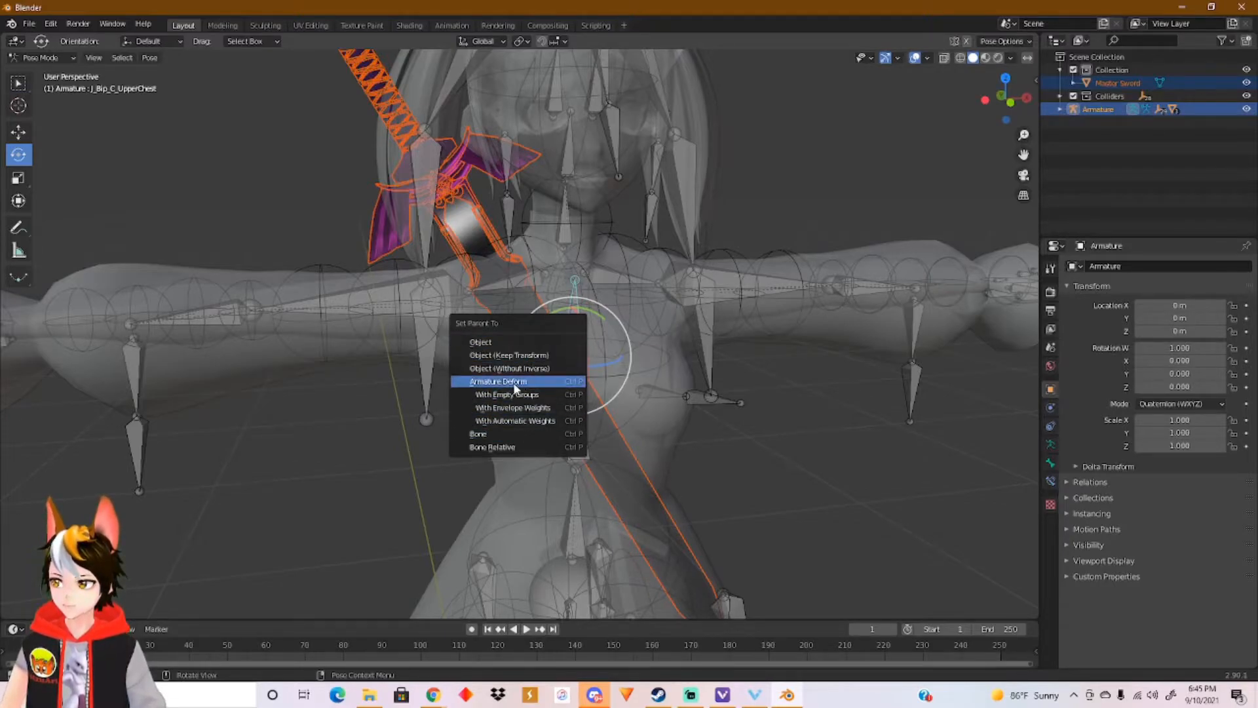
mouse_move(494, 434)
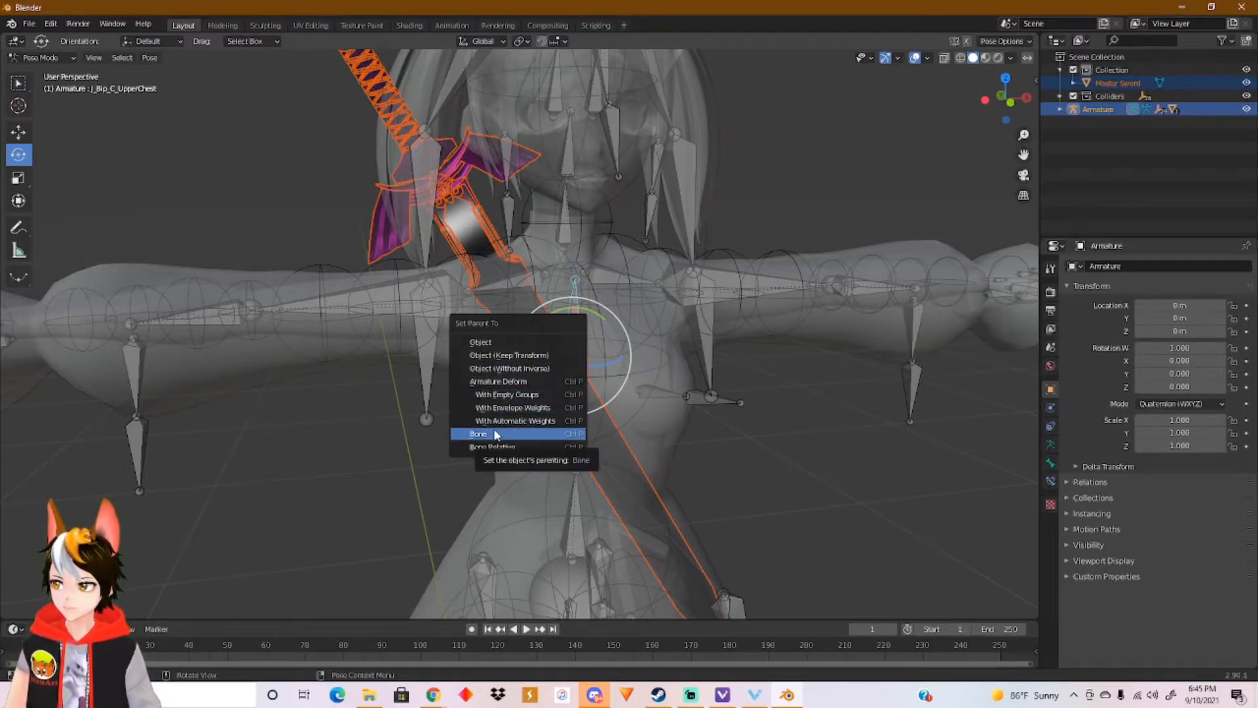
click(479, 434)
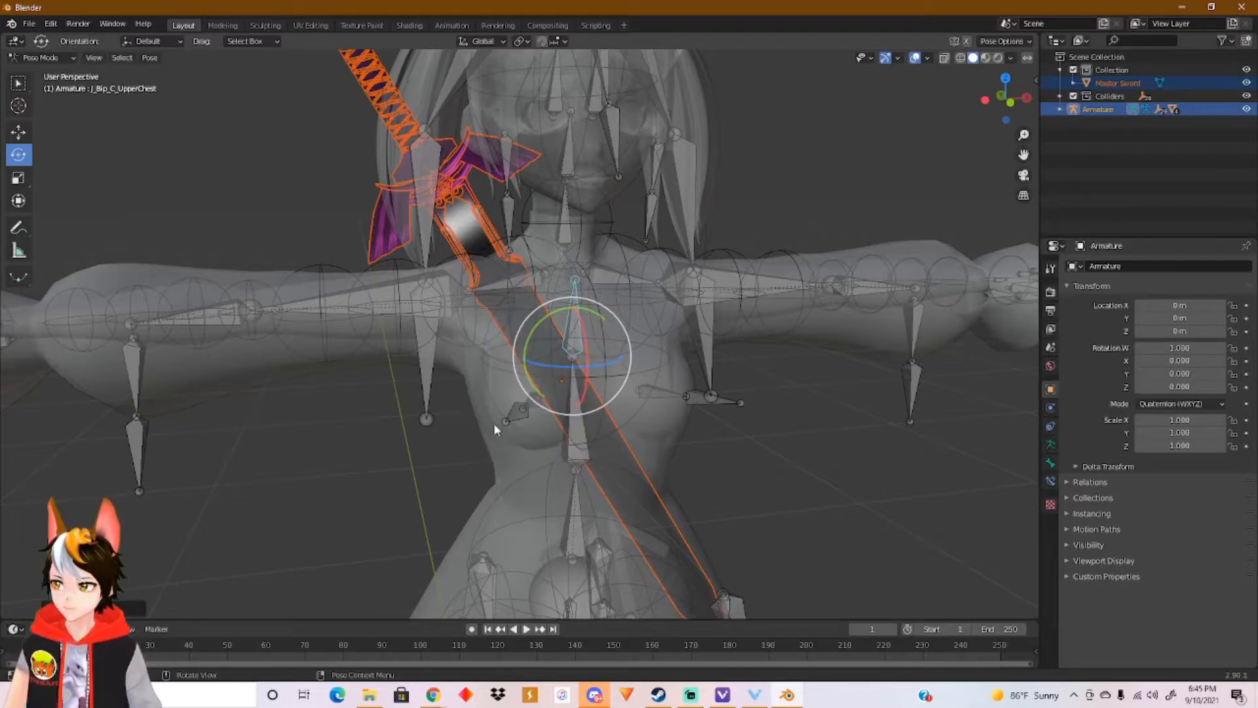
mouse_move(571, 336)
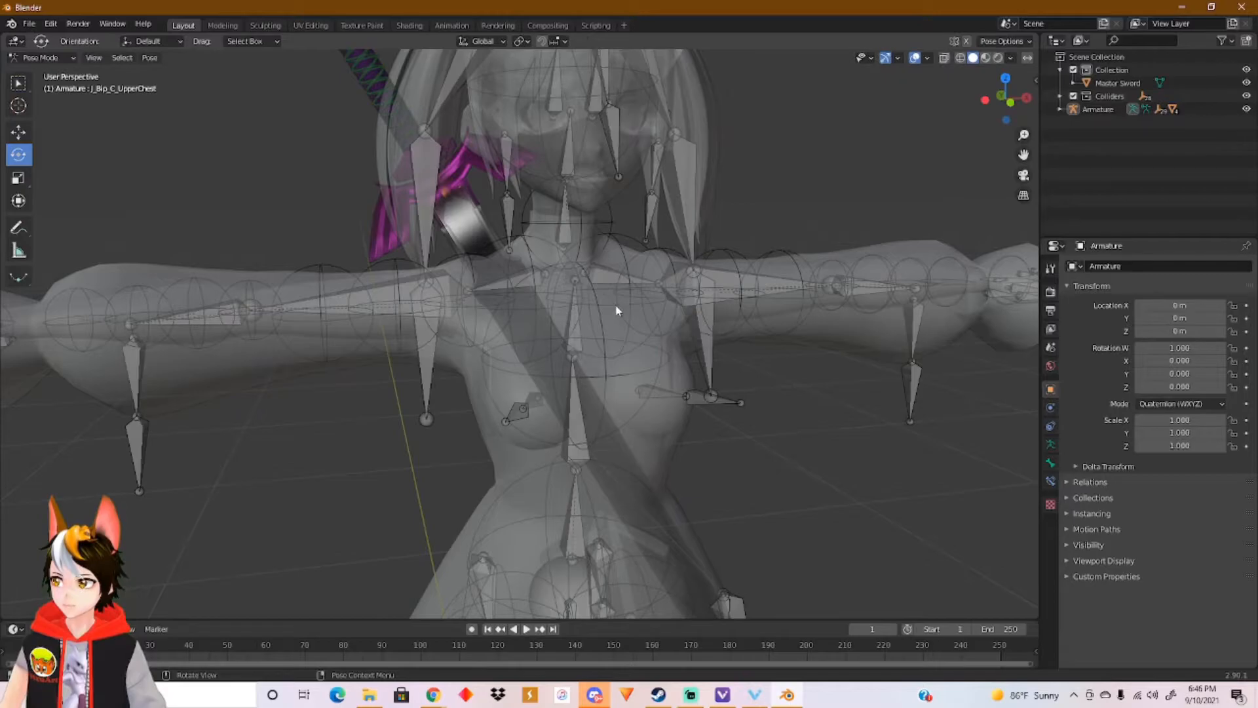
click(572, 355)
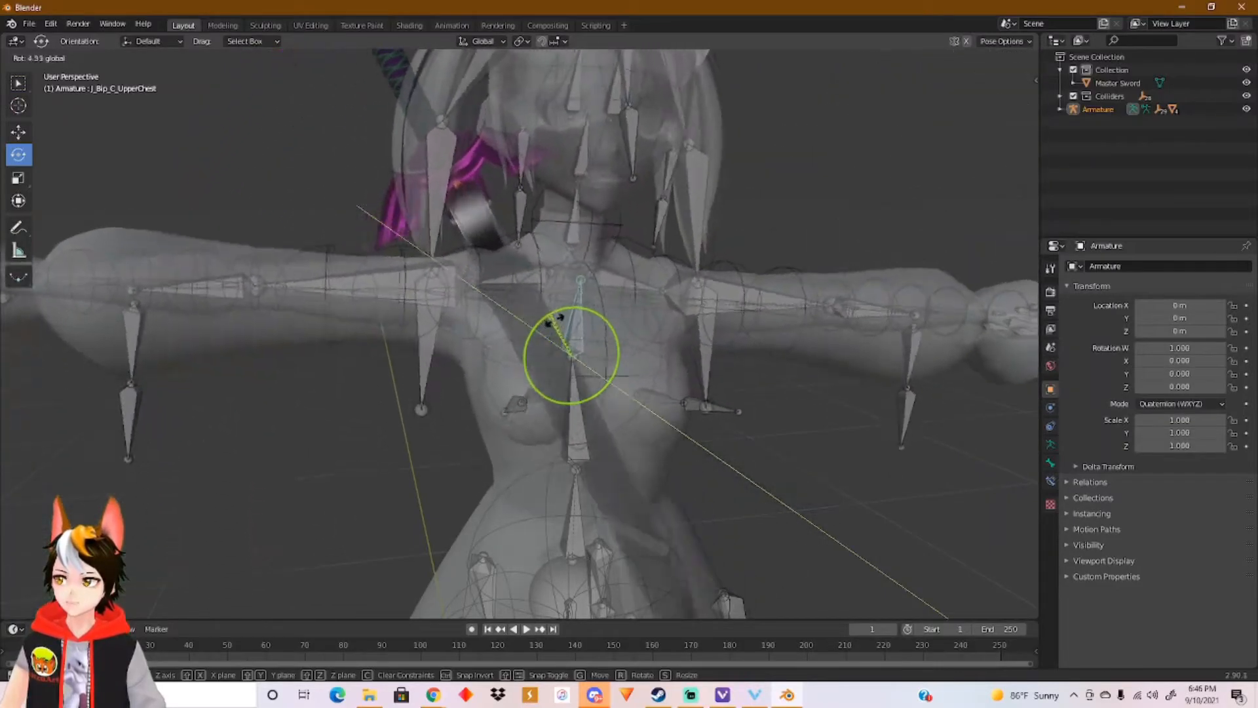
drag(562, 321, 586, 345)
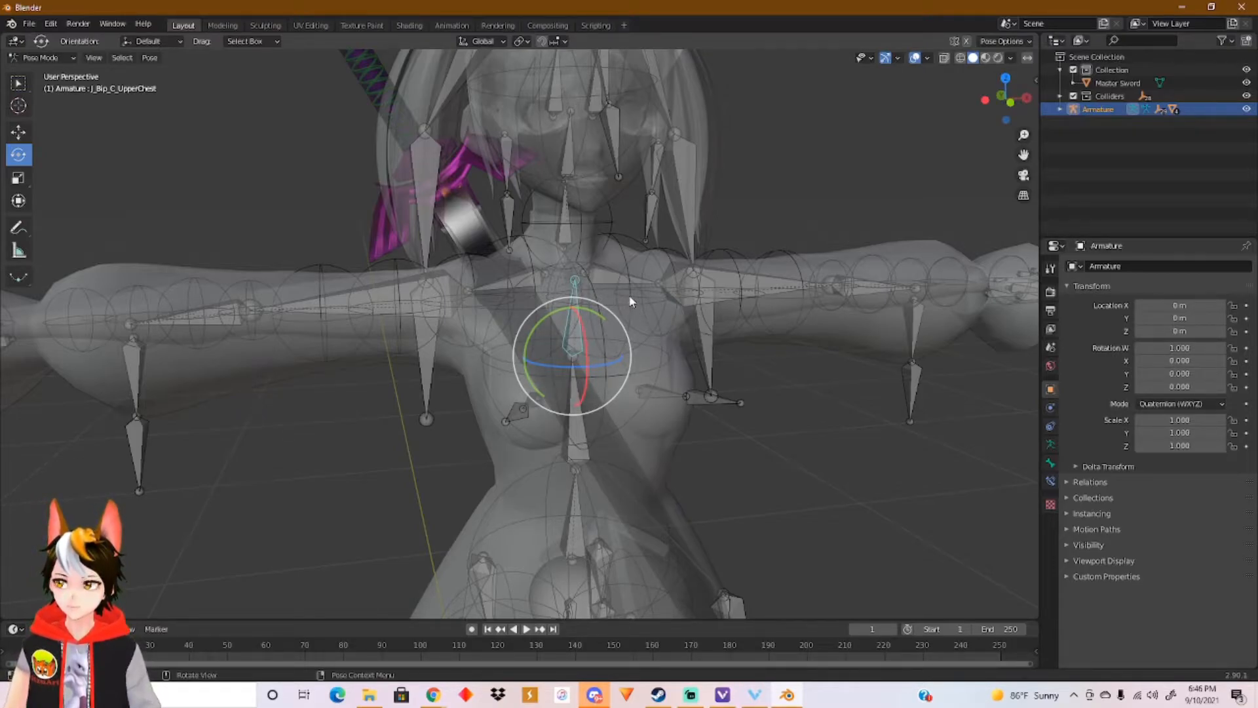
mouse_move(466, 222)
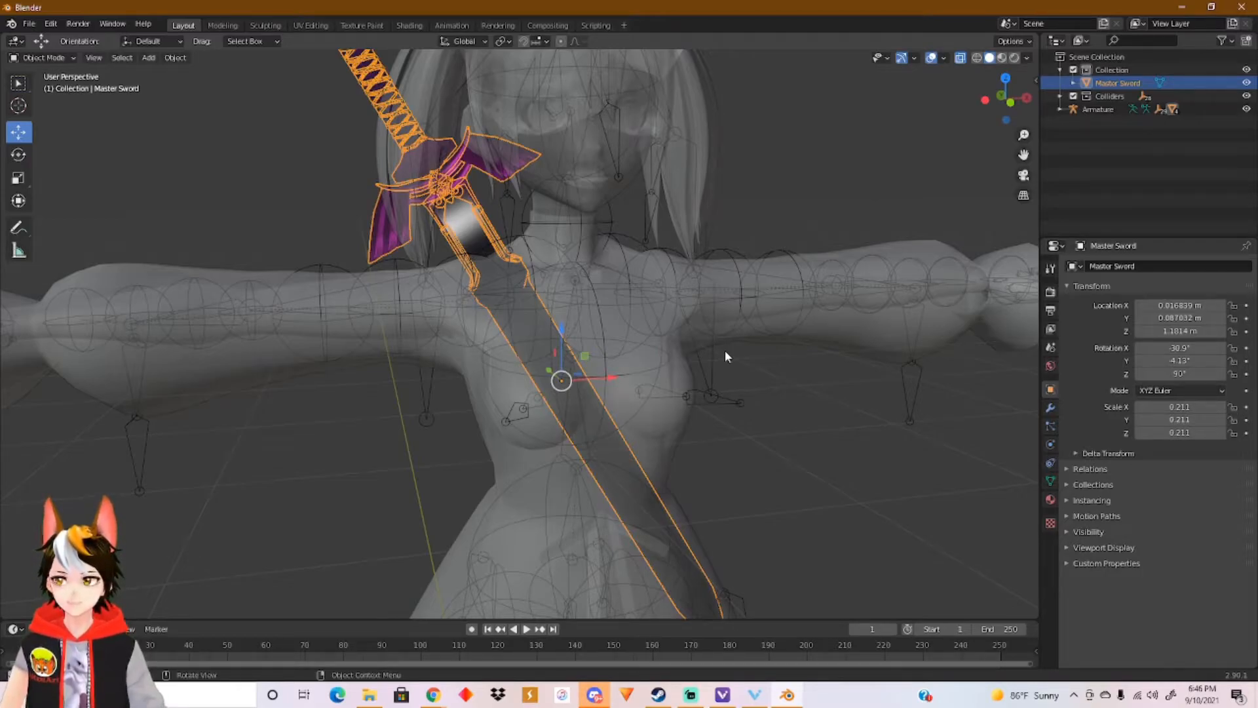
mouse_move(712, 377)
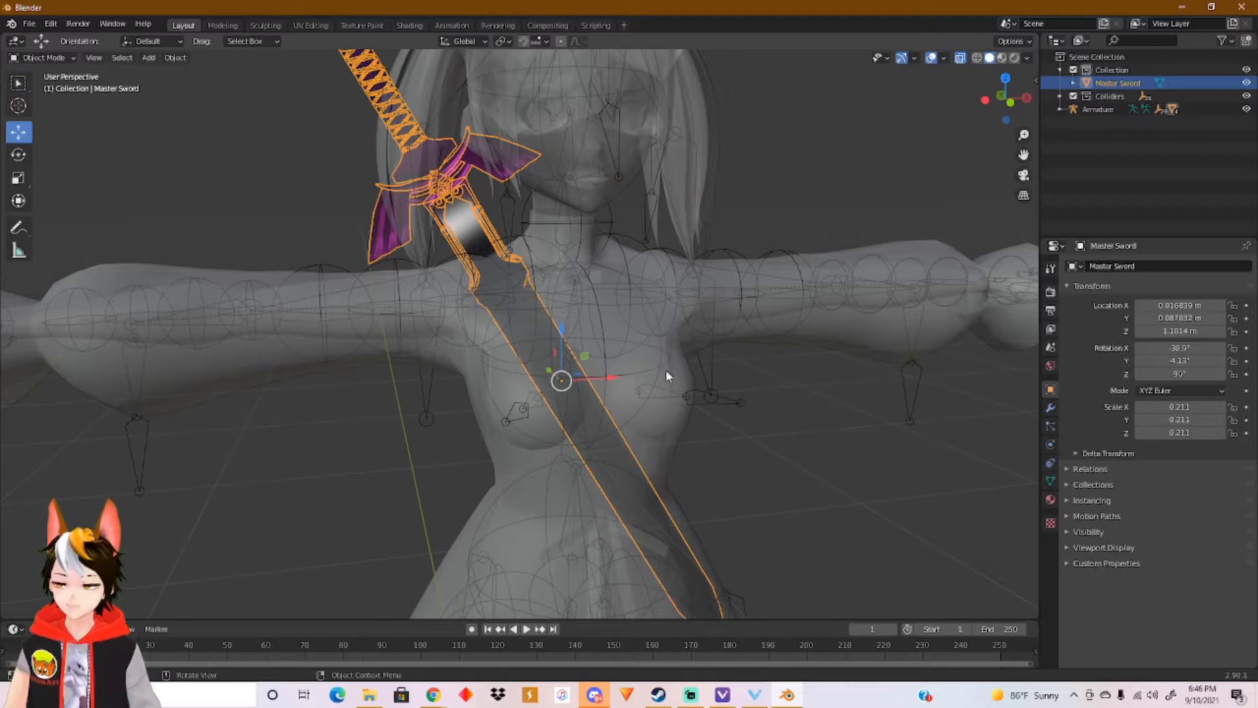
Orbit and zoom the viewport to inspect the parented Master Sword on the avatar.
drag(666, 376, 534, 404)
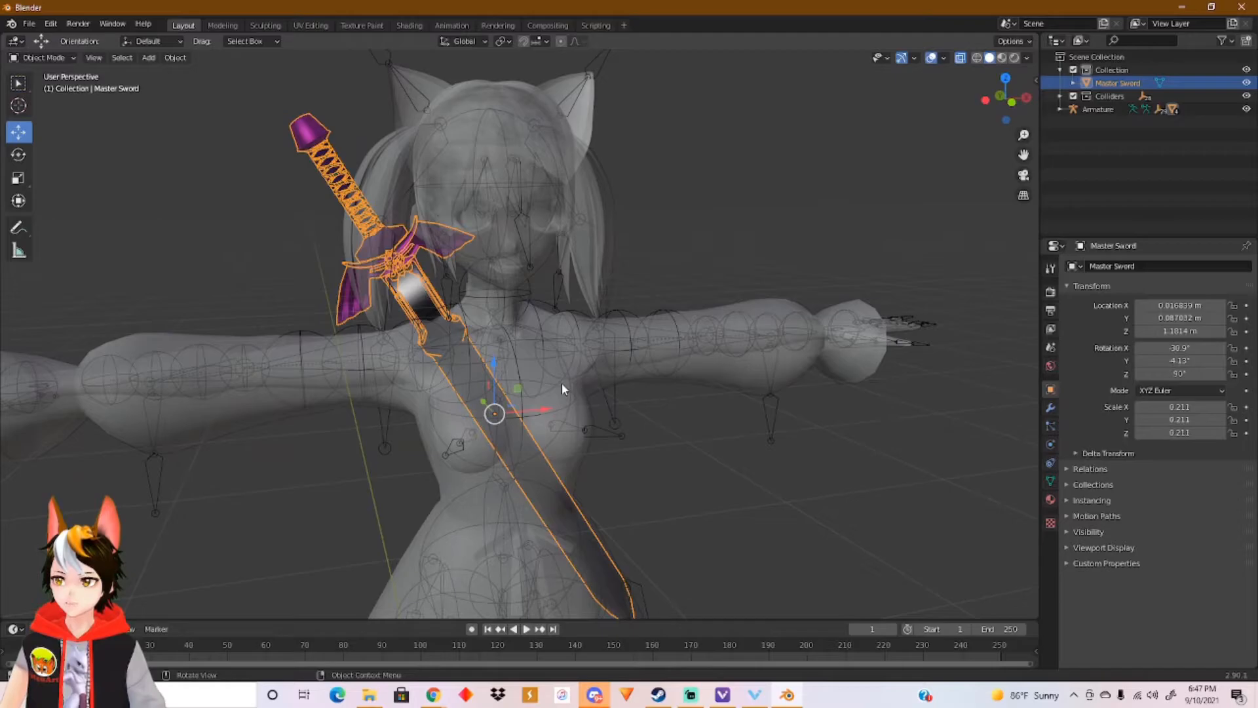
mouse_move(844, 409)
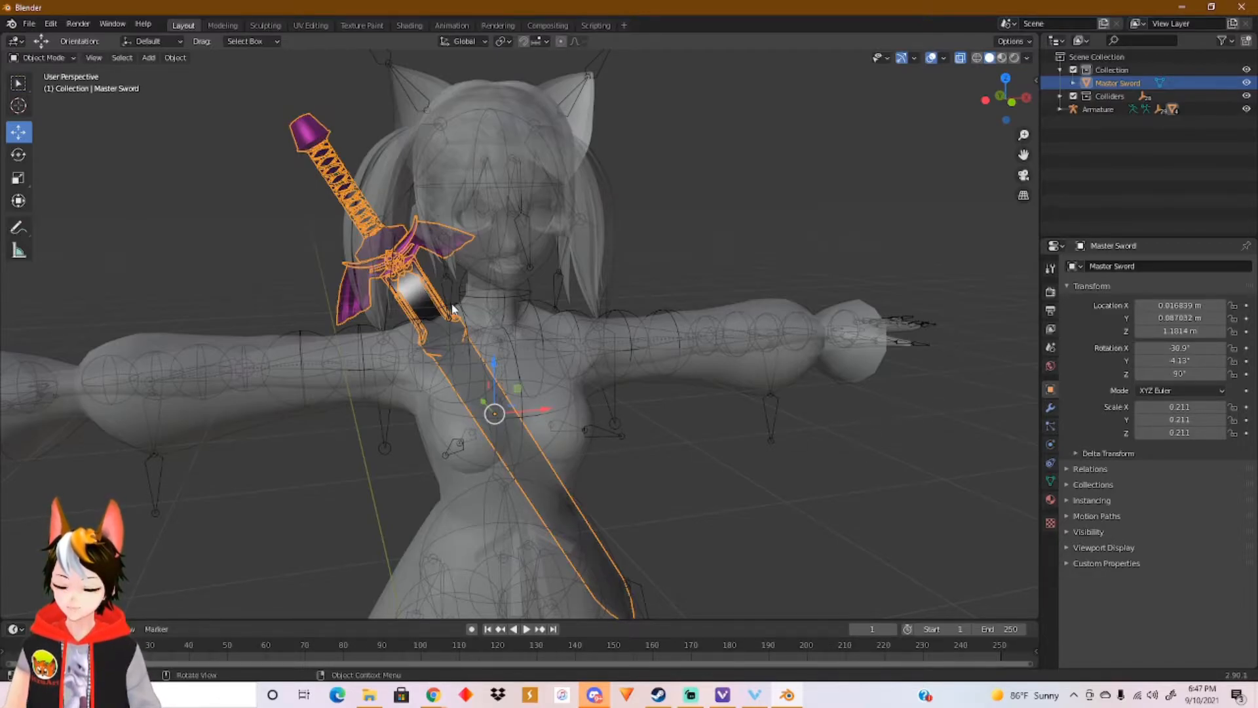
mouse_move(503, 431)
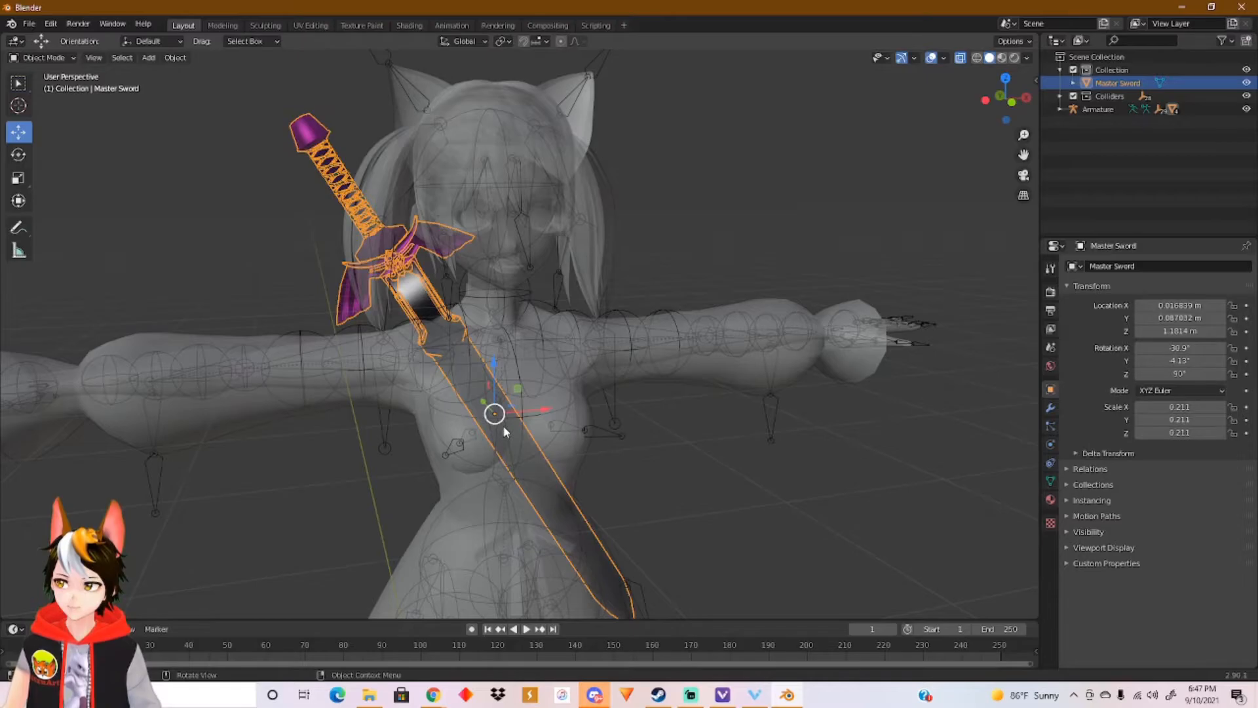
scroll(down, 3)
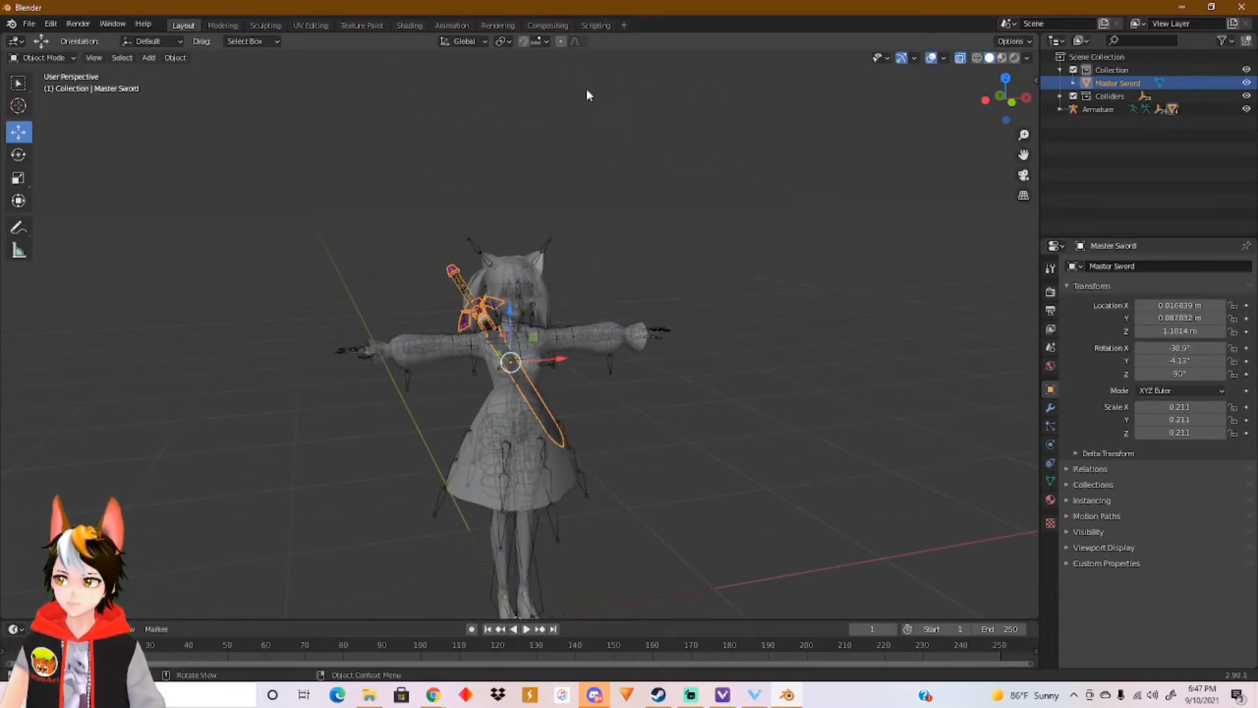
scroll(down, 3)
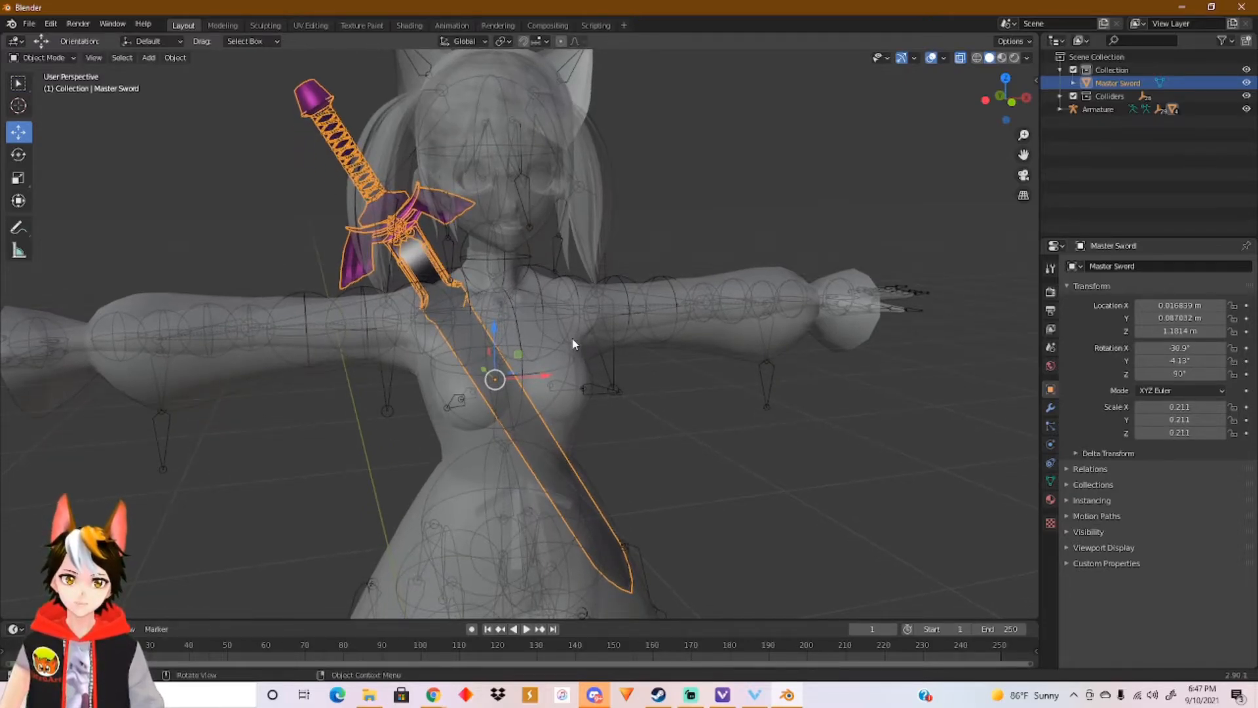
mouse_move(787, 385)
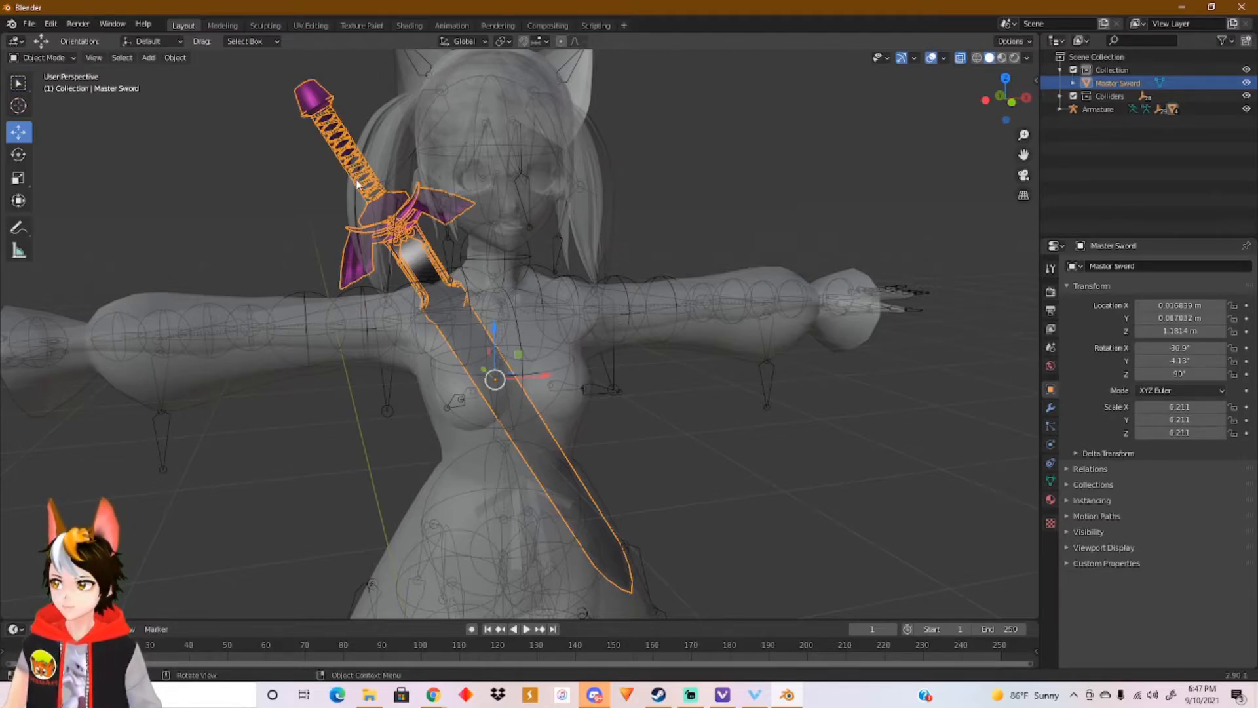
Apply the Master Sword's location, rotation and scale so transforms read zero and 1.000.
click(174, 57)
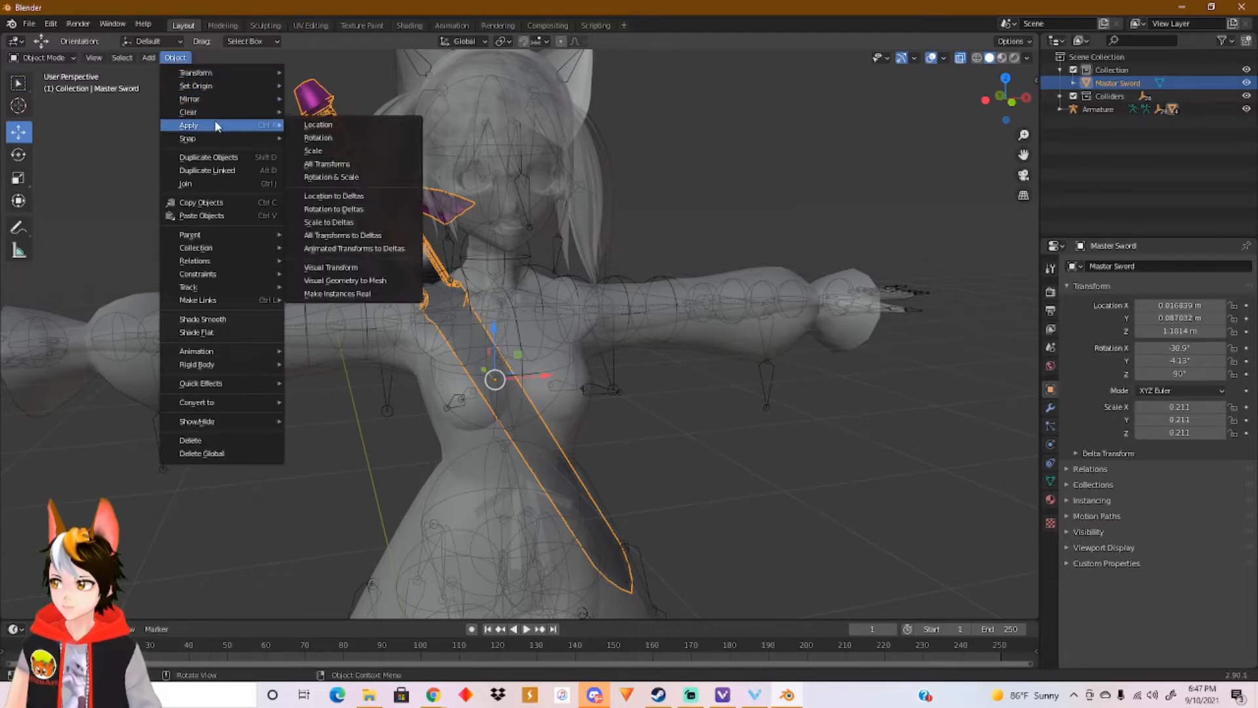
mouse_move(317, 125)
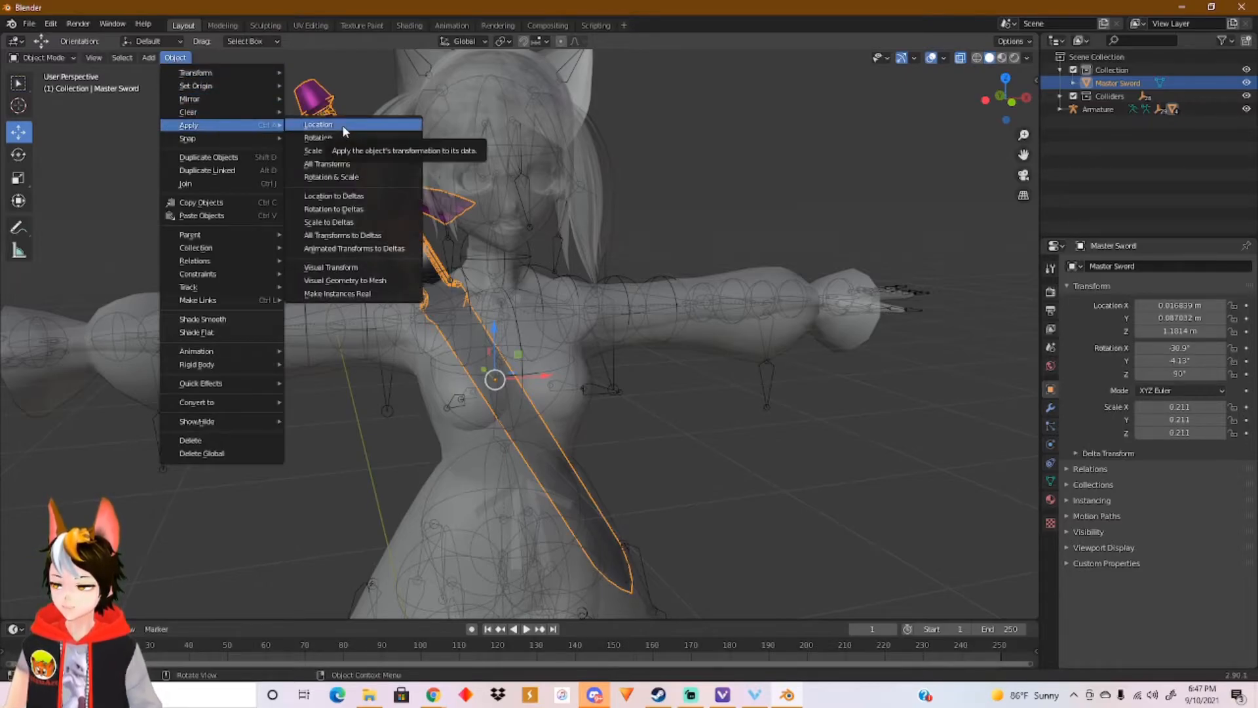
click(318, 125)
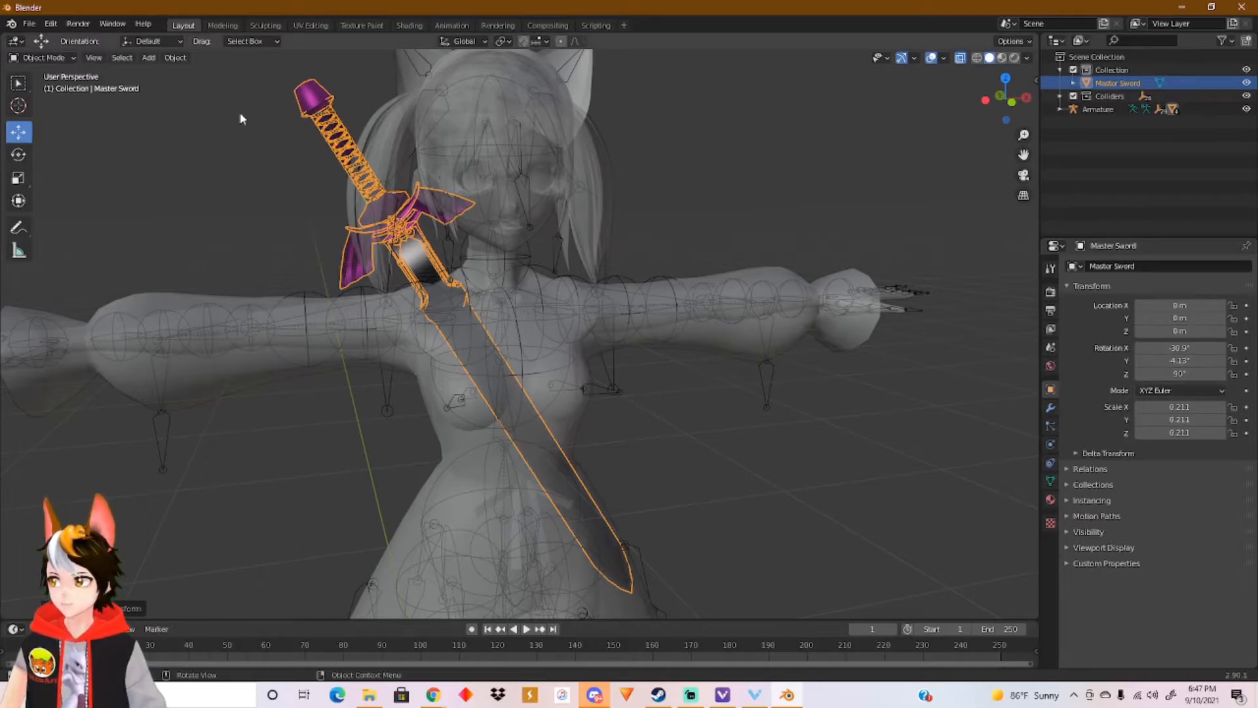
click(174, 56)
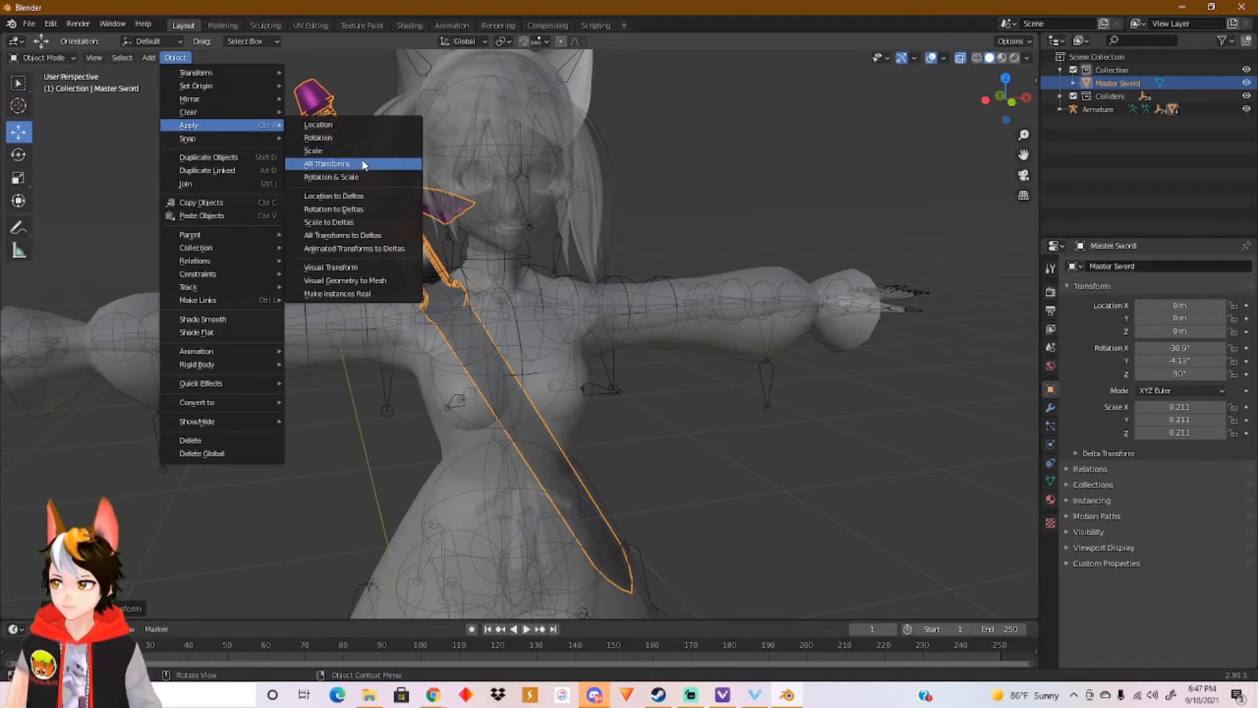
mouse_move(313, 151)
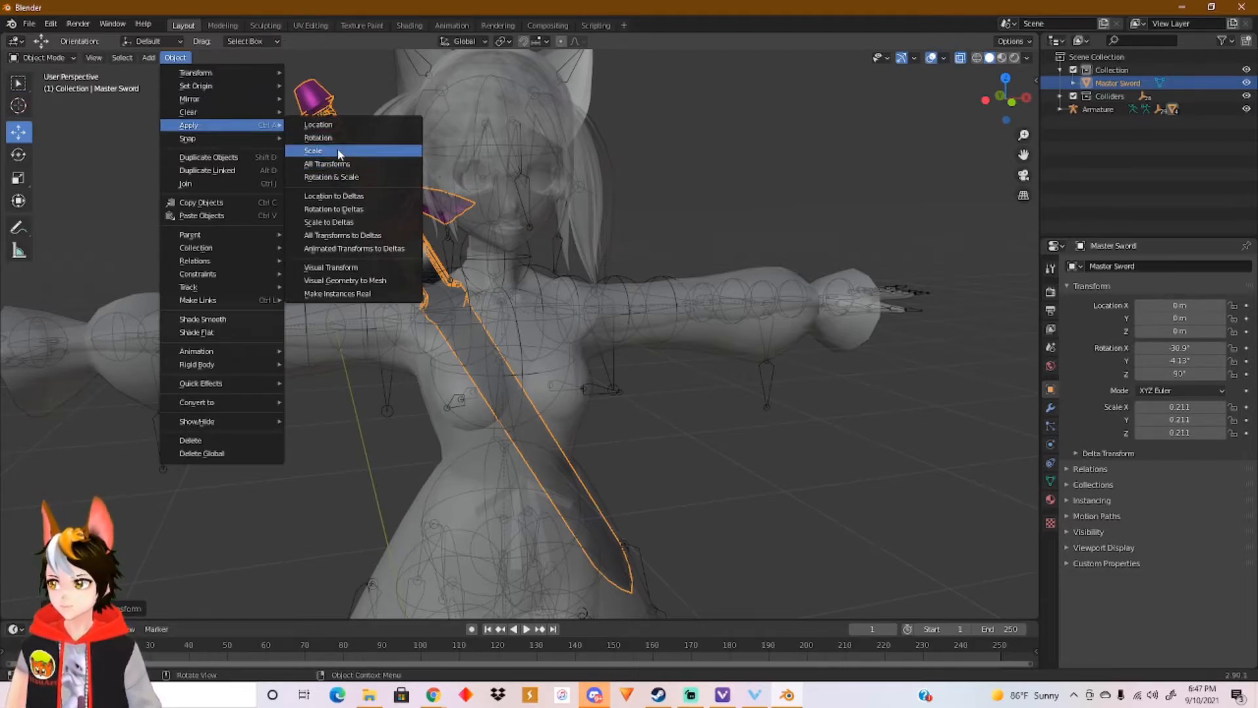
click(317, 138)
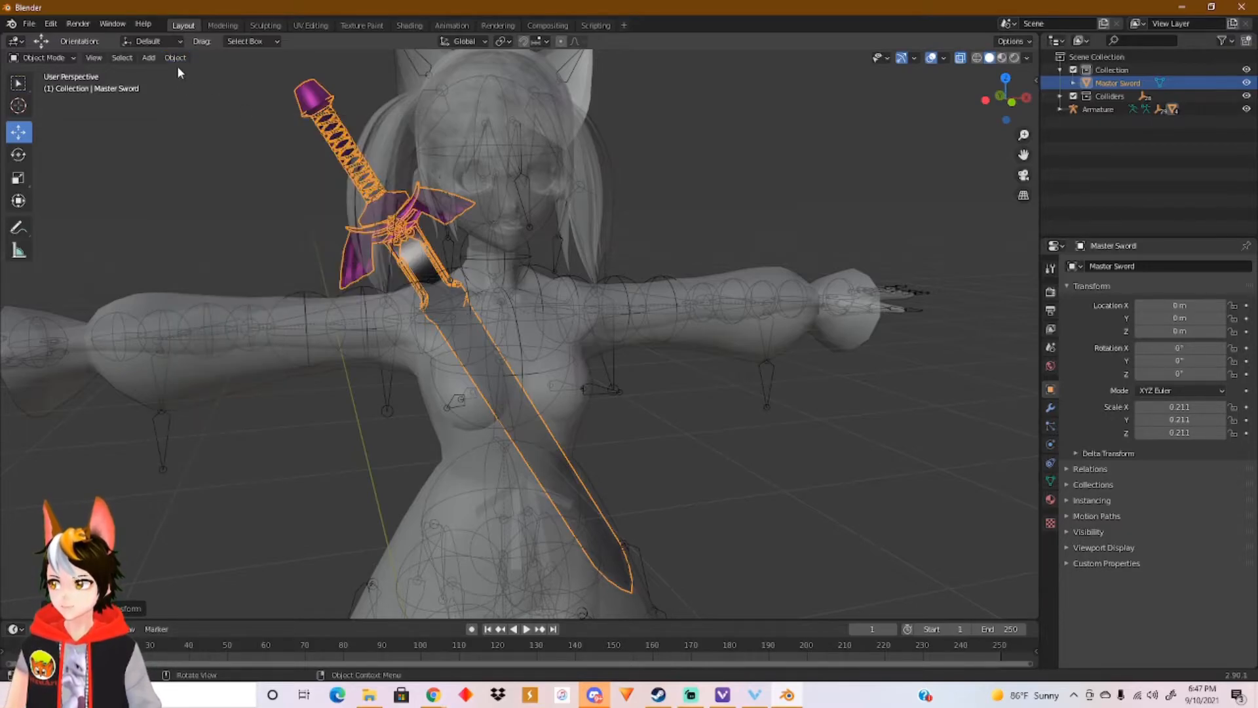
click(174, 56)
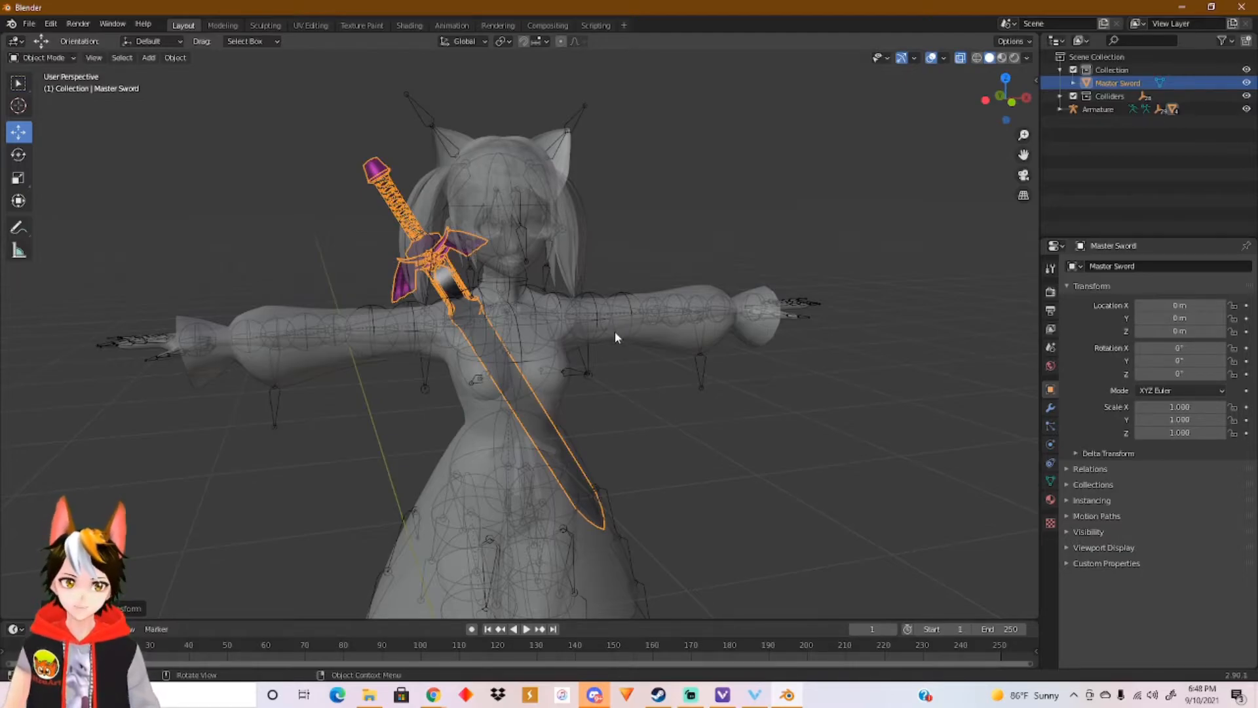
mouse_move(515, 356)
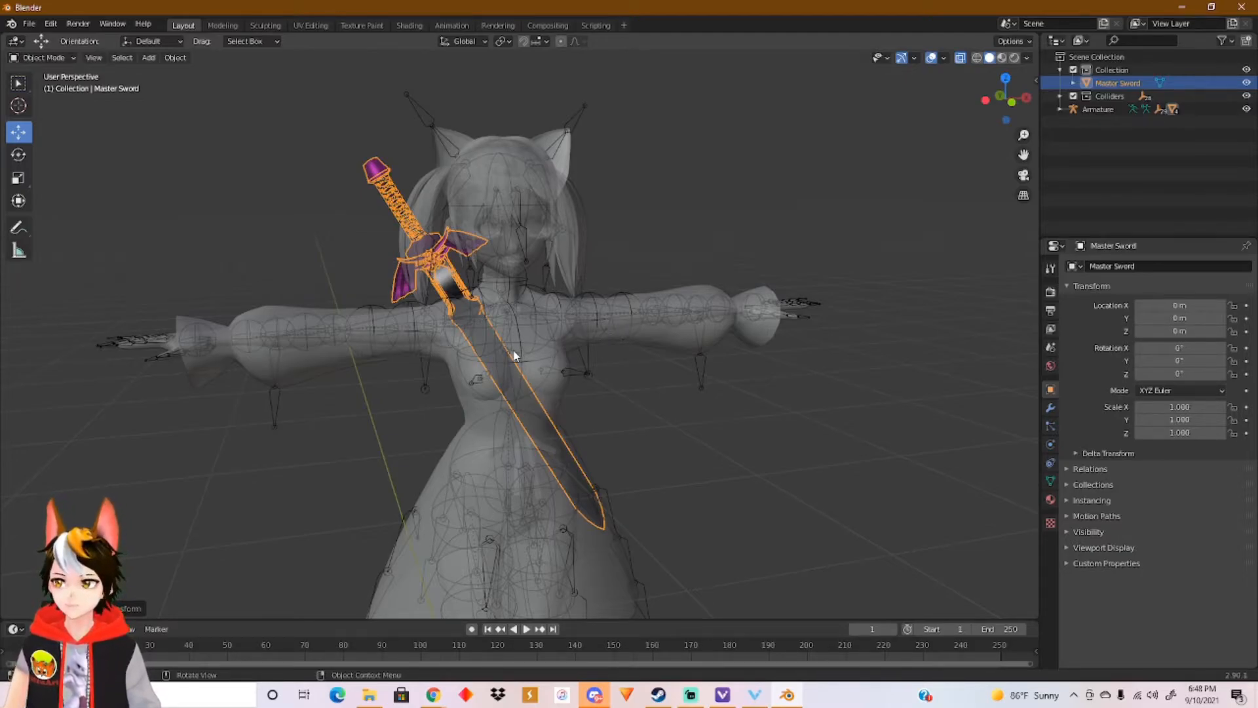
mouse_move(537, 362)
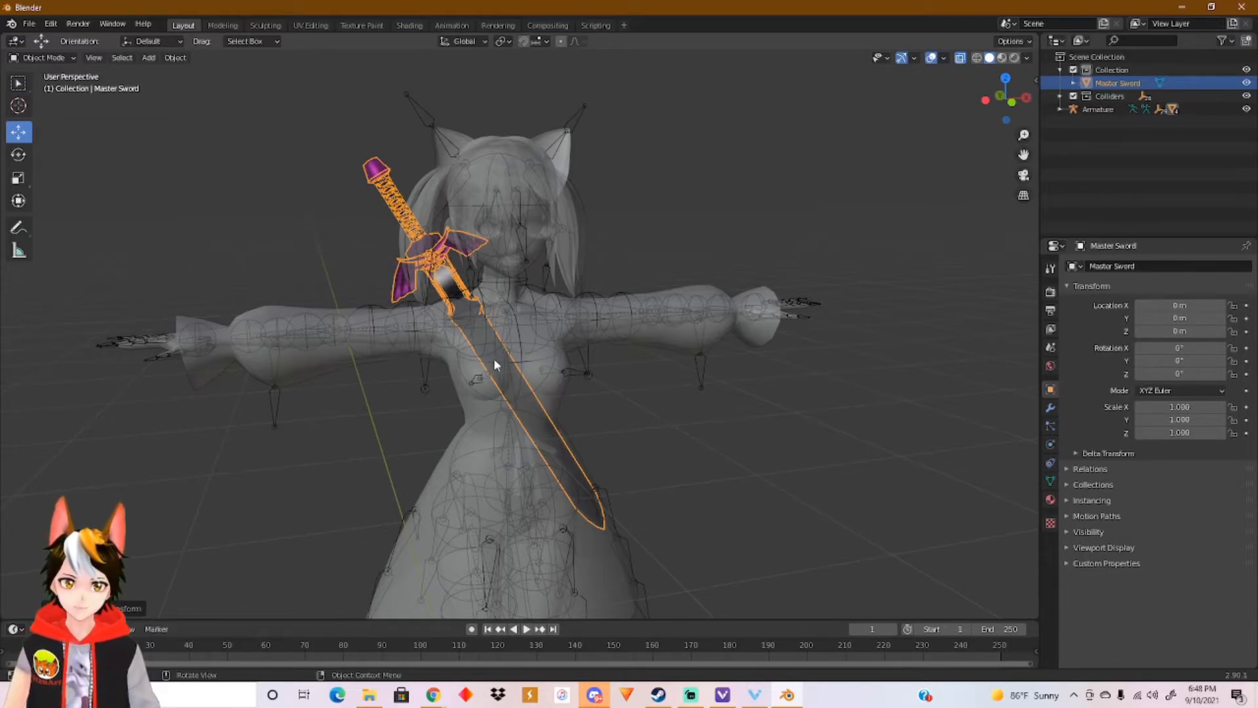
mouse_move(502, 371)
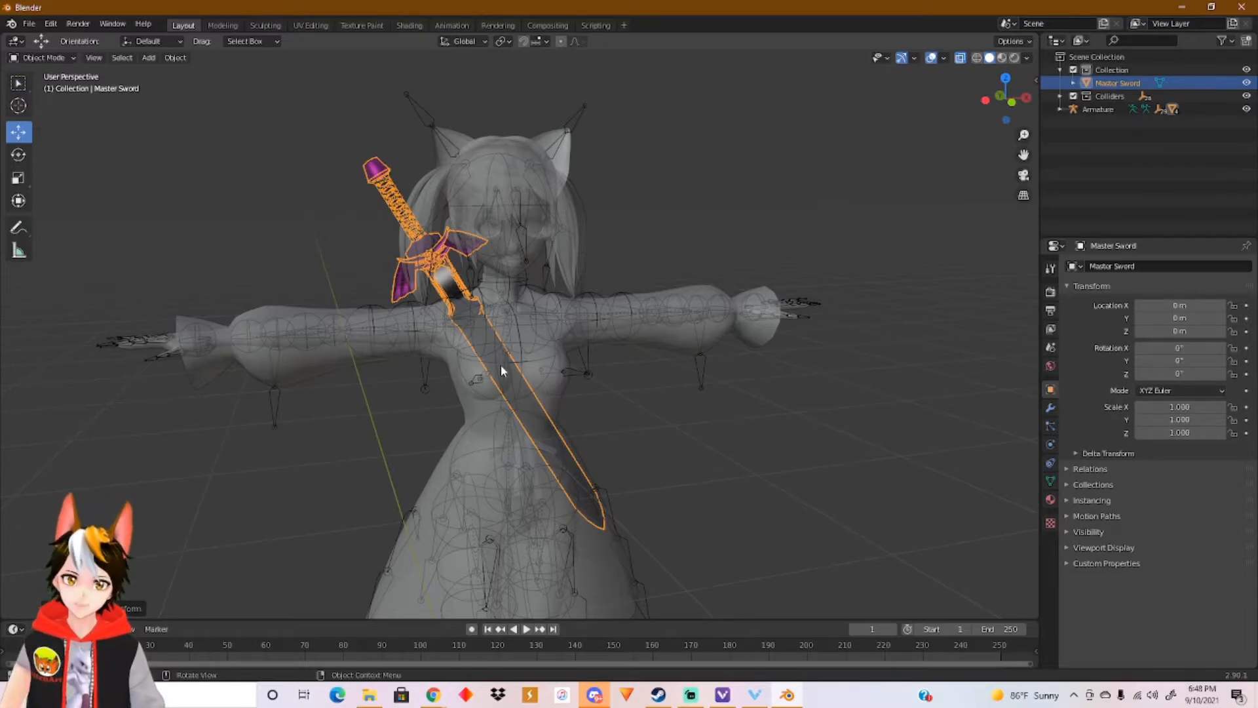
mouse_move(558, 366)
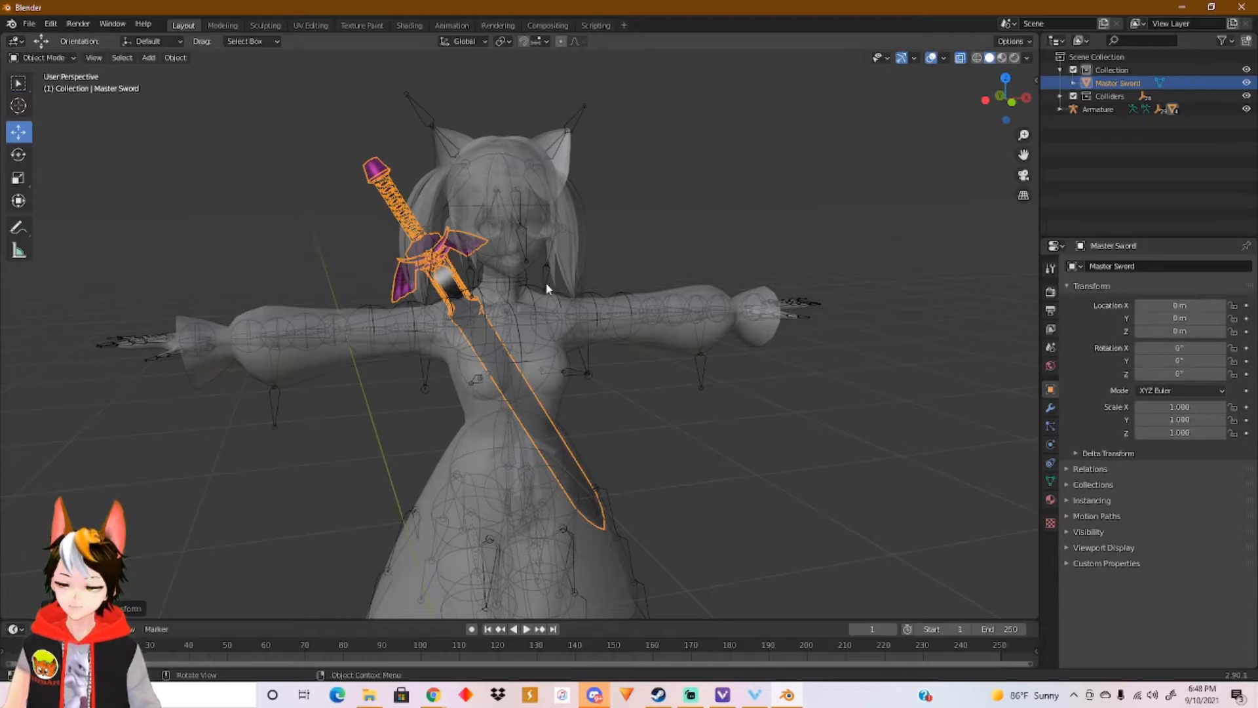
mouse_move(718, 362)
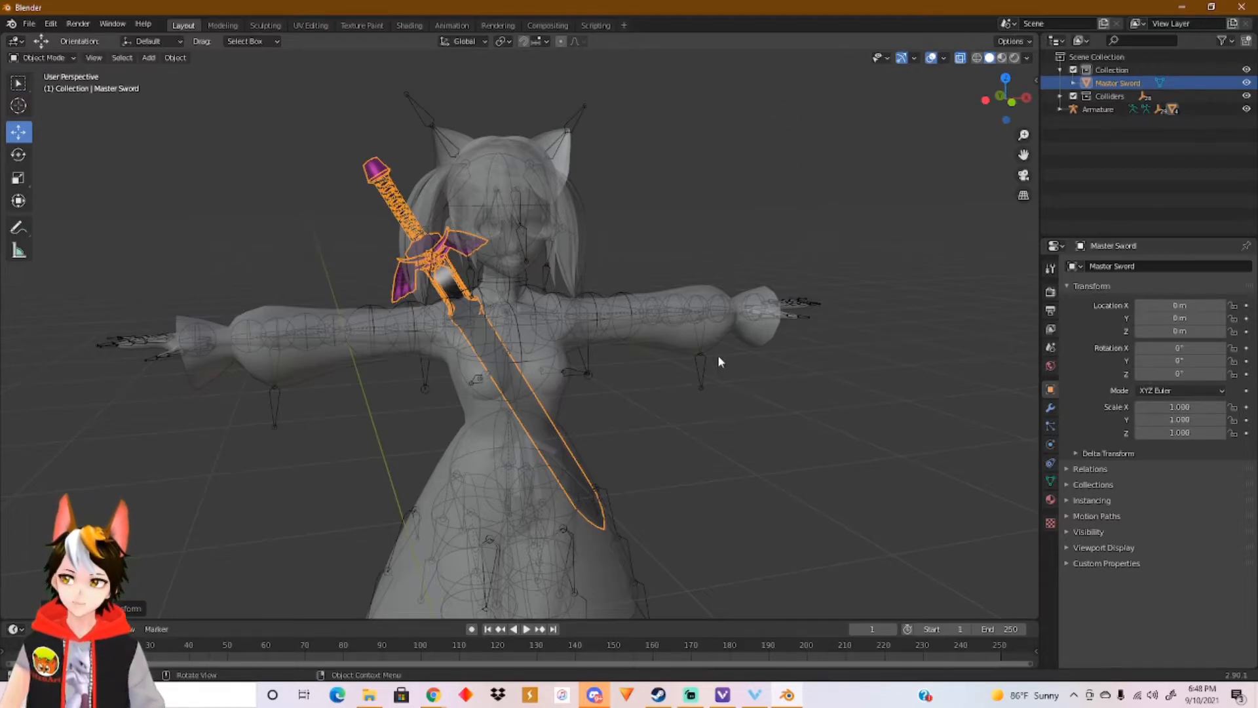
mouse_move(727, 305)
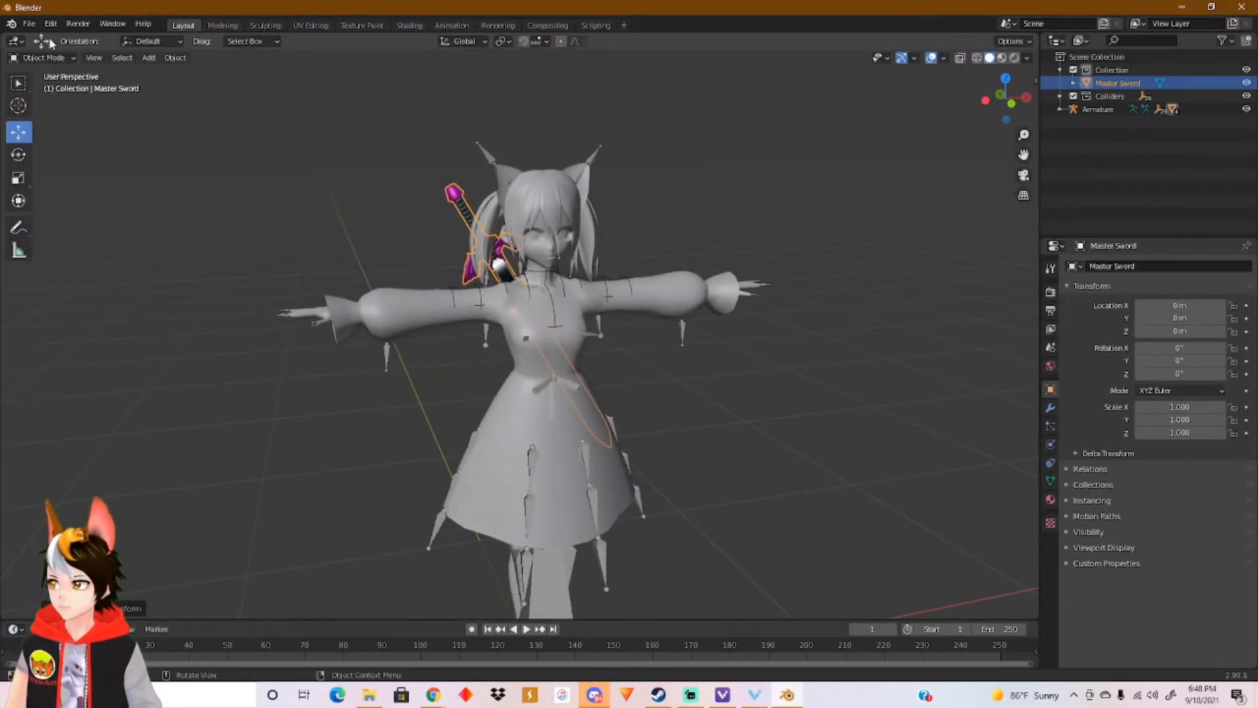
Export the avatar as VRM named 'Neko girl with sword' into the 2021 folder.
click(28, 23)
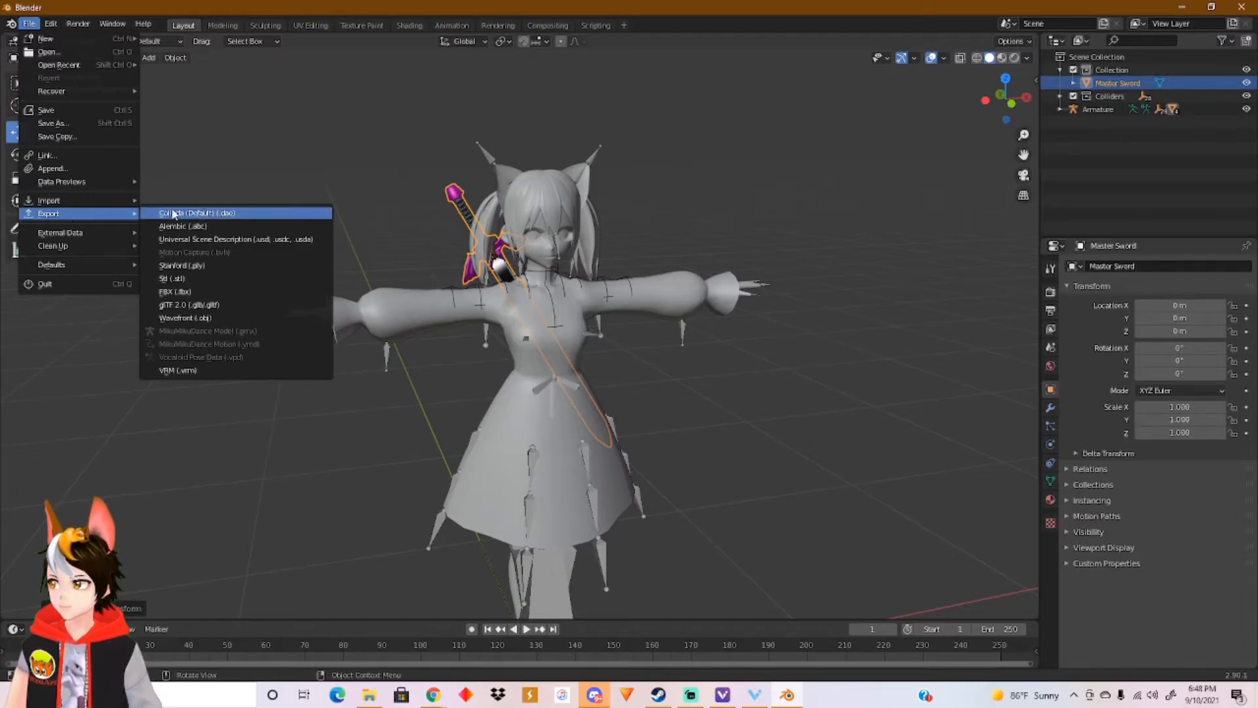
click(177, 370)
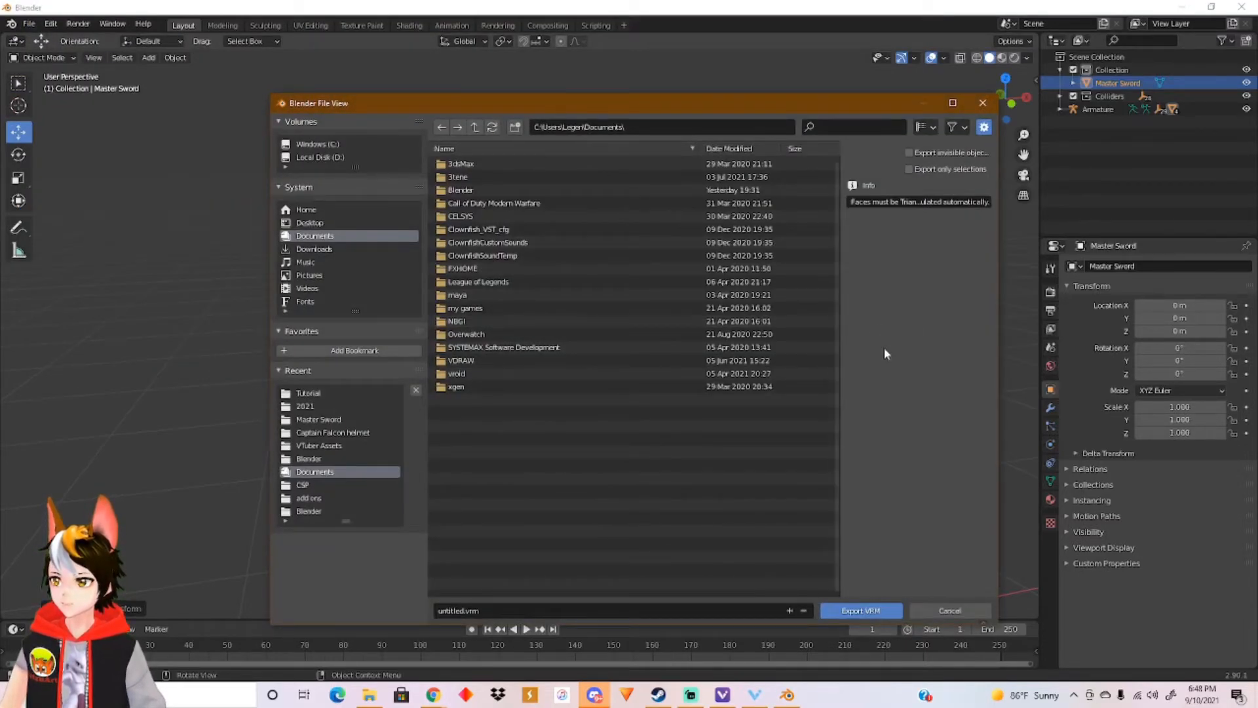
double_click(305, 406)
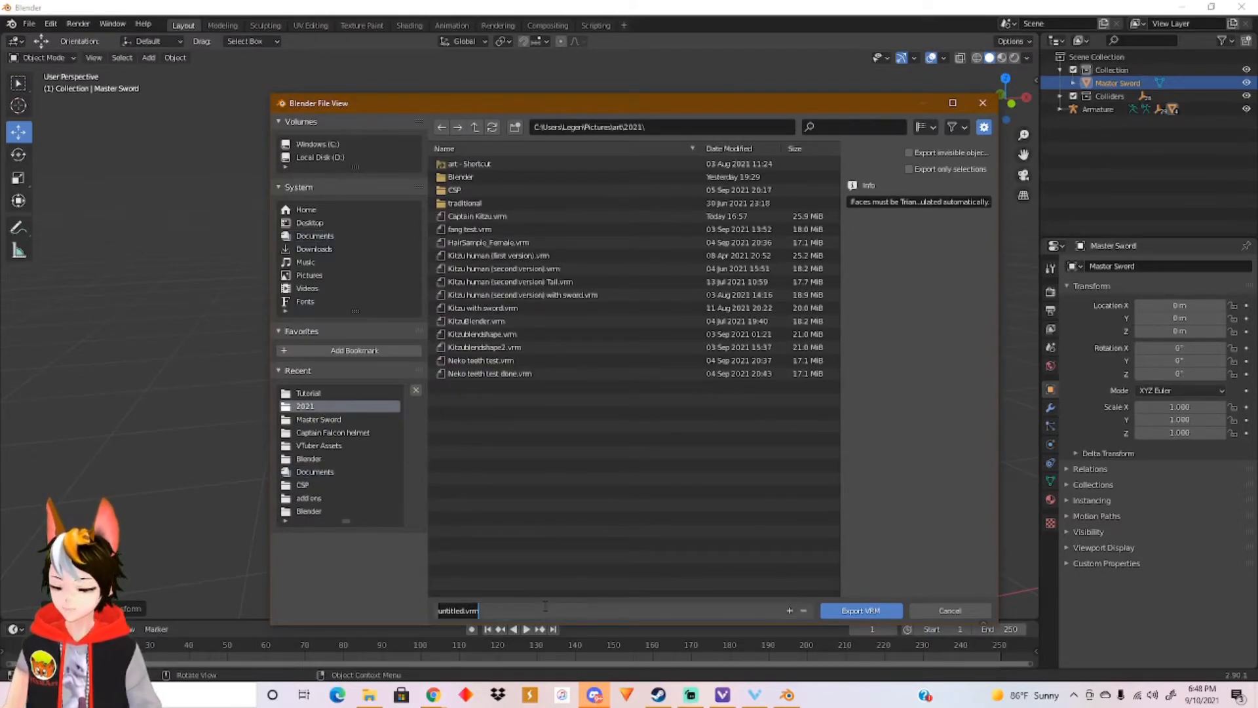
text(Ne)
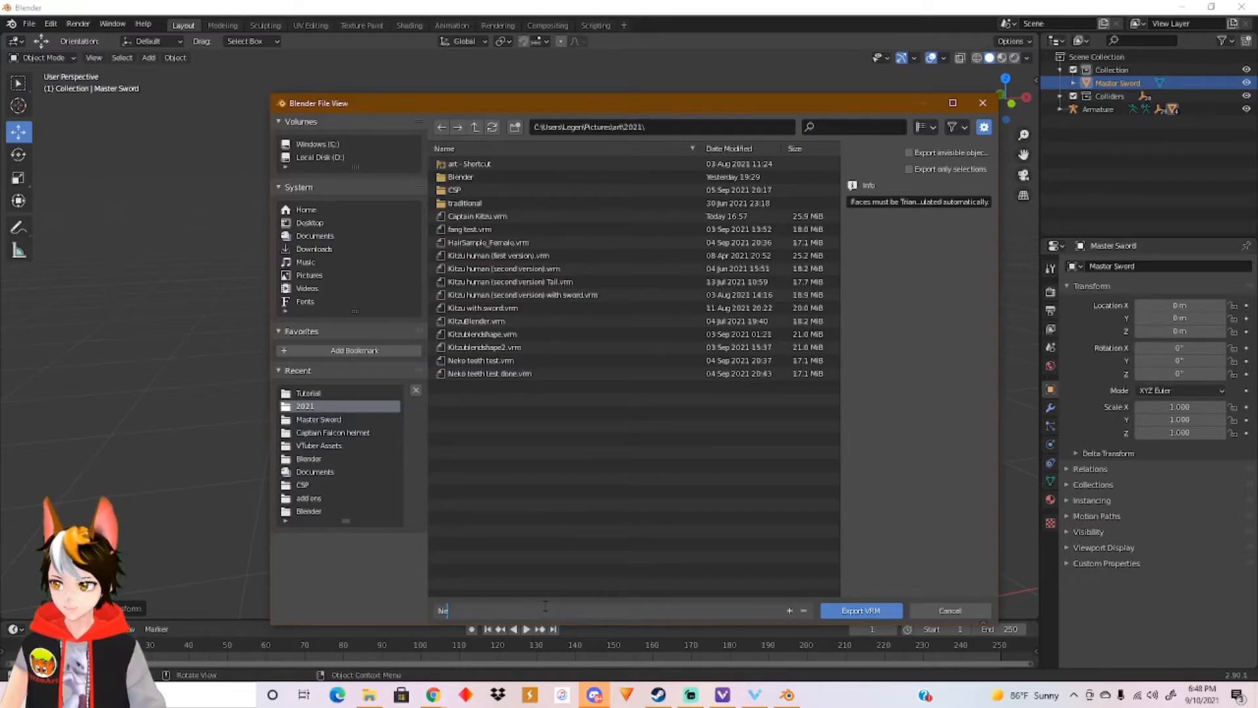
text(Neko girl)
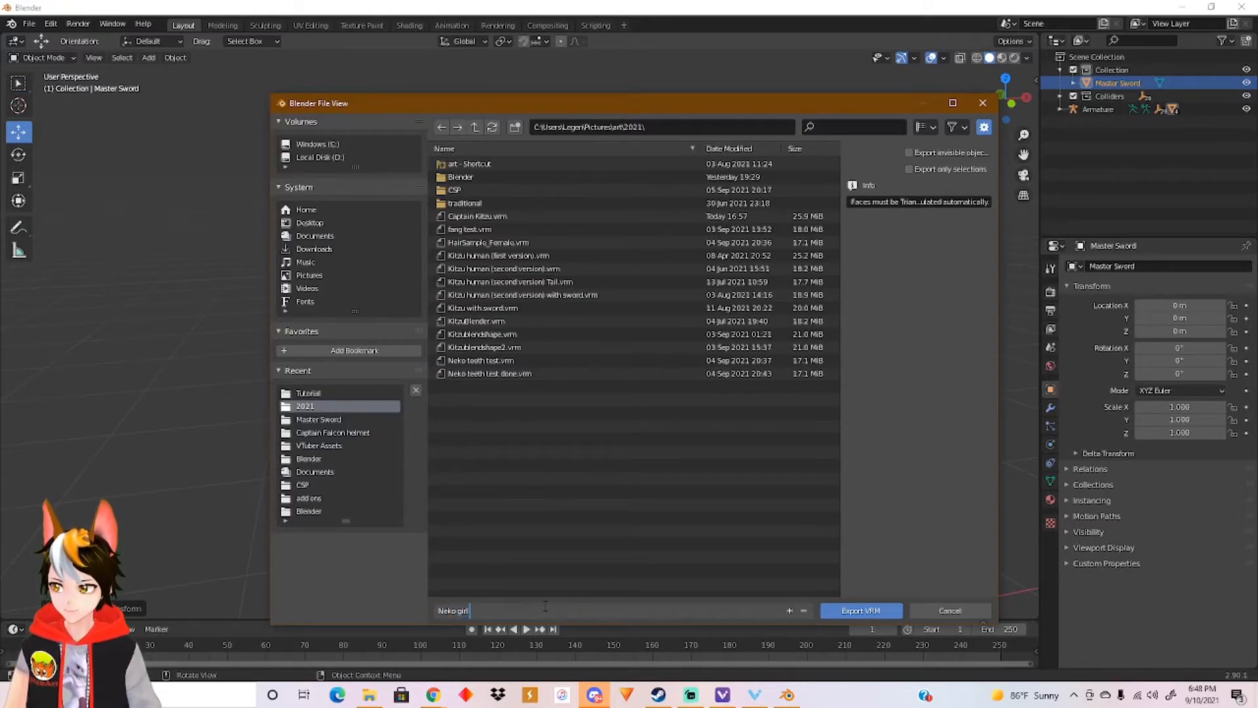
text(with sword)
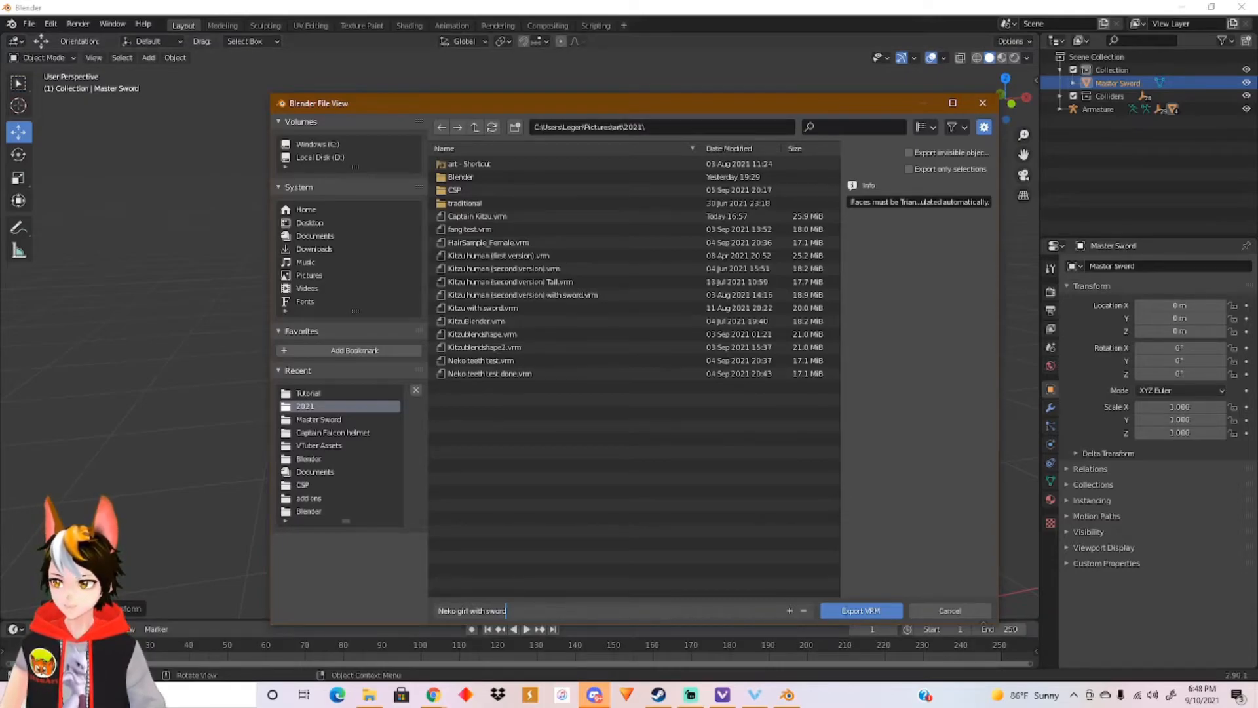
click(859, 611)
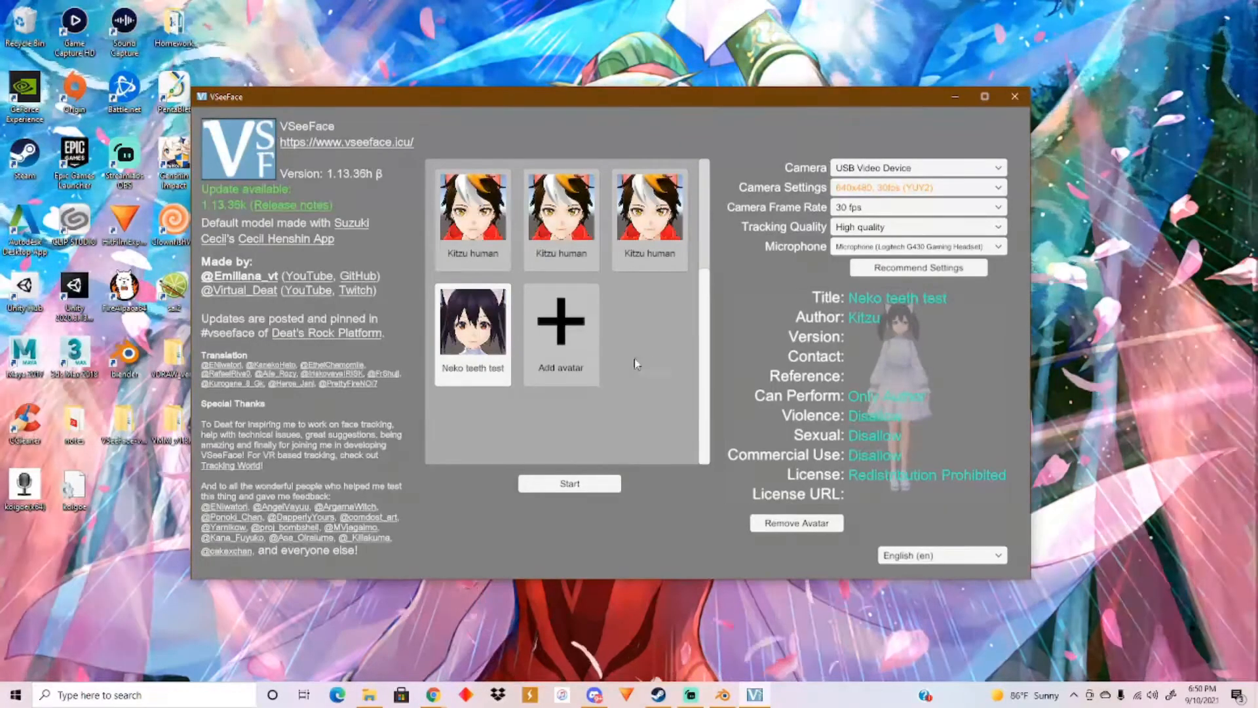
Add a new avatar in VSeeFace by loading Neko girl with sword.vrm.
click(560, 333)
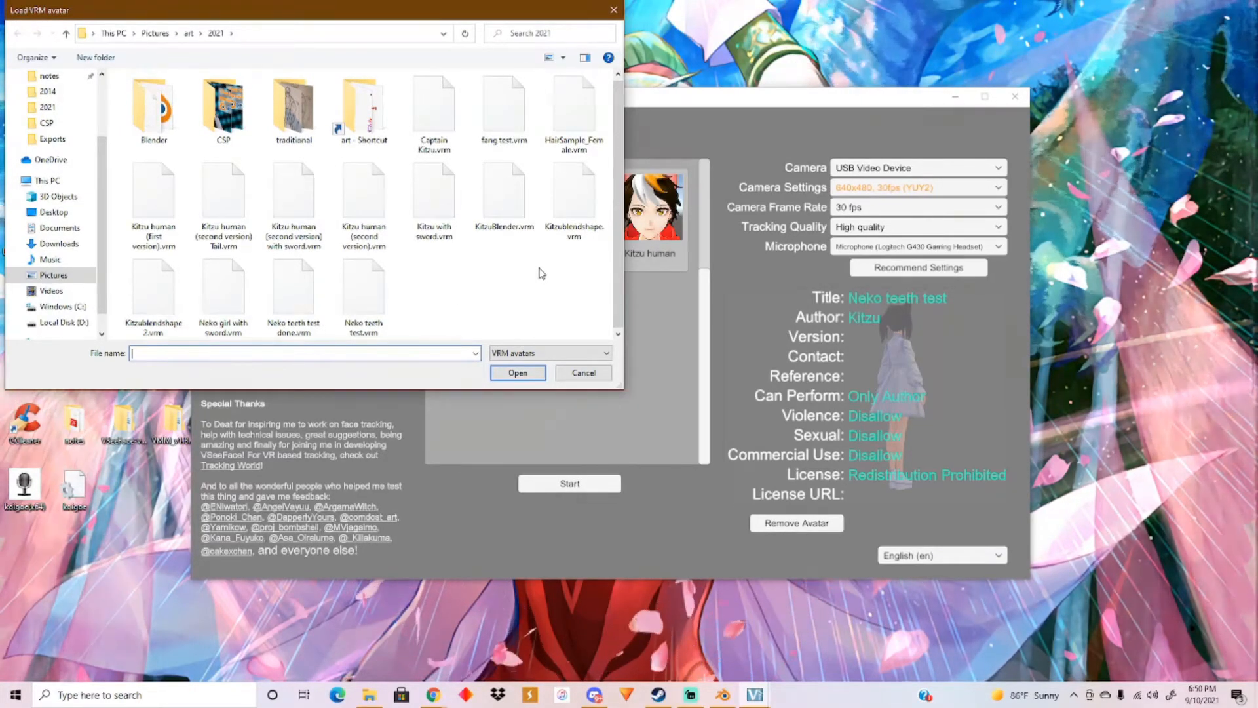
click(223, 289)
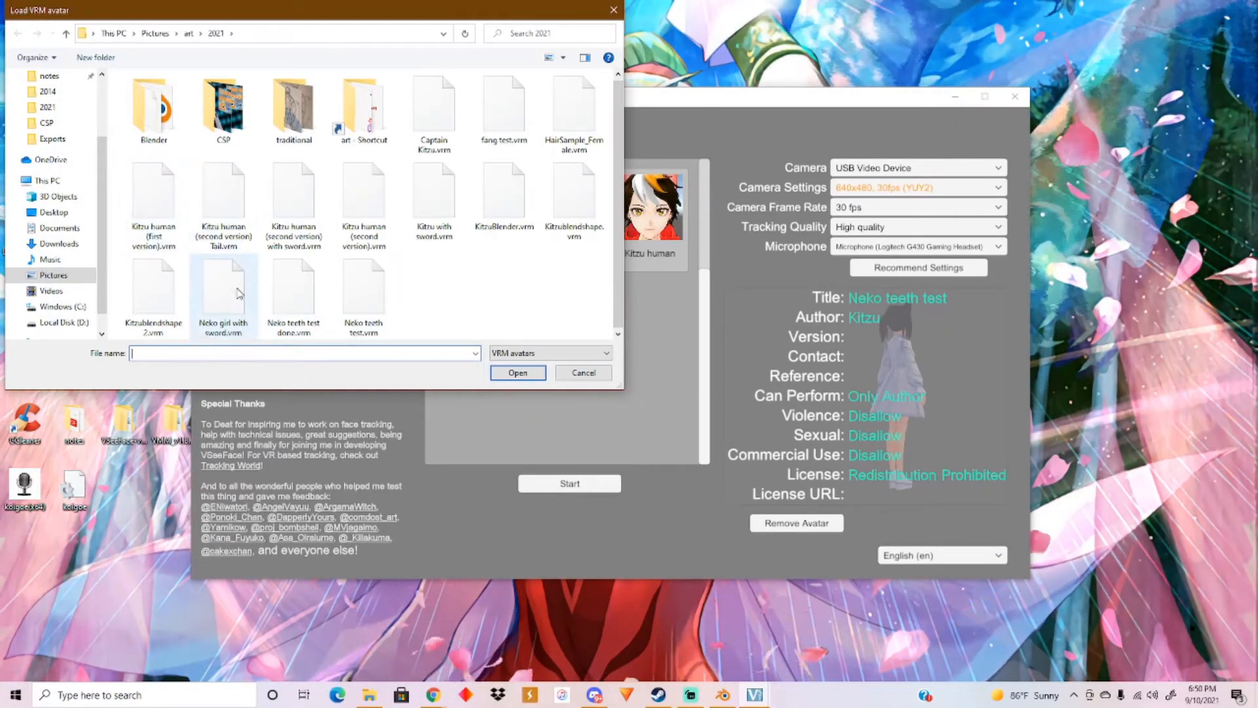
click(223, 284)
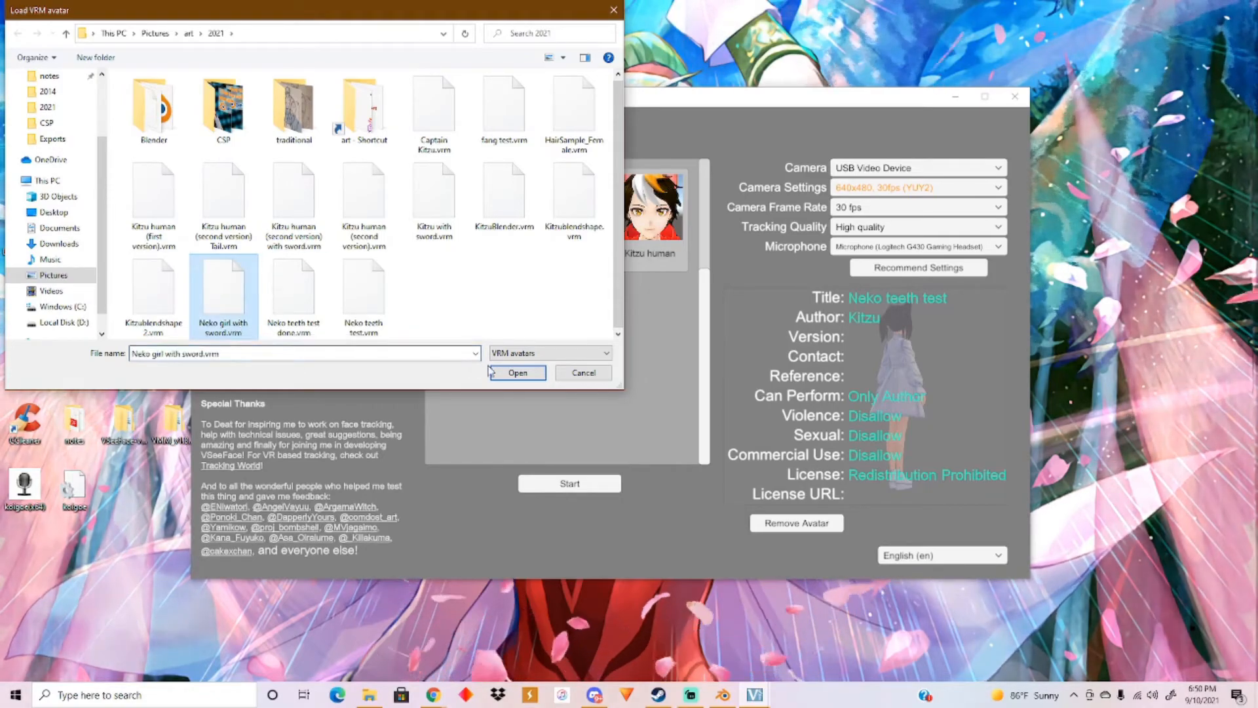
click(517, 372)
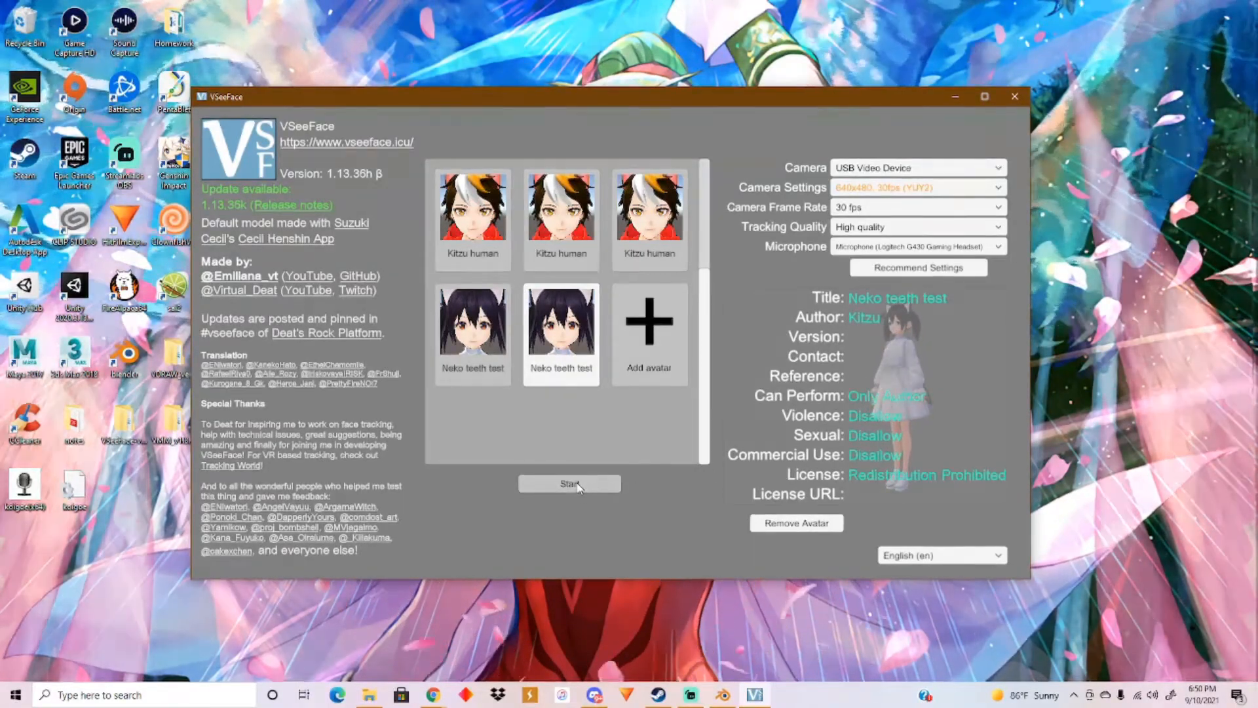
Start tracking, then via Avatar selection load the new sword avatar.
click(569, 484)
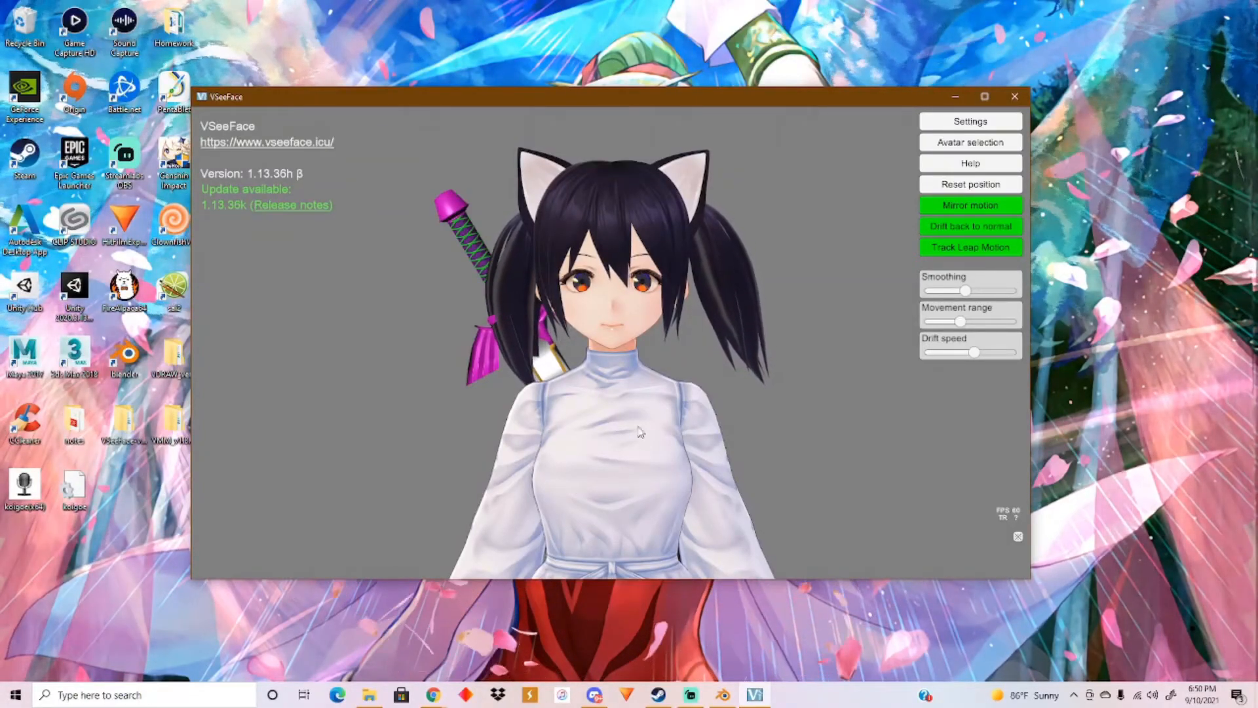
click(970, 120)
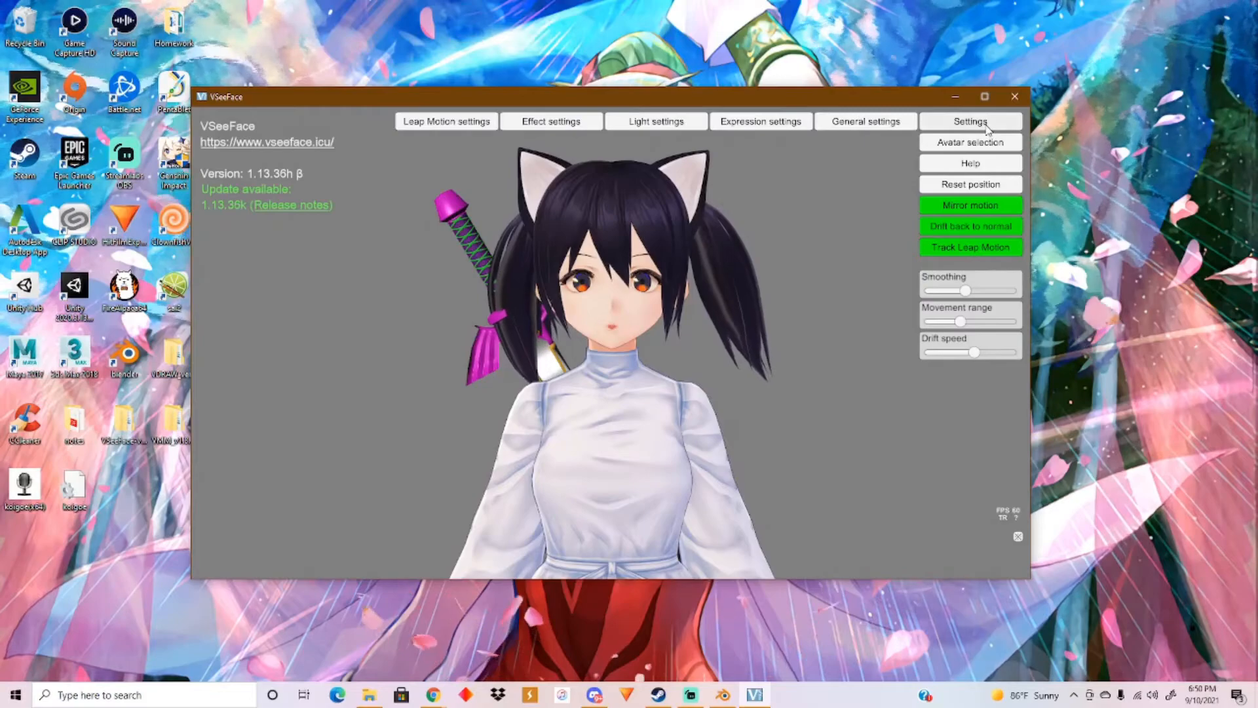
click(970, 142)
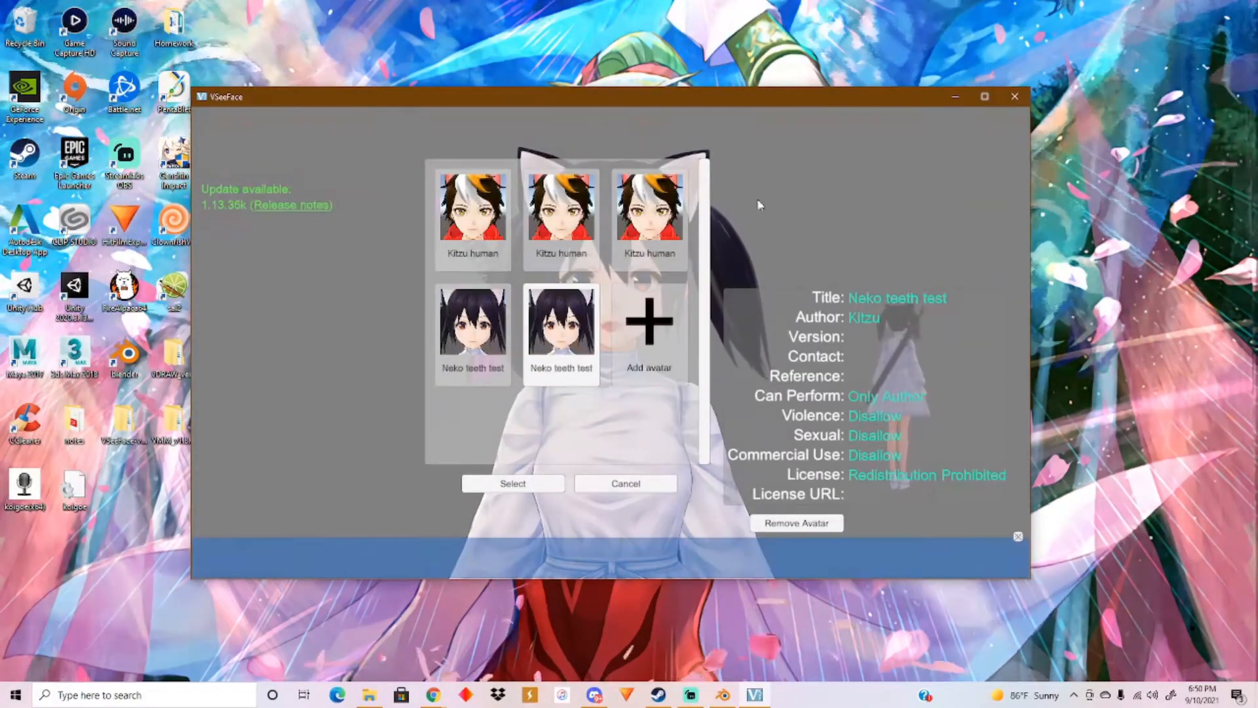
click(512, 484)
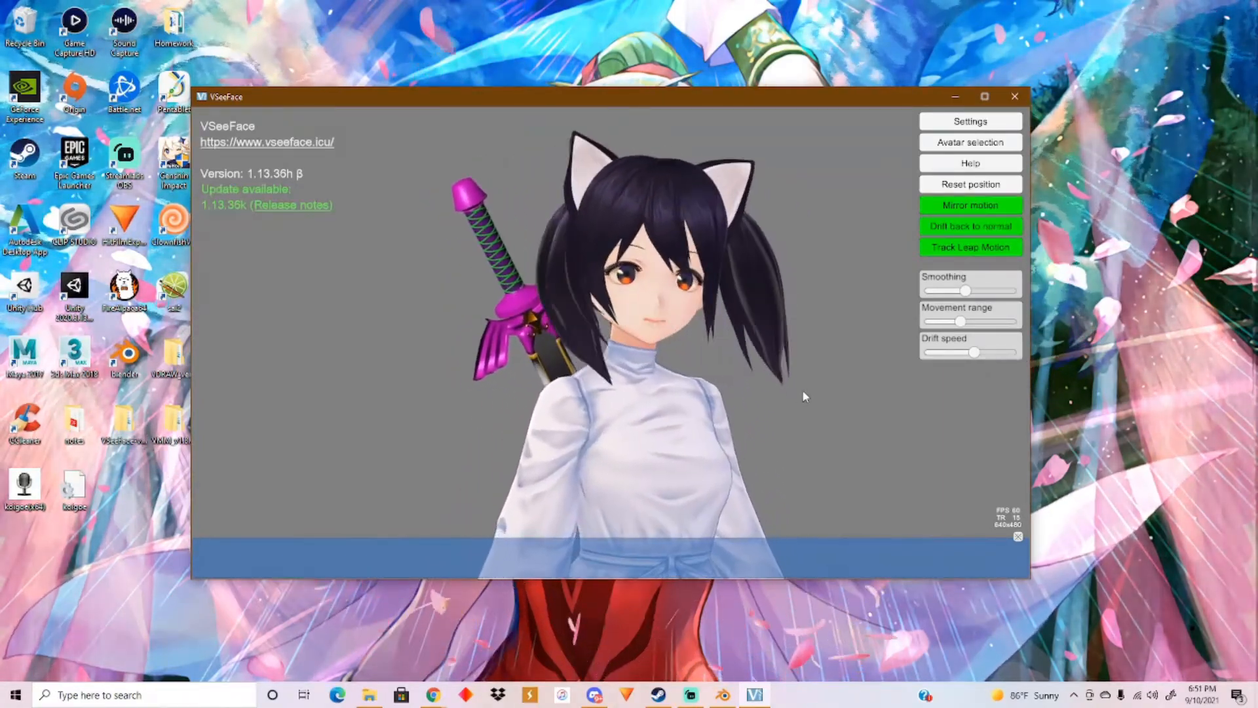
Raise the Movement range slider to its maximum.
drag(961, 321, 985, 321)
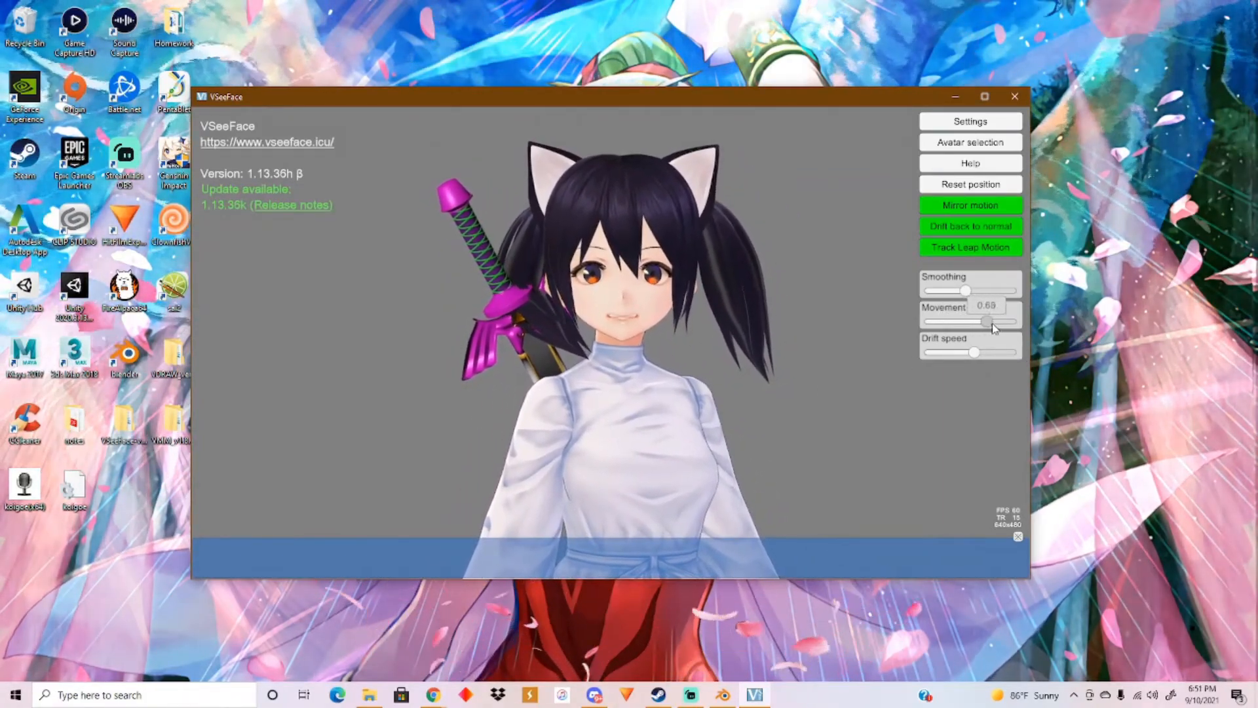
drag(968, 321, 1013, 321)
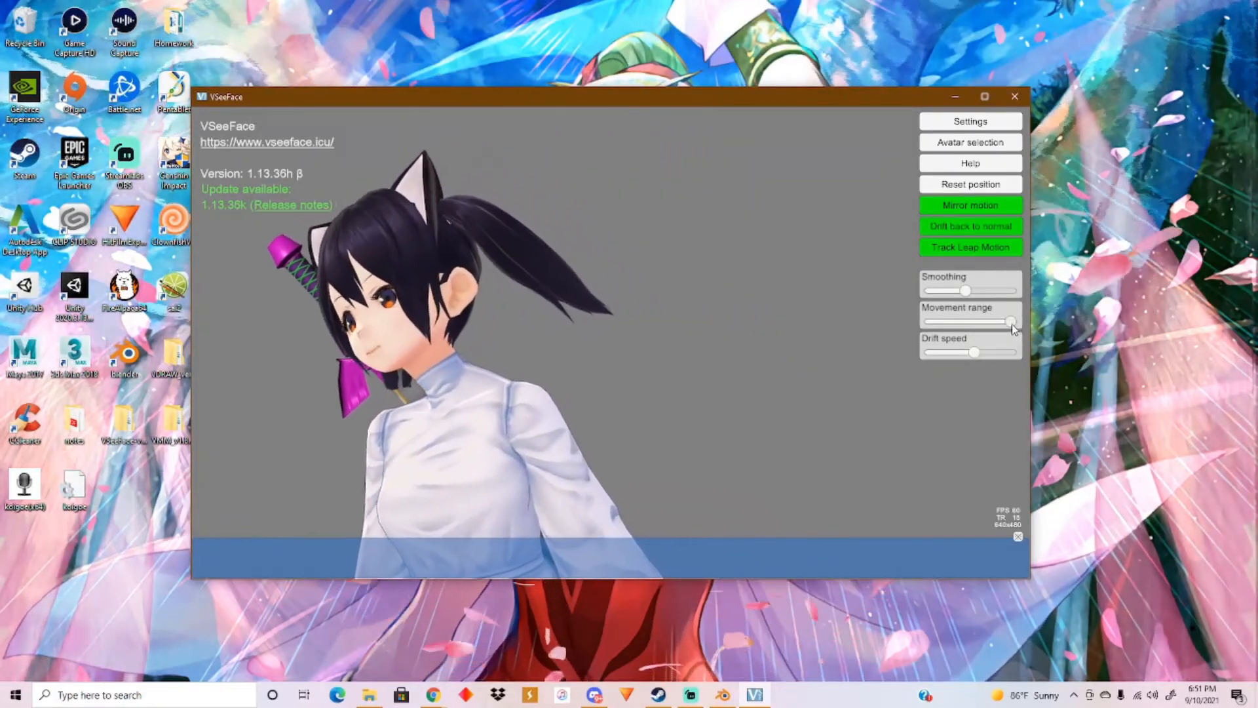